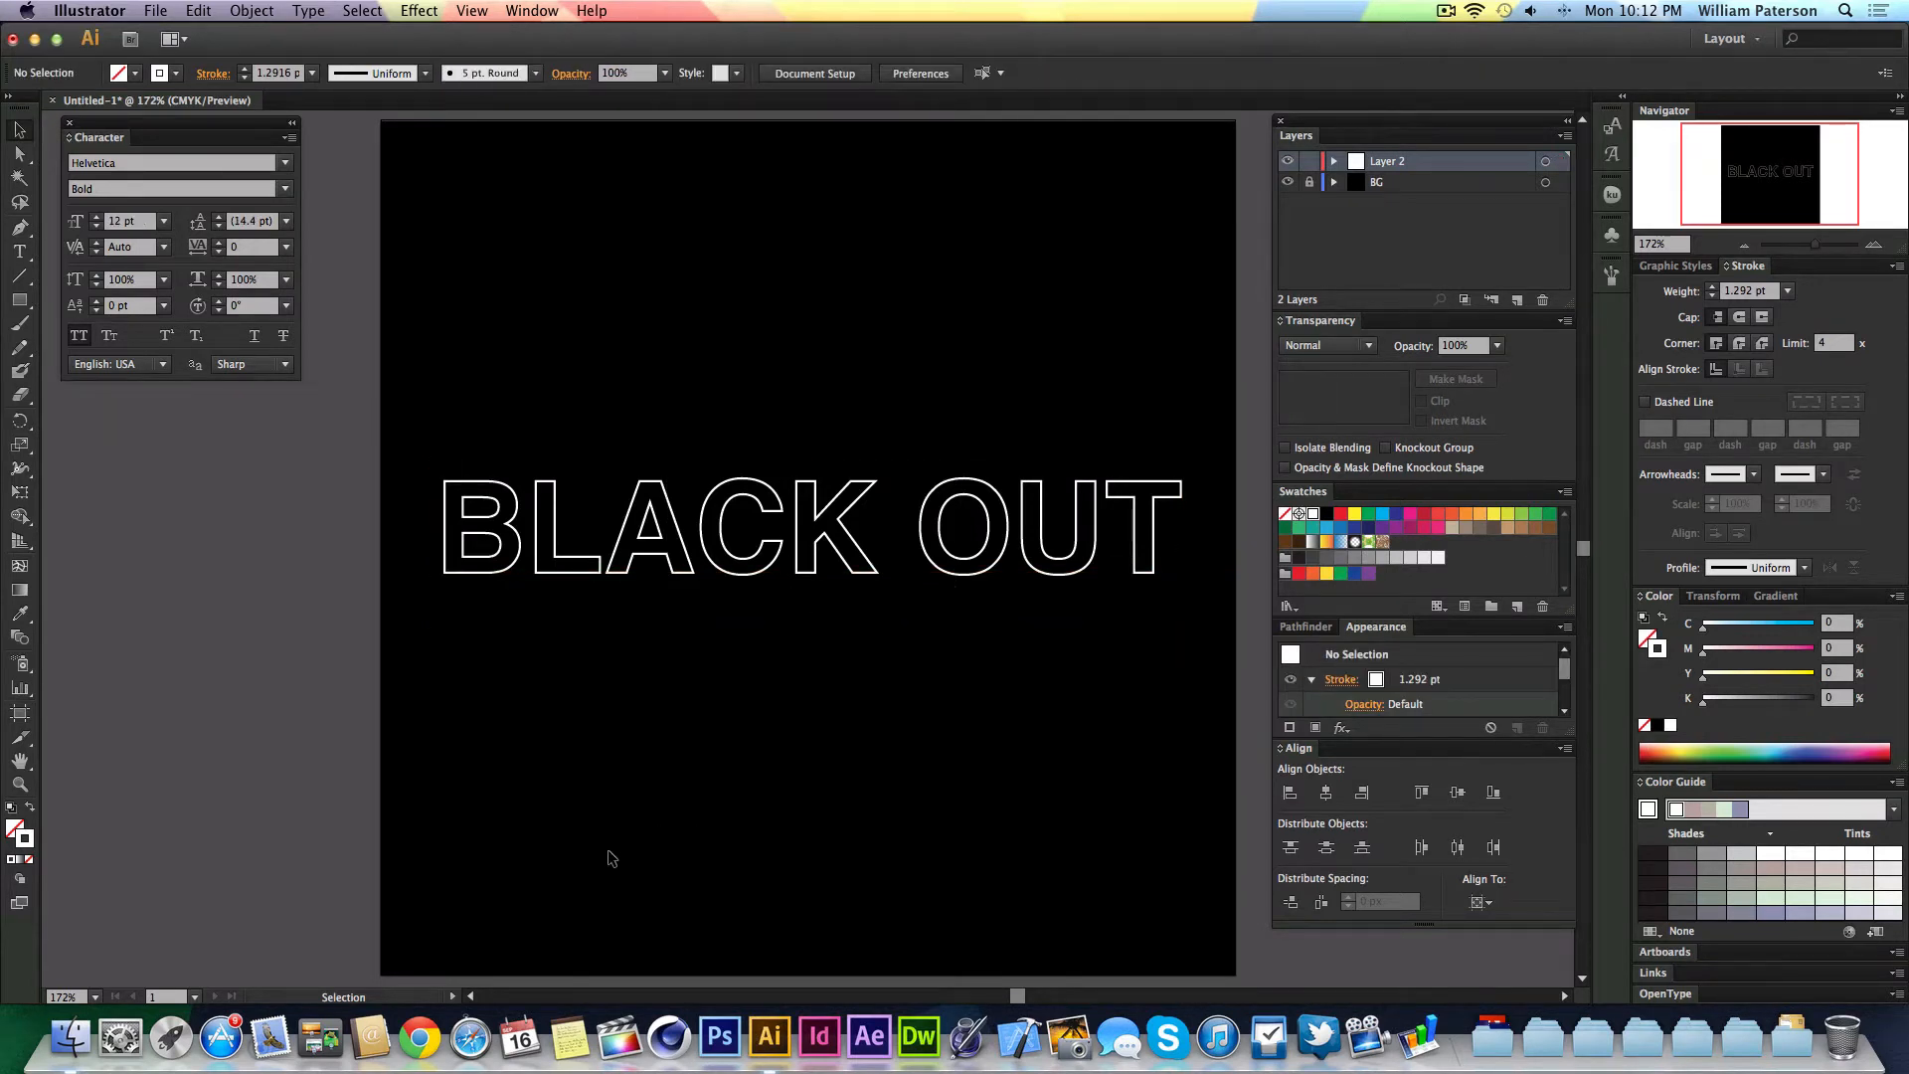
- Bring up the New Document dialog with 500 by 500 px dimensions
{"action": "left_click", "coordinate": [804, 525]}
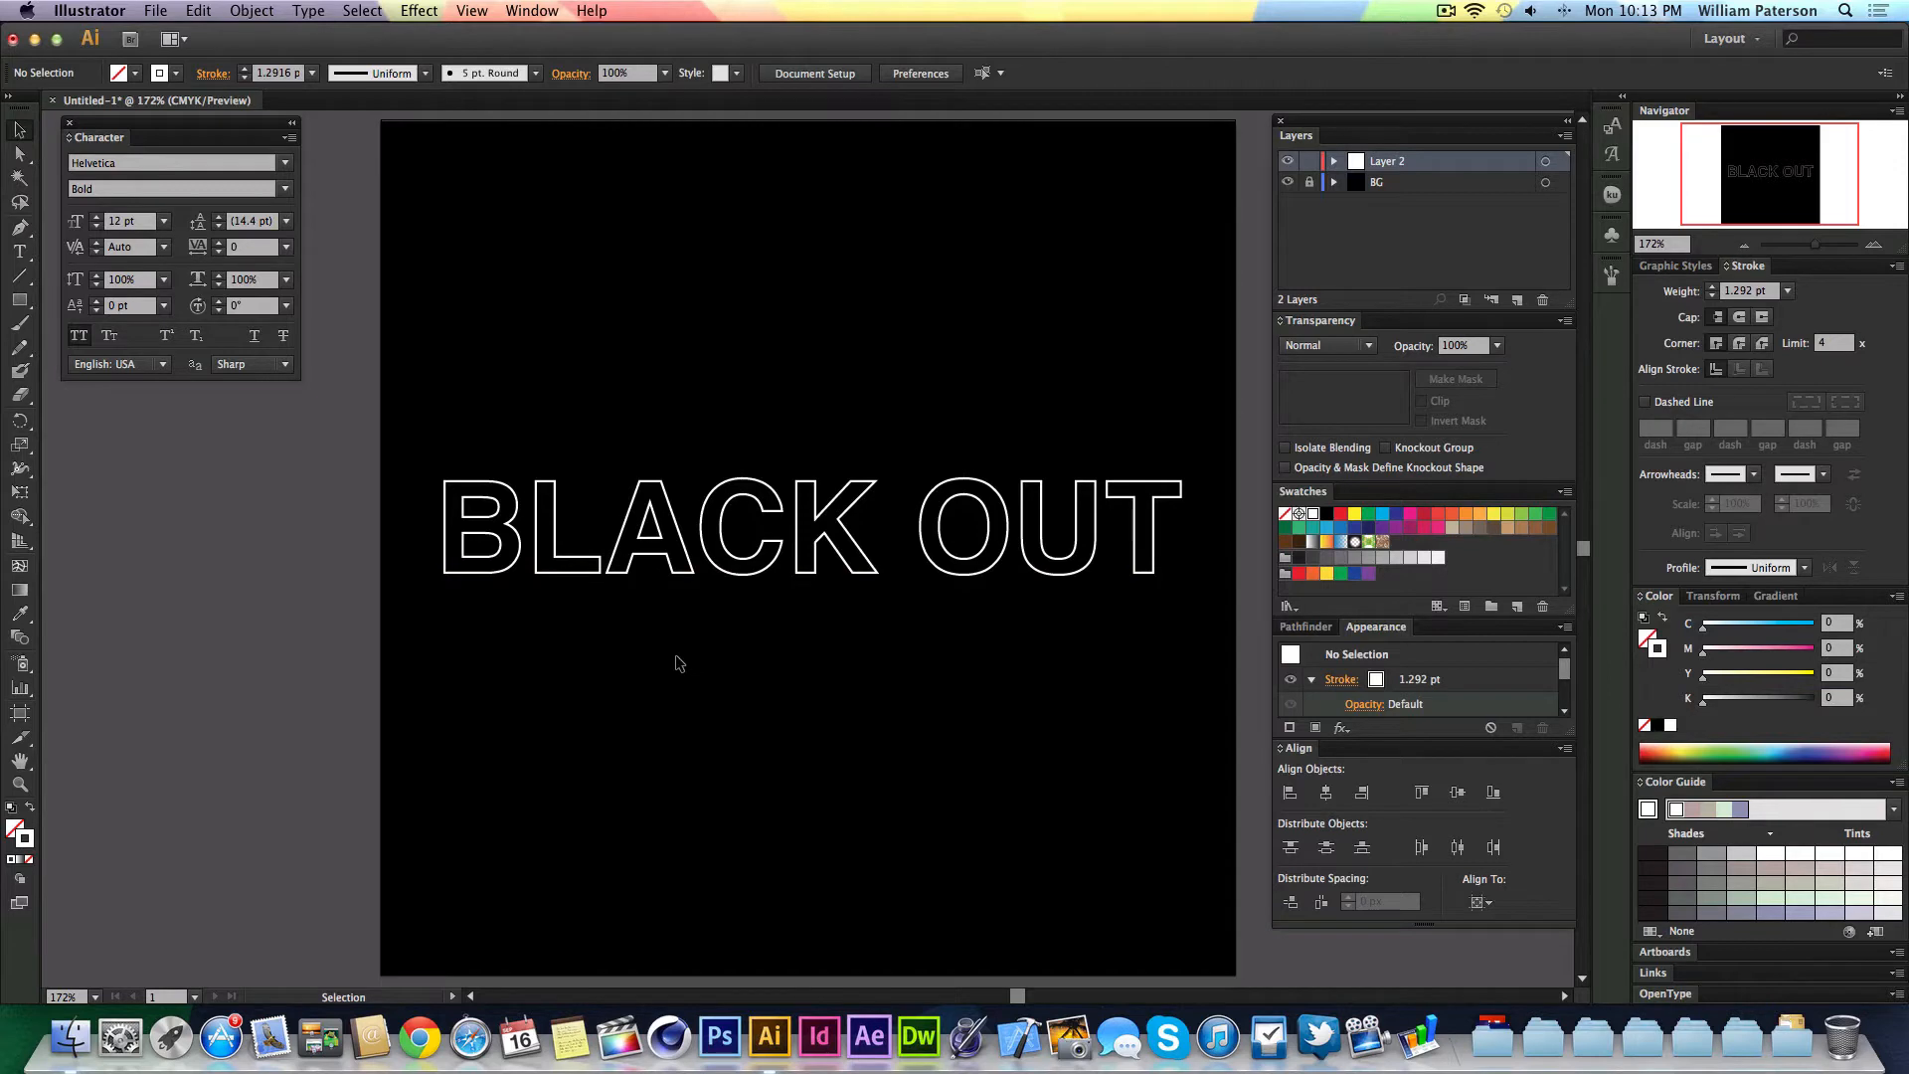
{"action": "mouse_move", "coordinate": [1125, 692]}
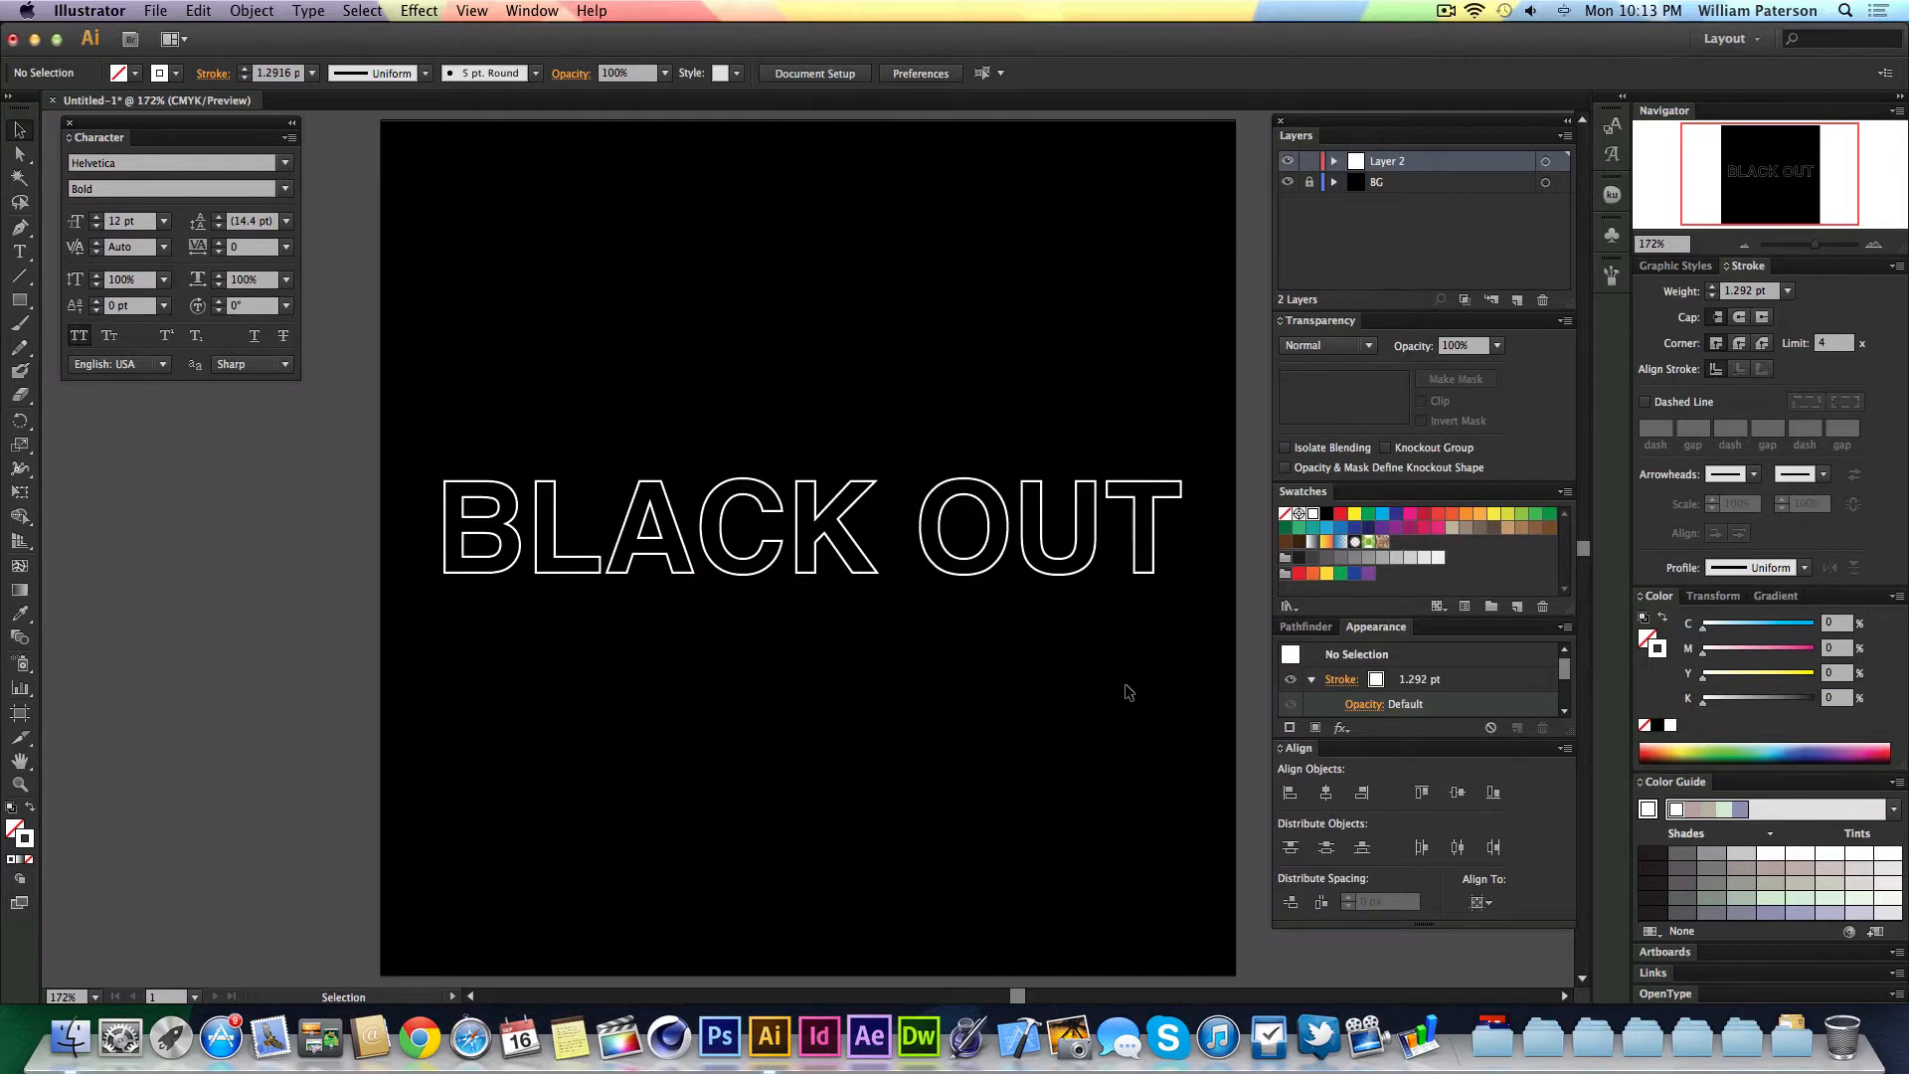
{"action": "mouse_move", "coordinate": [804, 414]}
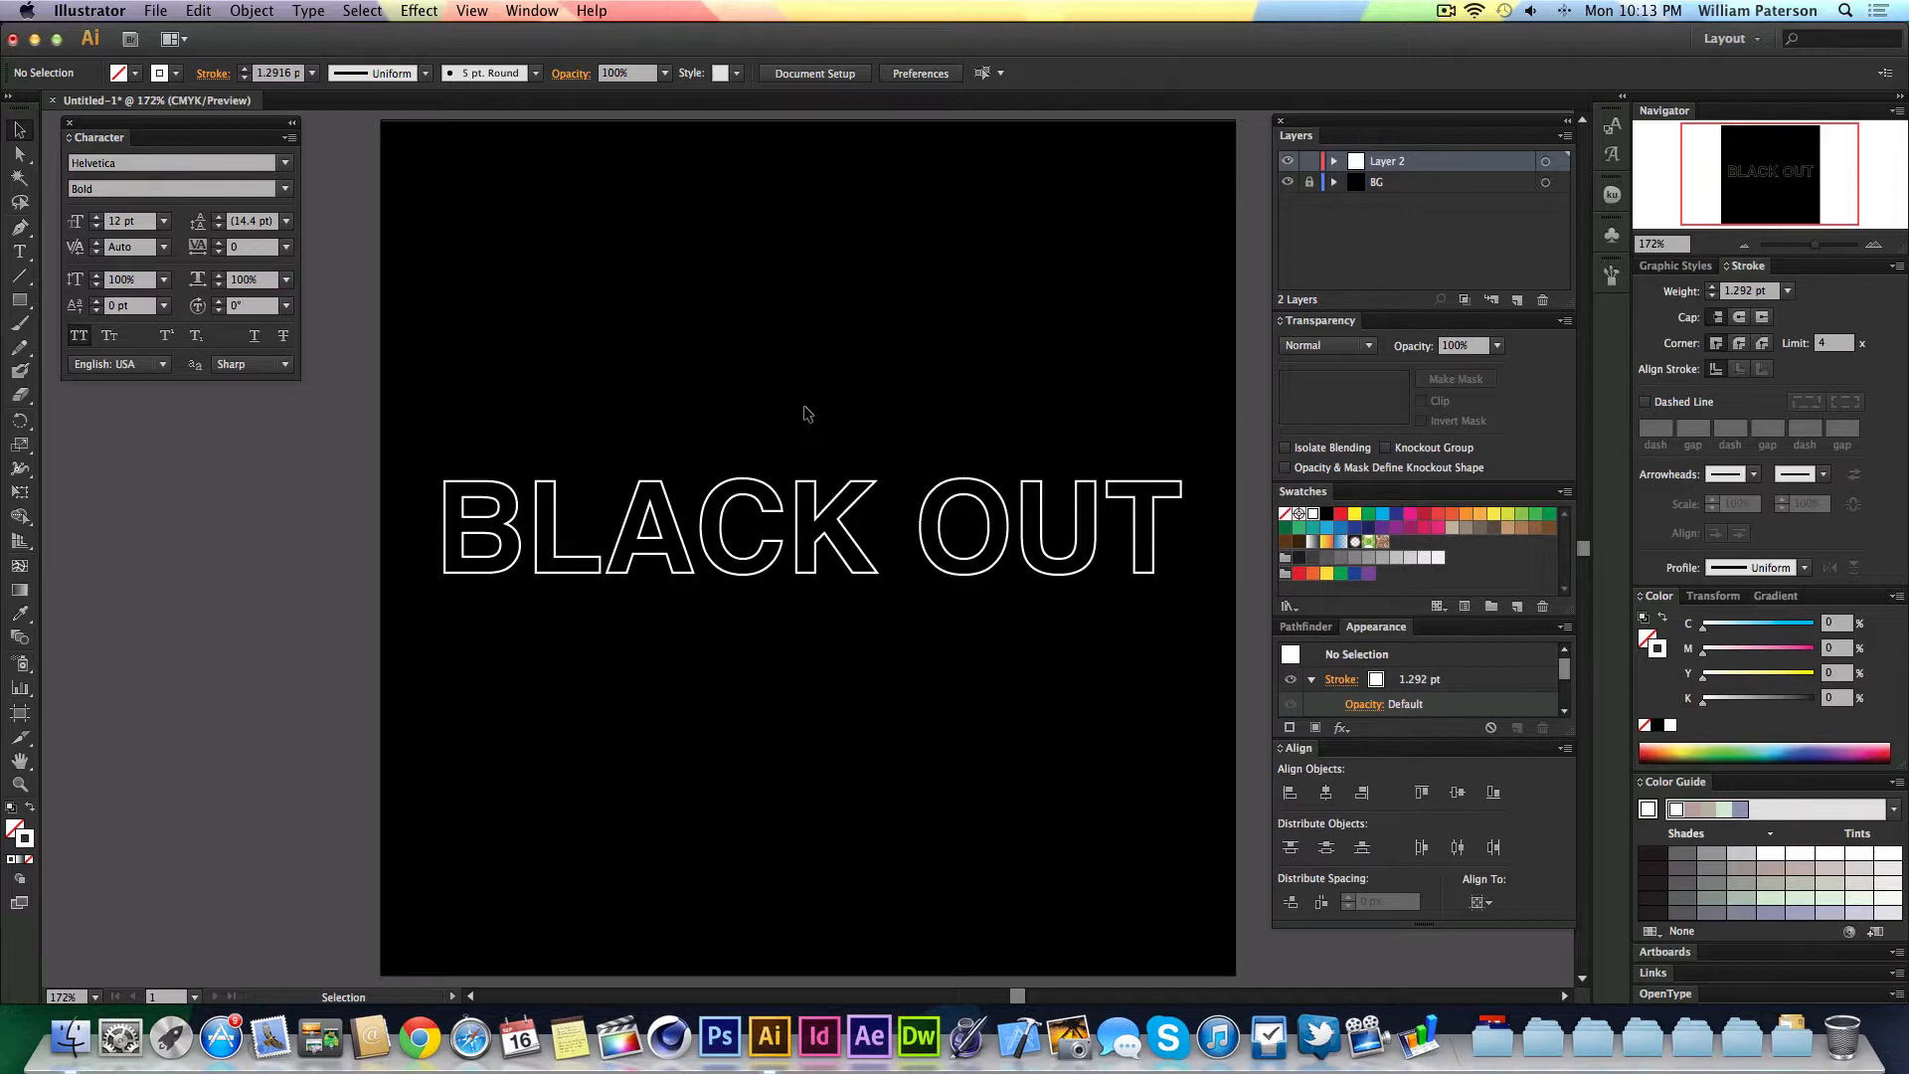
{"action": "mouse_move", "coordinate": [762, 443]}
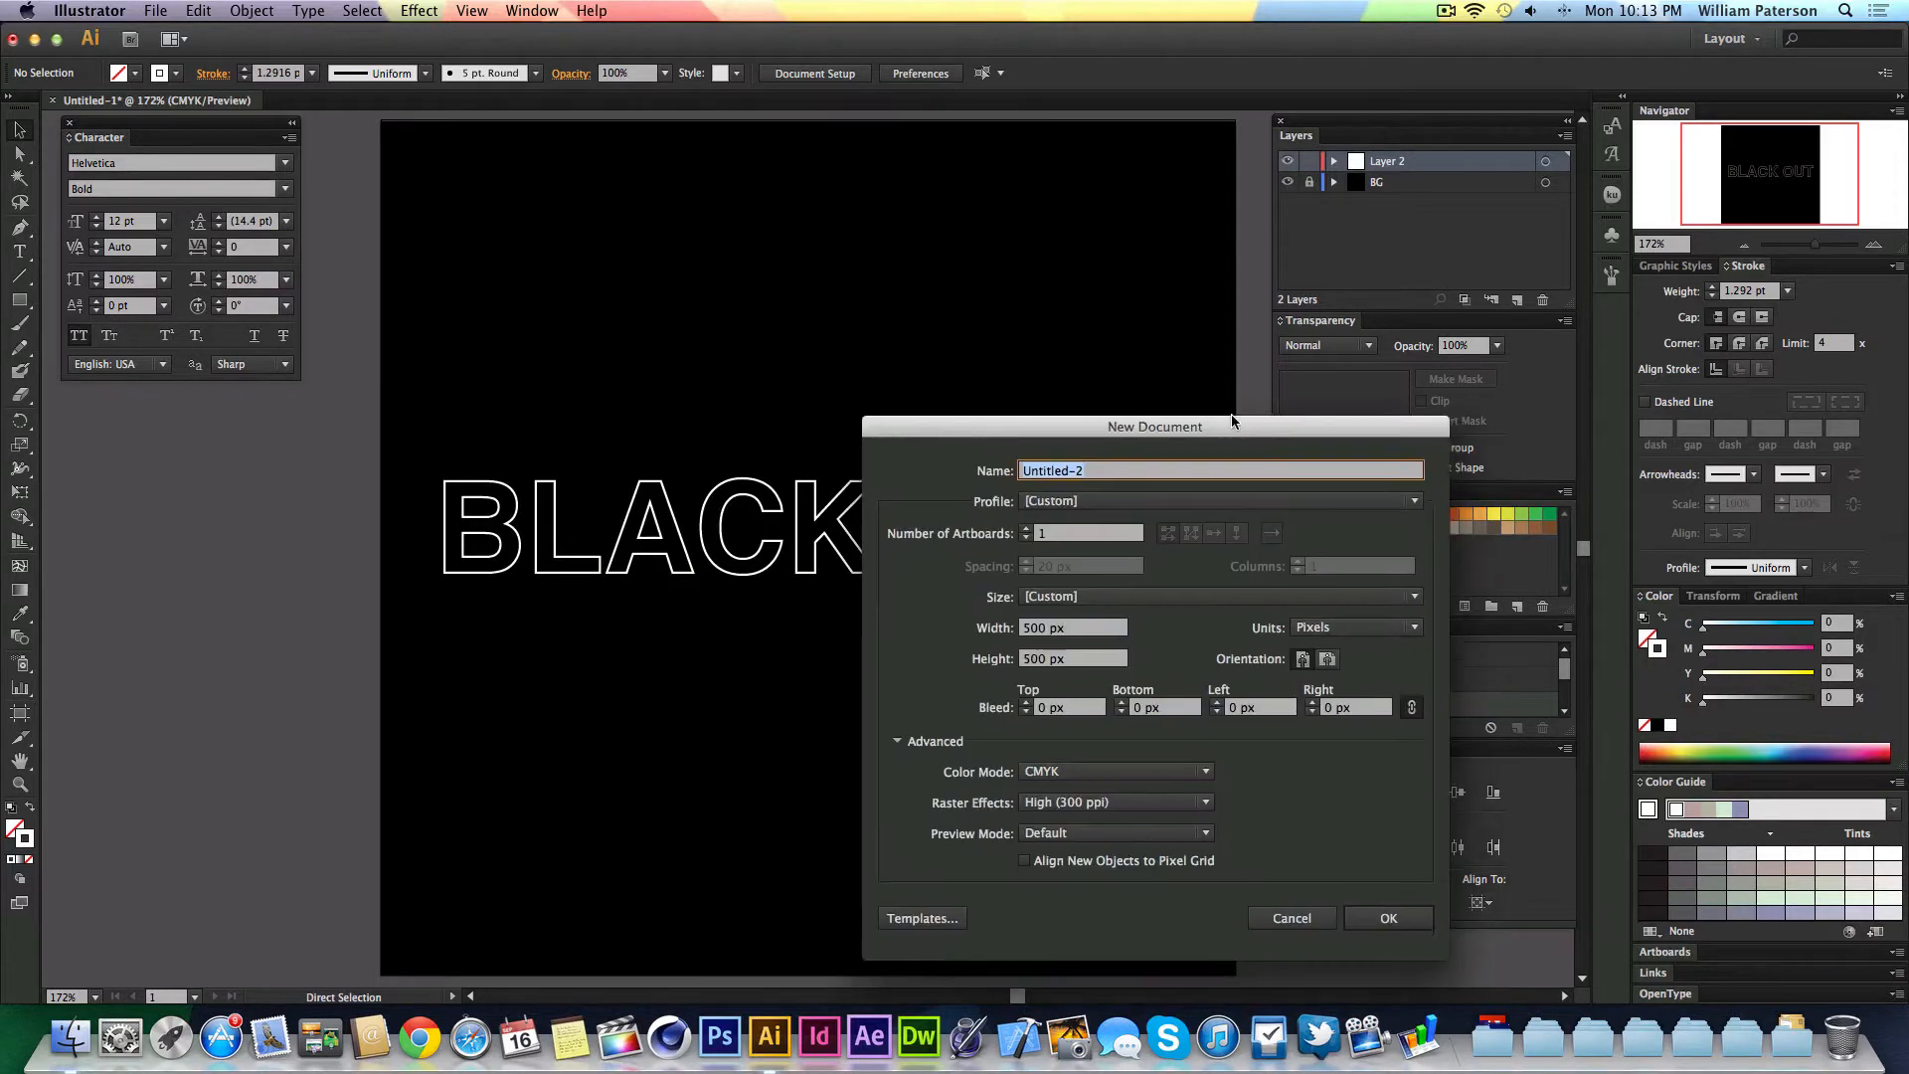
- Create the 500 by 500 px document and rename its single layer to BG
{"action": "left_click_drag", "start_coordinate": [1153, 425], "coordinate": [954, 243]}
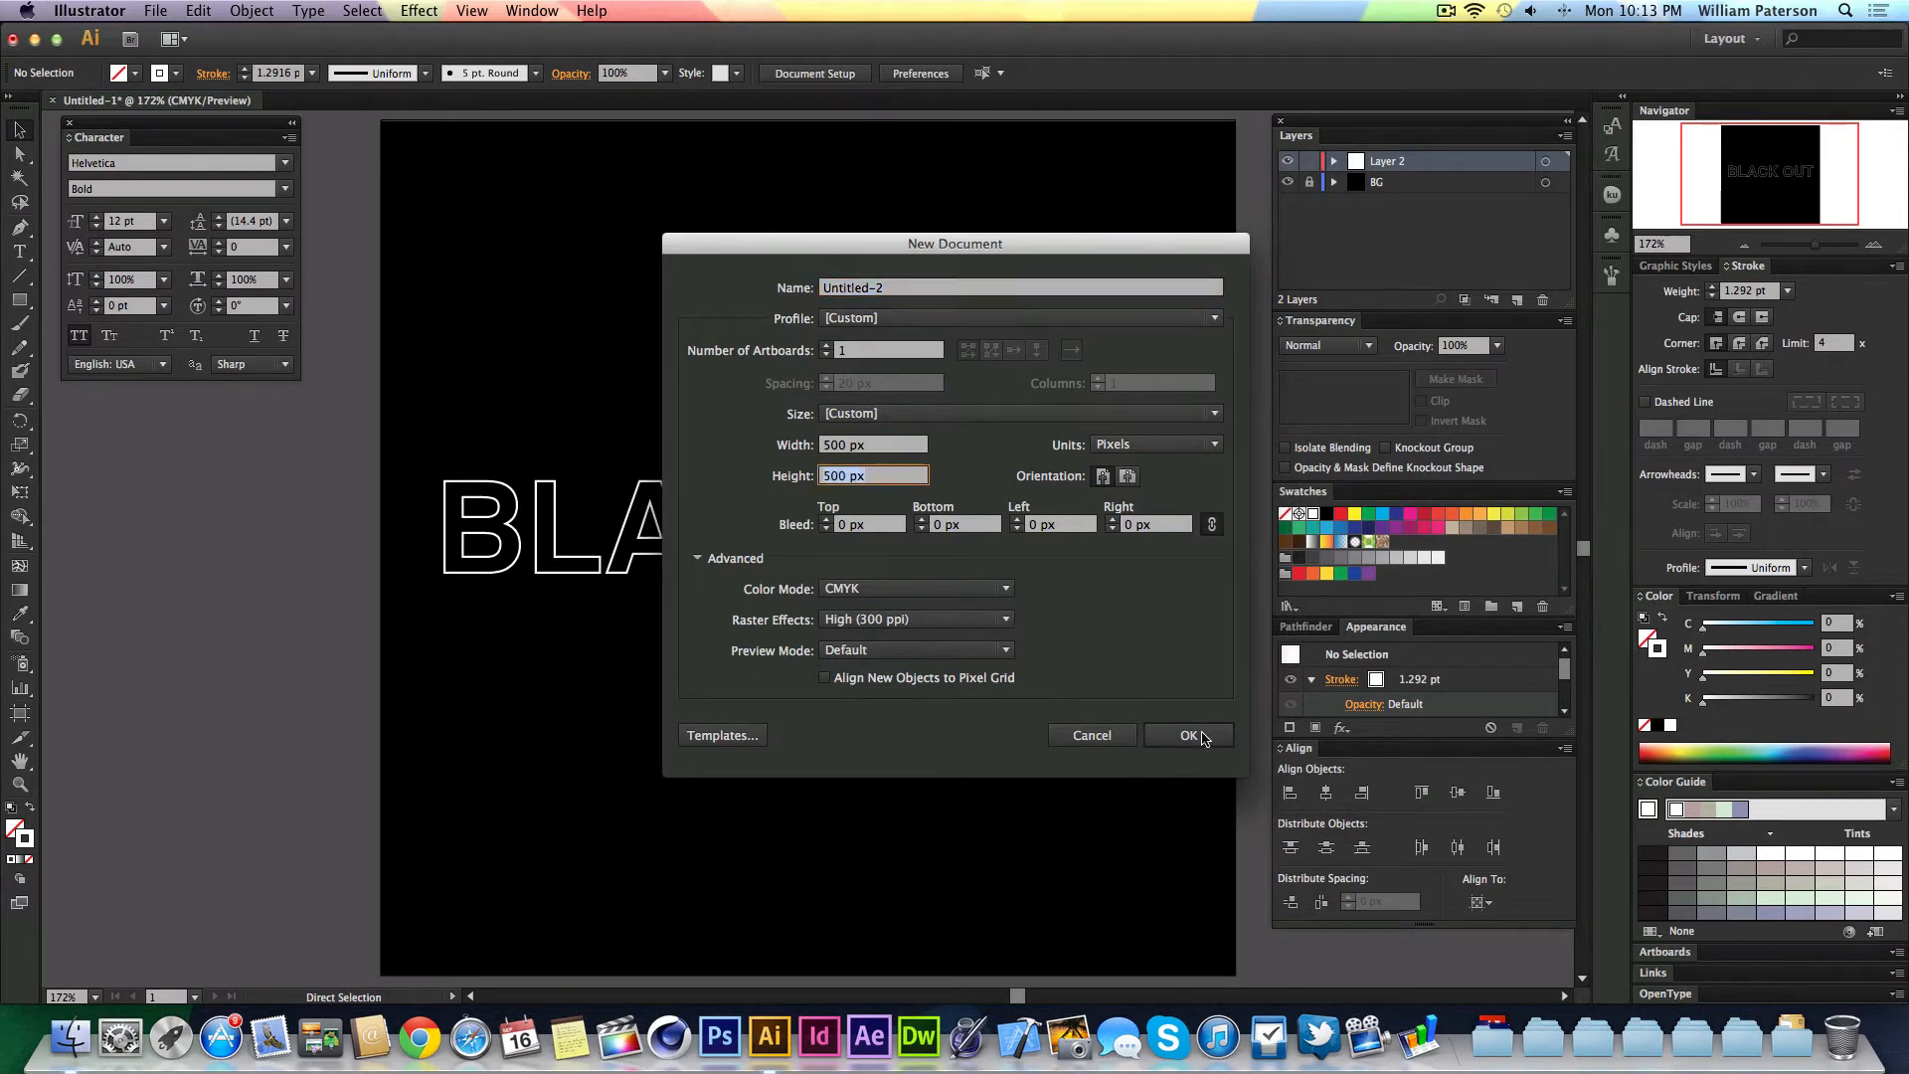
{"action": "left_click", "coordinate": [1189, 734]}
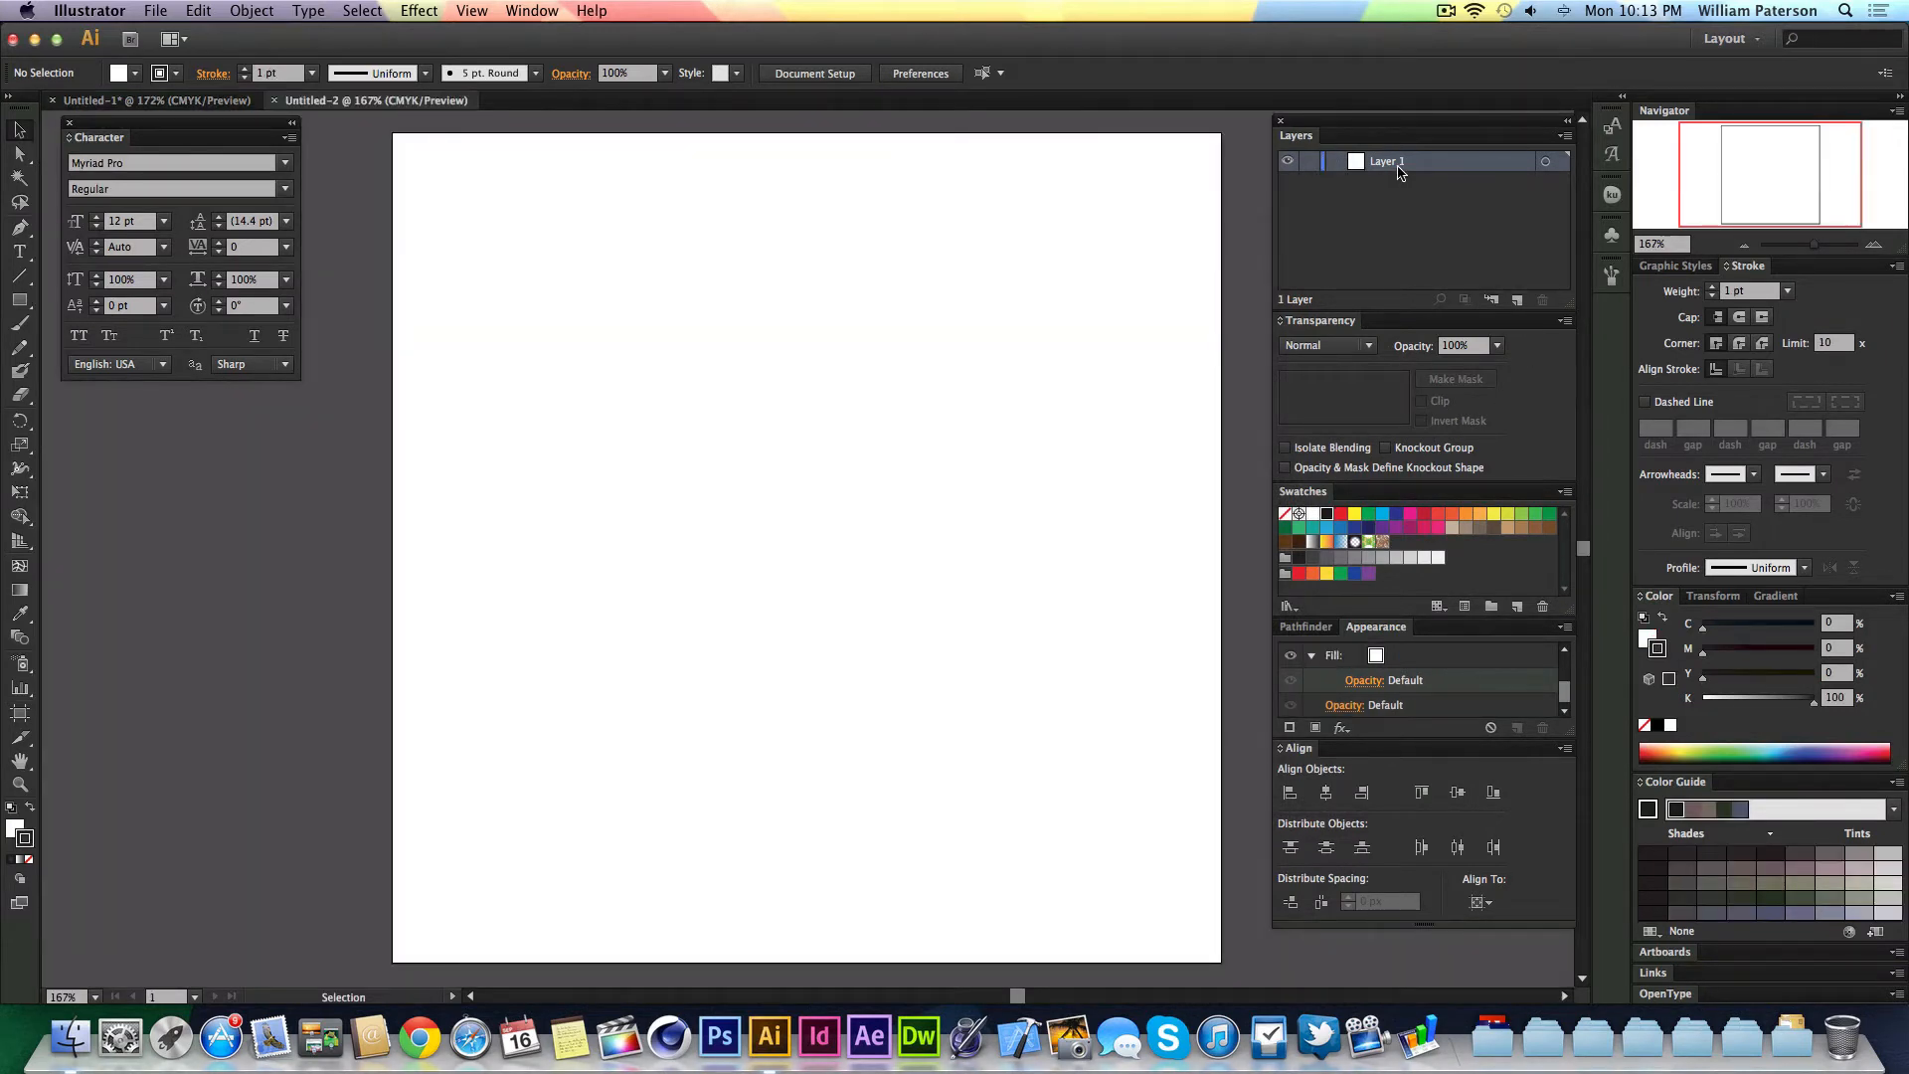
{"action": "double_click", "coordinate": [1386, 161]}
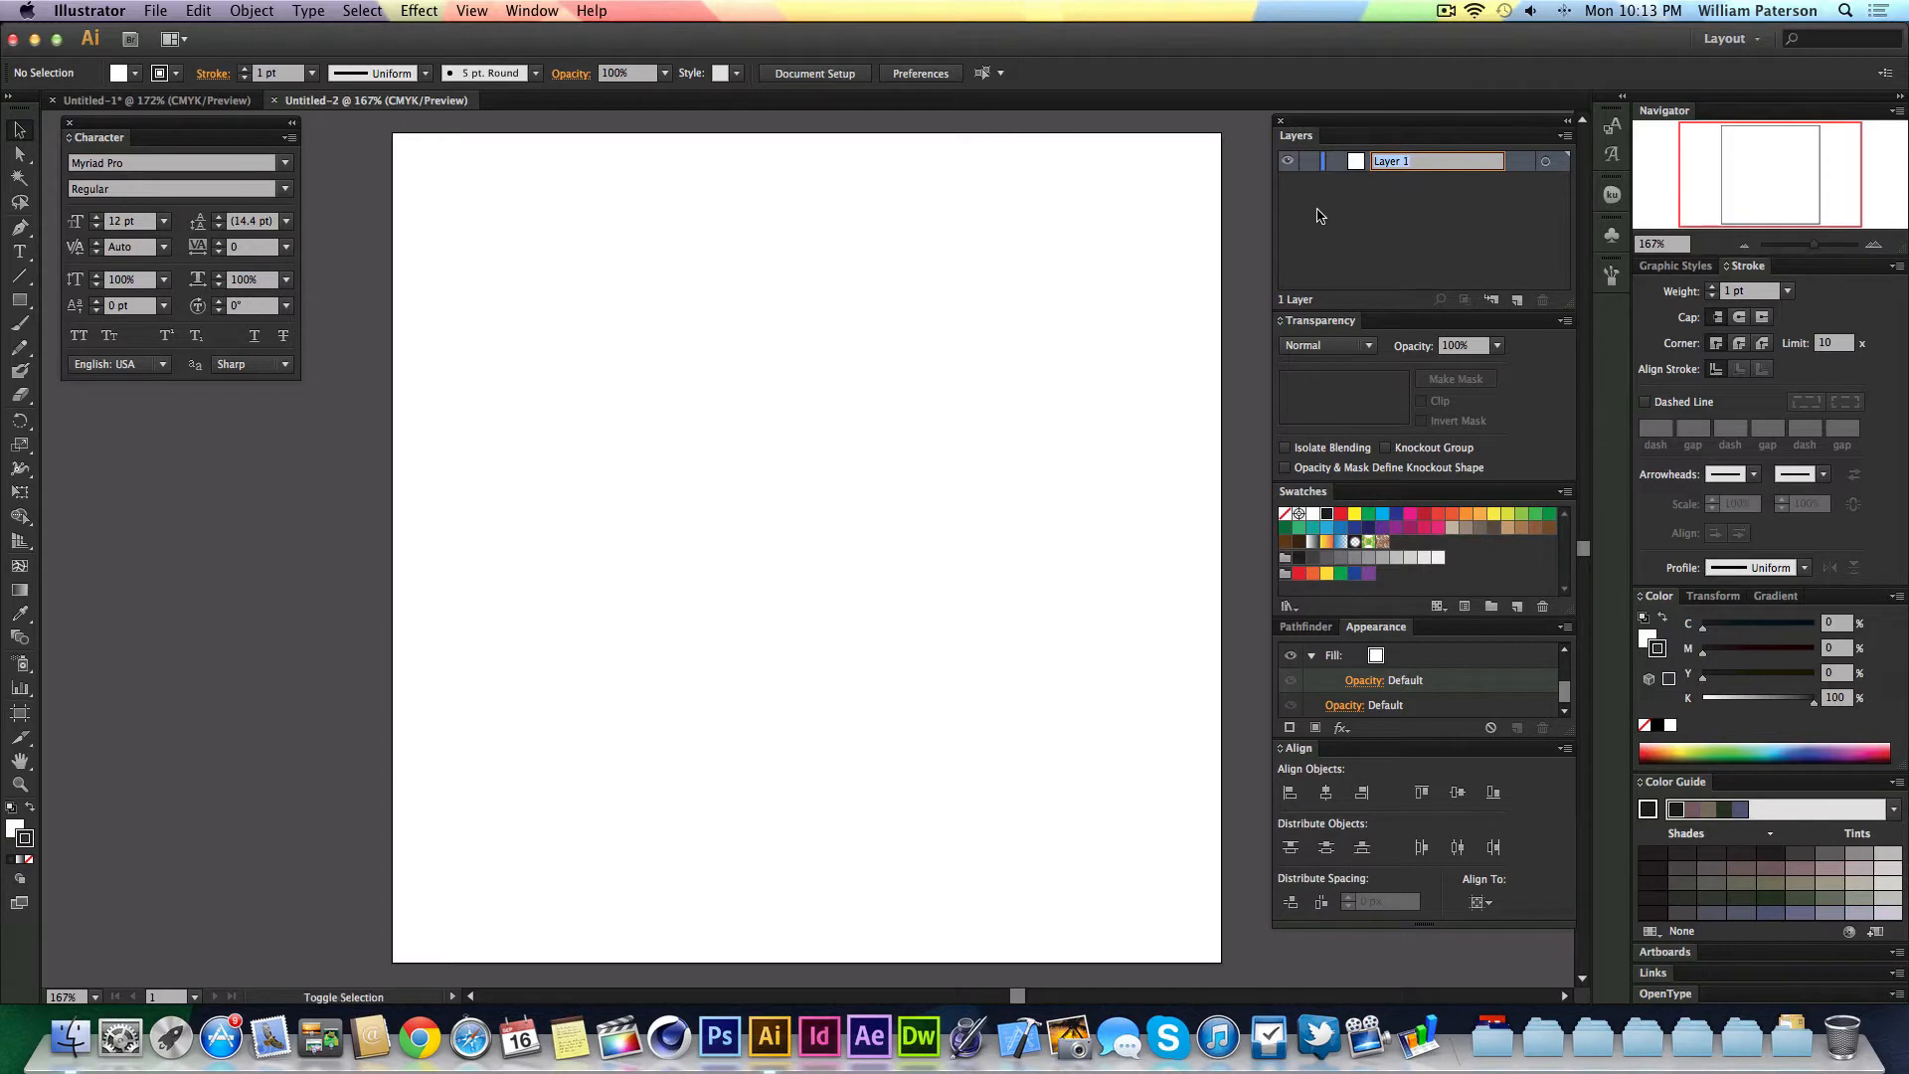
{"action": "type", "text": "BG"}
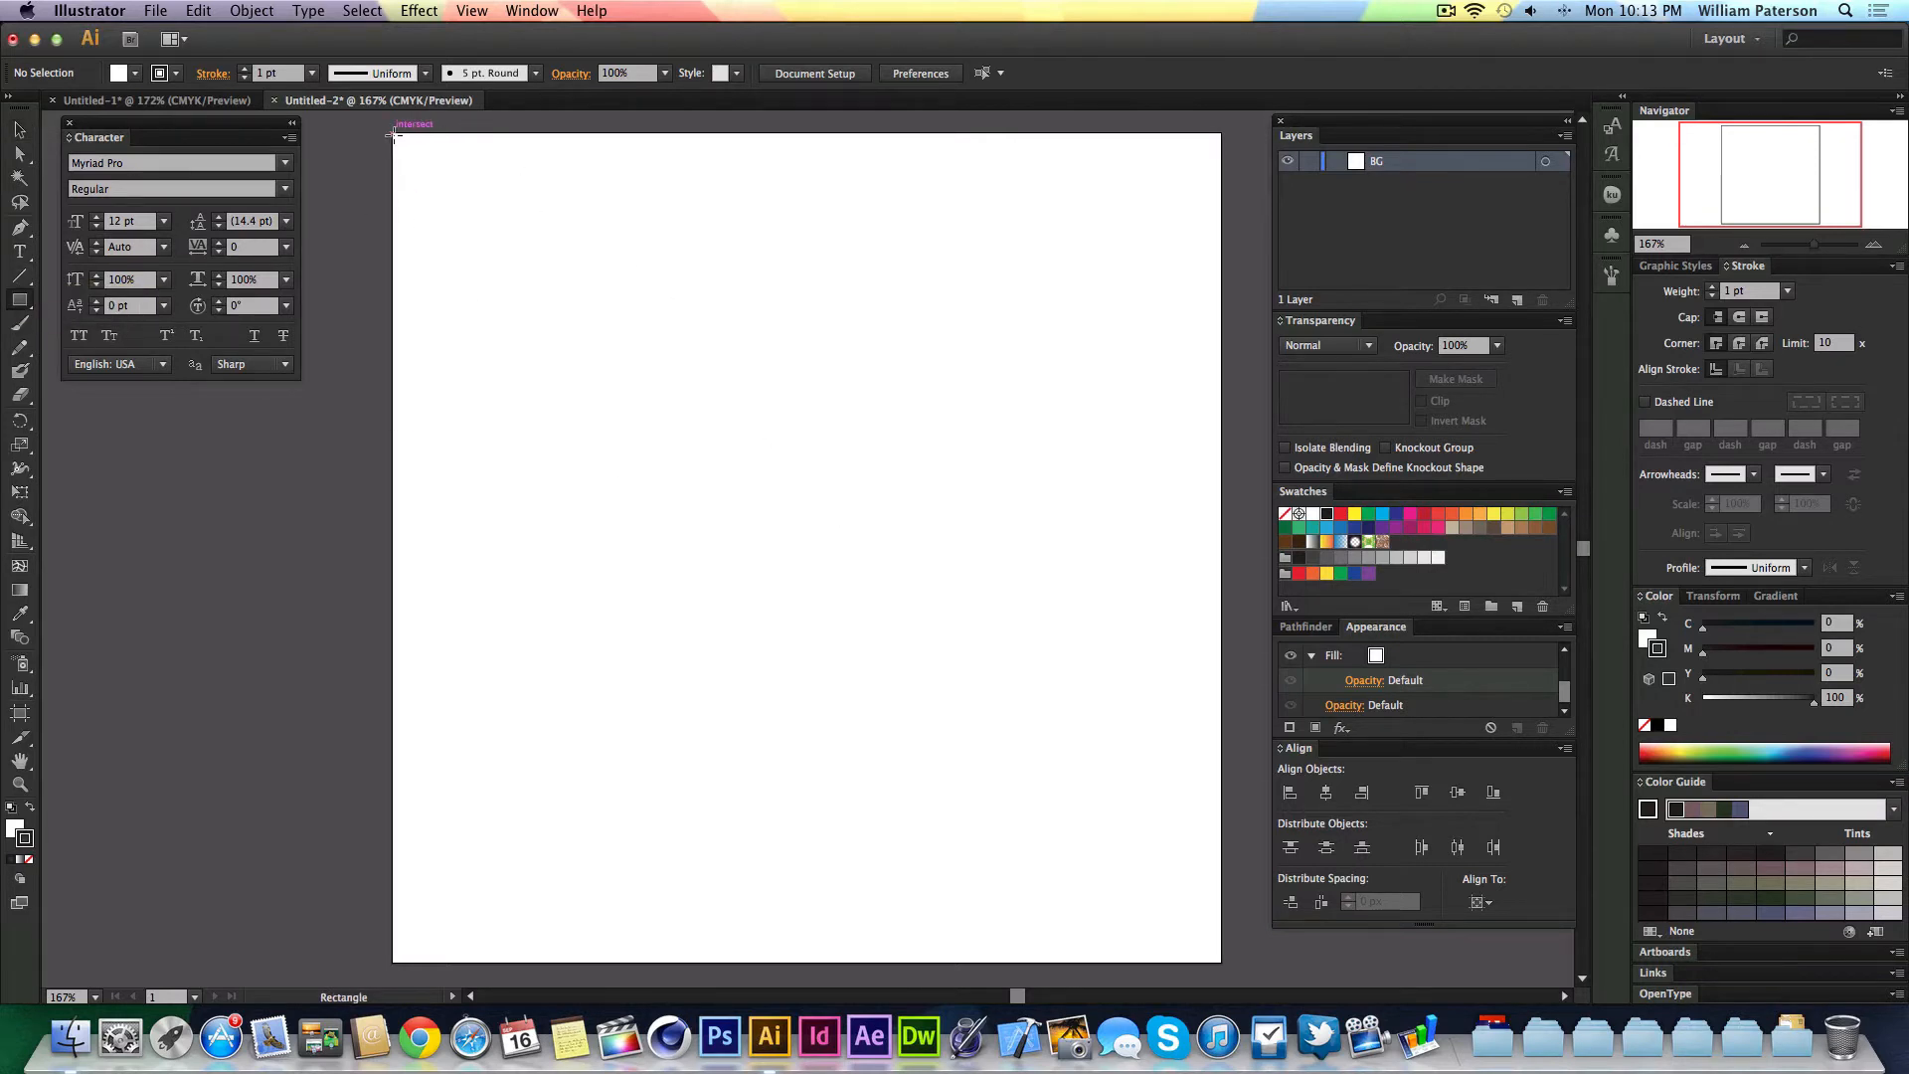
- Draw a rectangle from corner to corner covering the whole 500 by 500 px artboard
{"action": "left_click", "coordinate": [471, 10]}
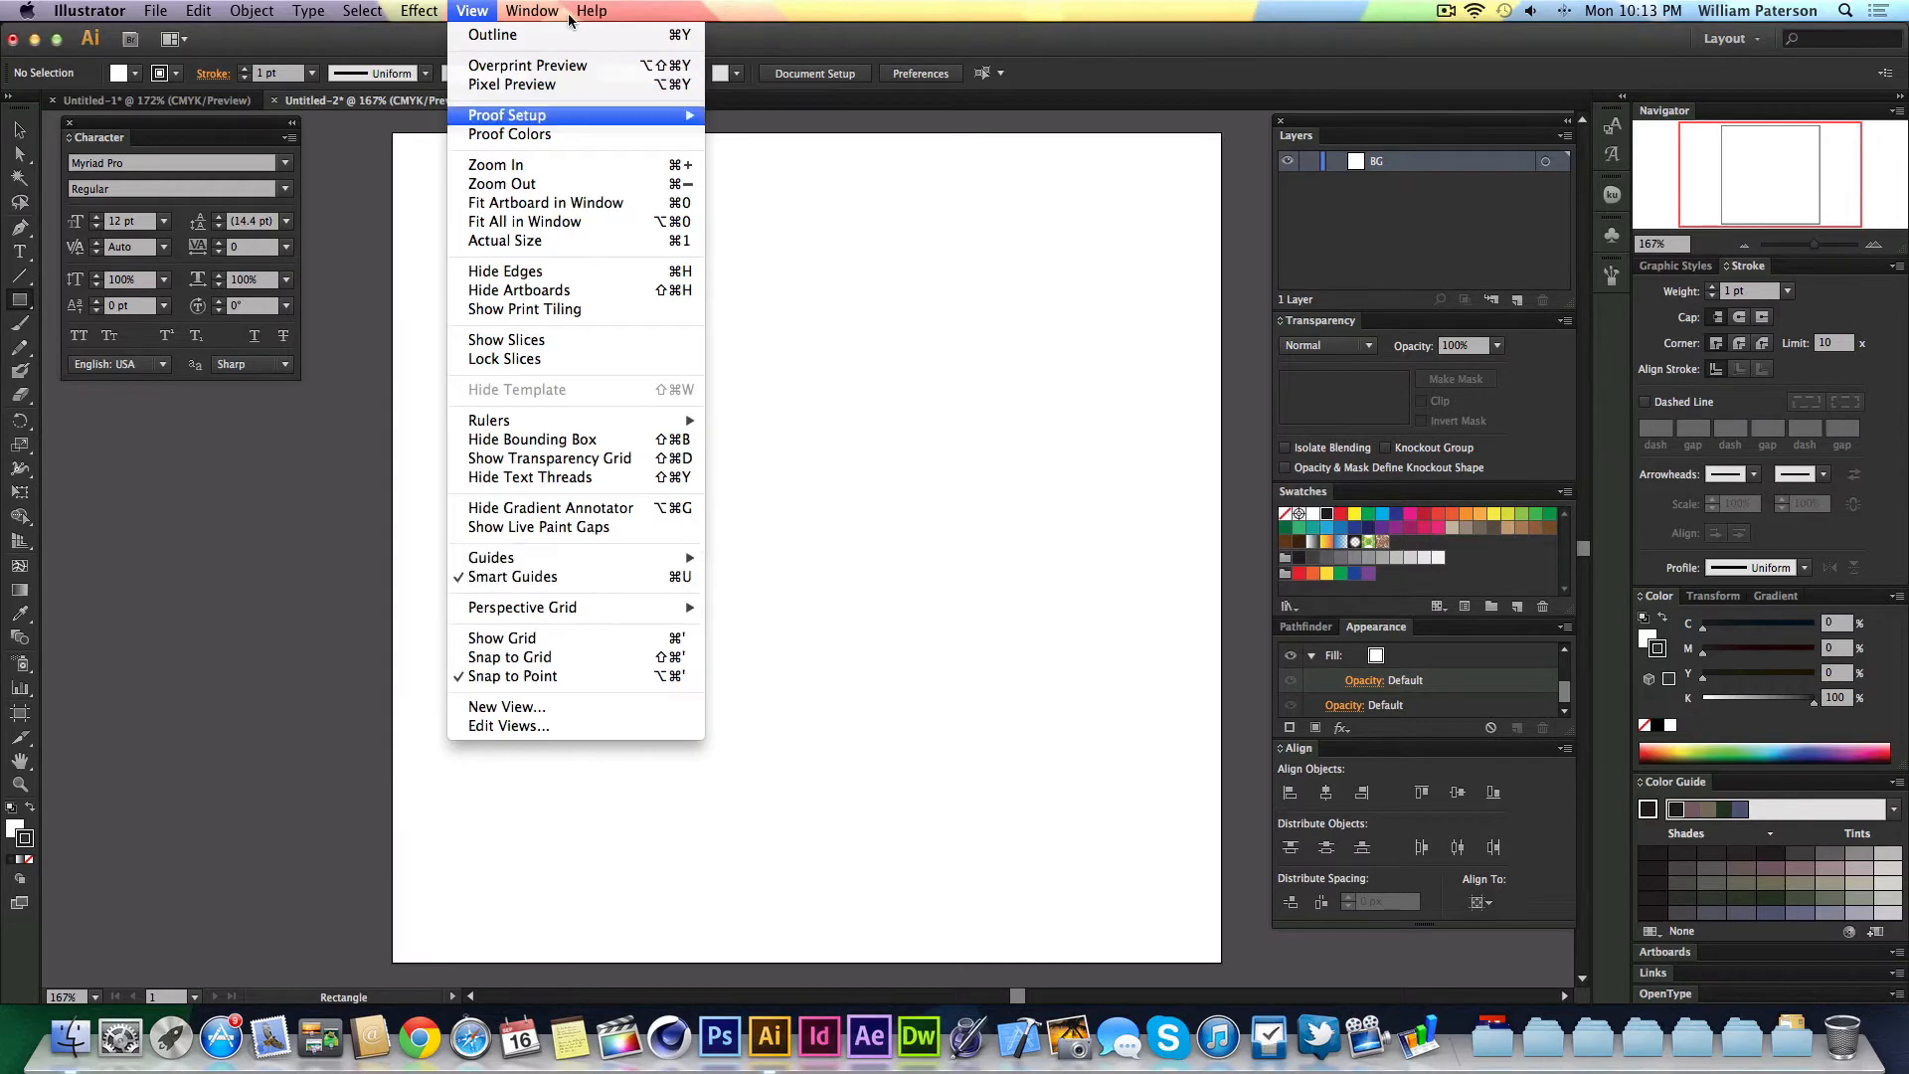
{"action": "mouse_move", "coordinate": [474, 598]}
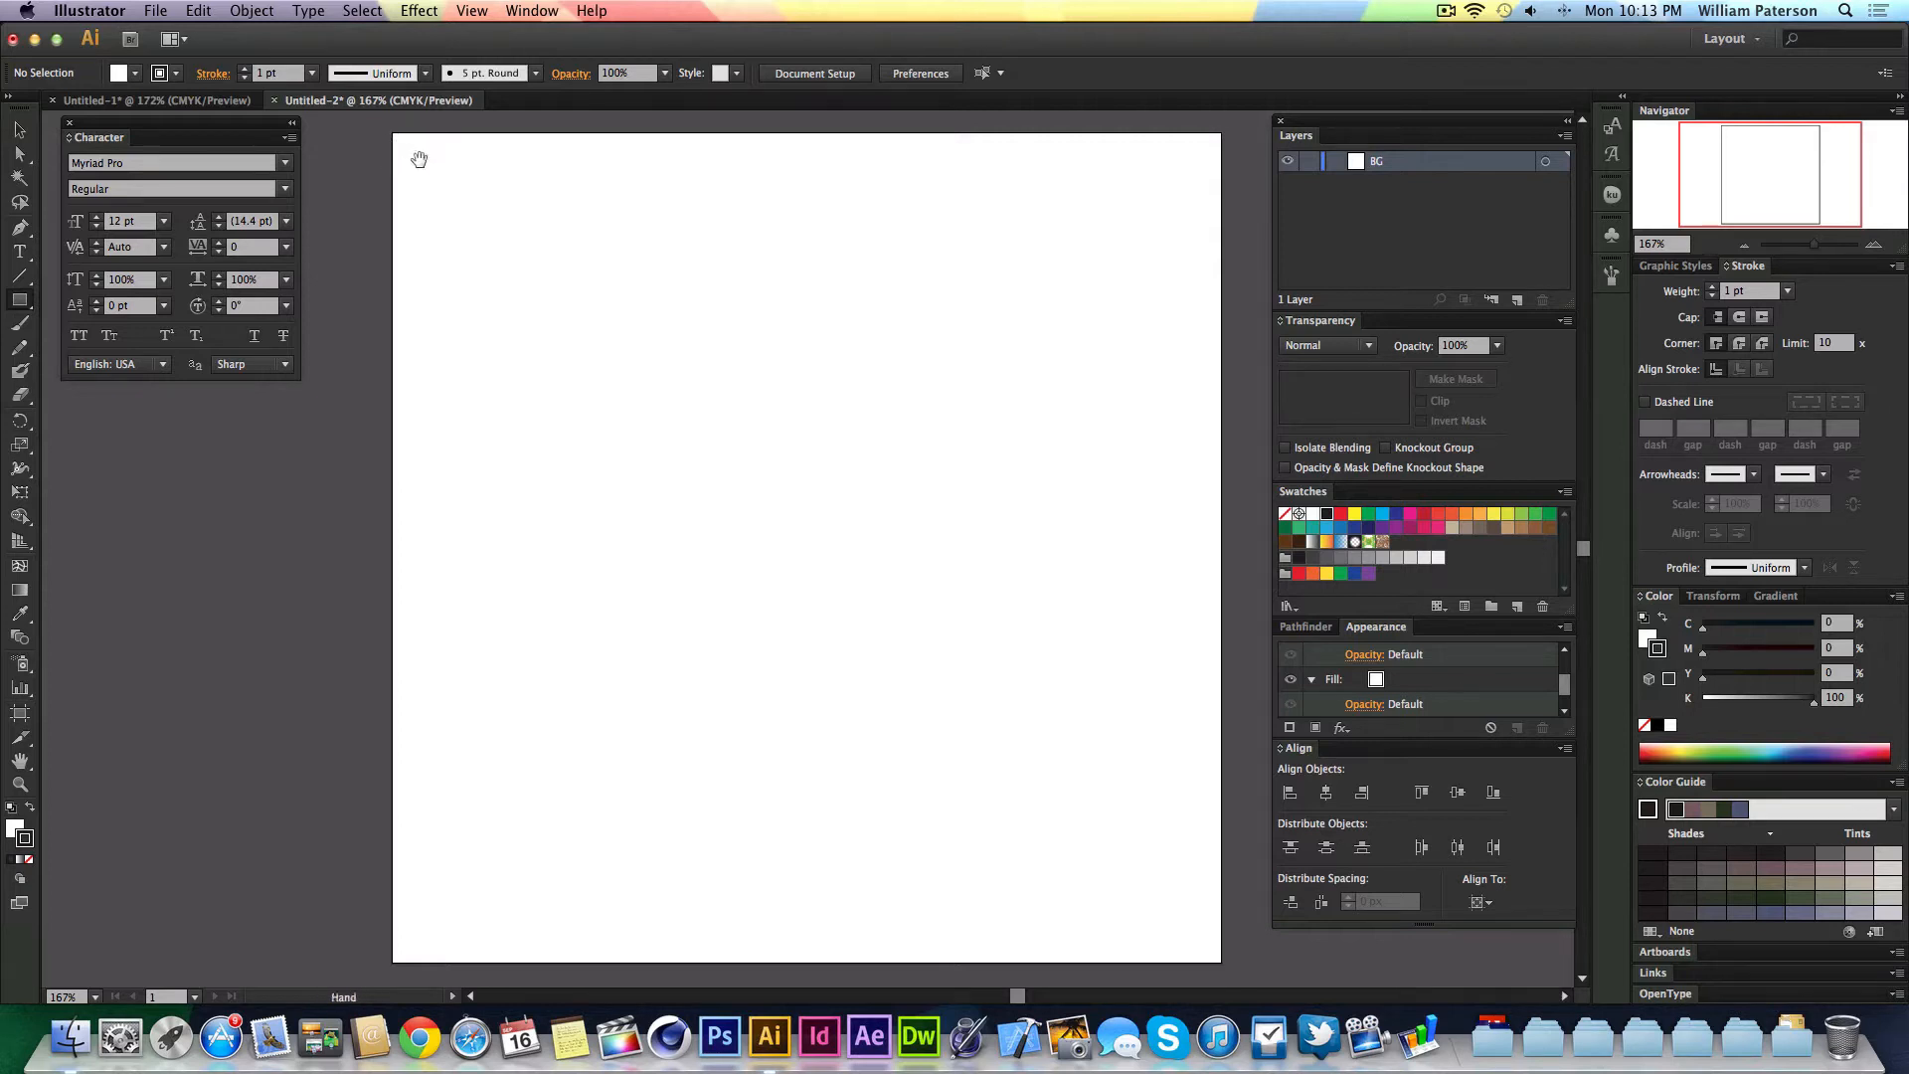
{"action": "left_click", "coordinate": [473, 10]}
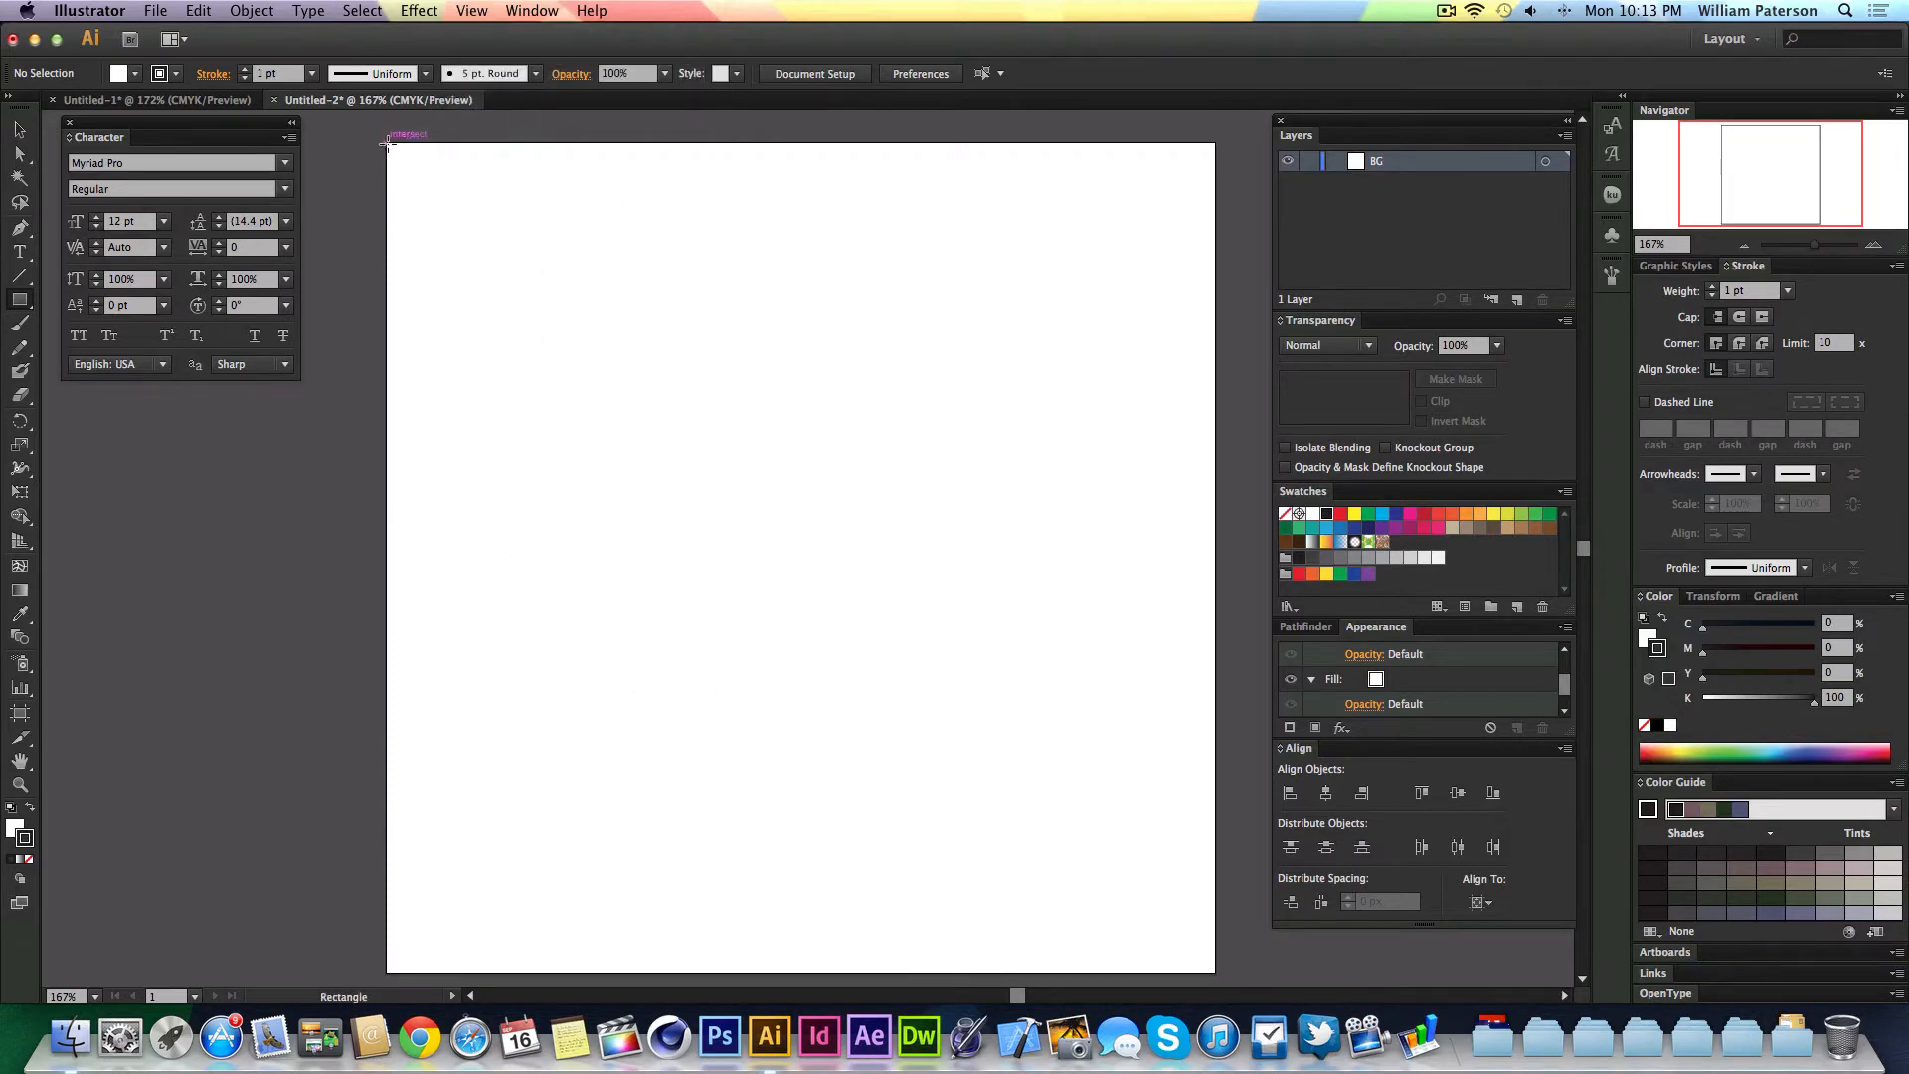
{"action": "left_click_drag", "start_coordinate": [388, 145], "coordinate": [1216, 968]}
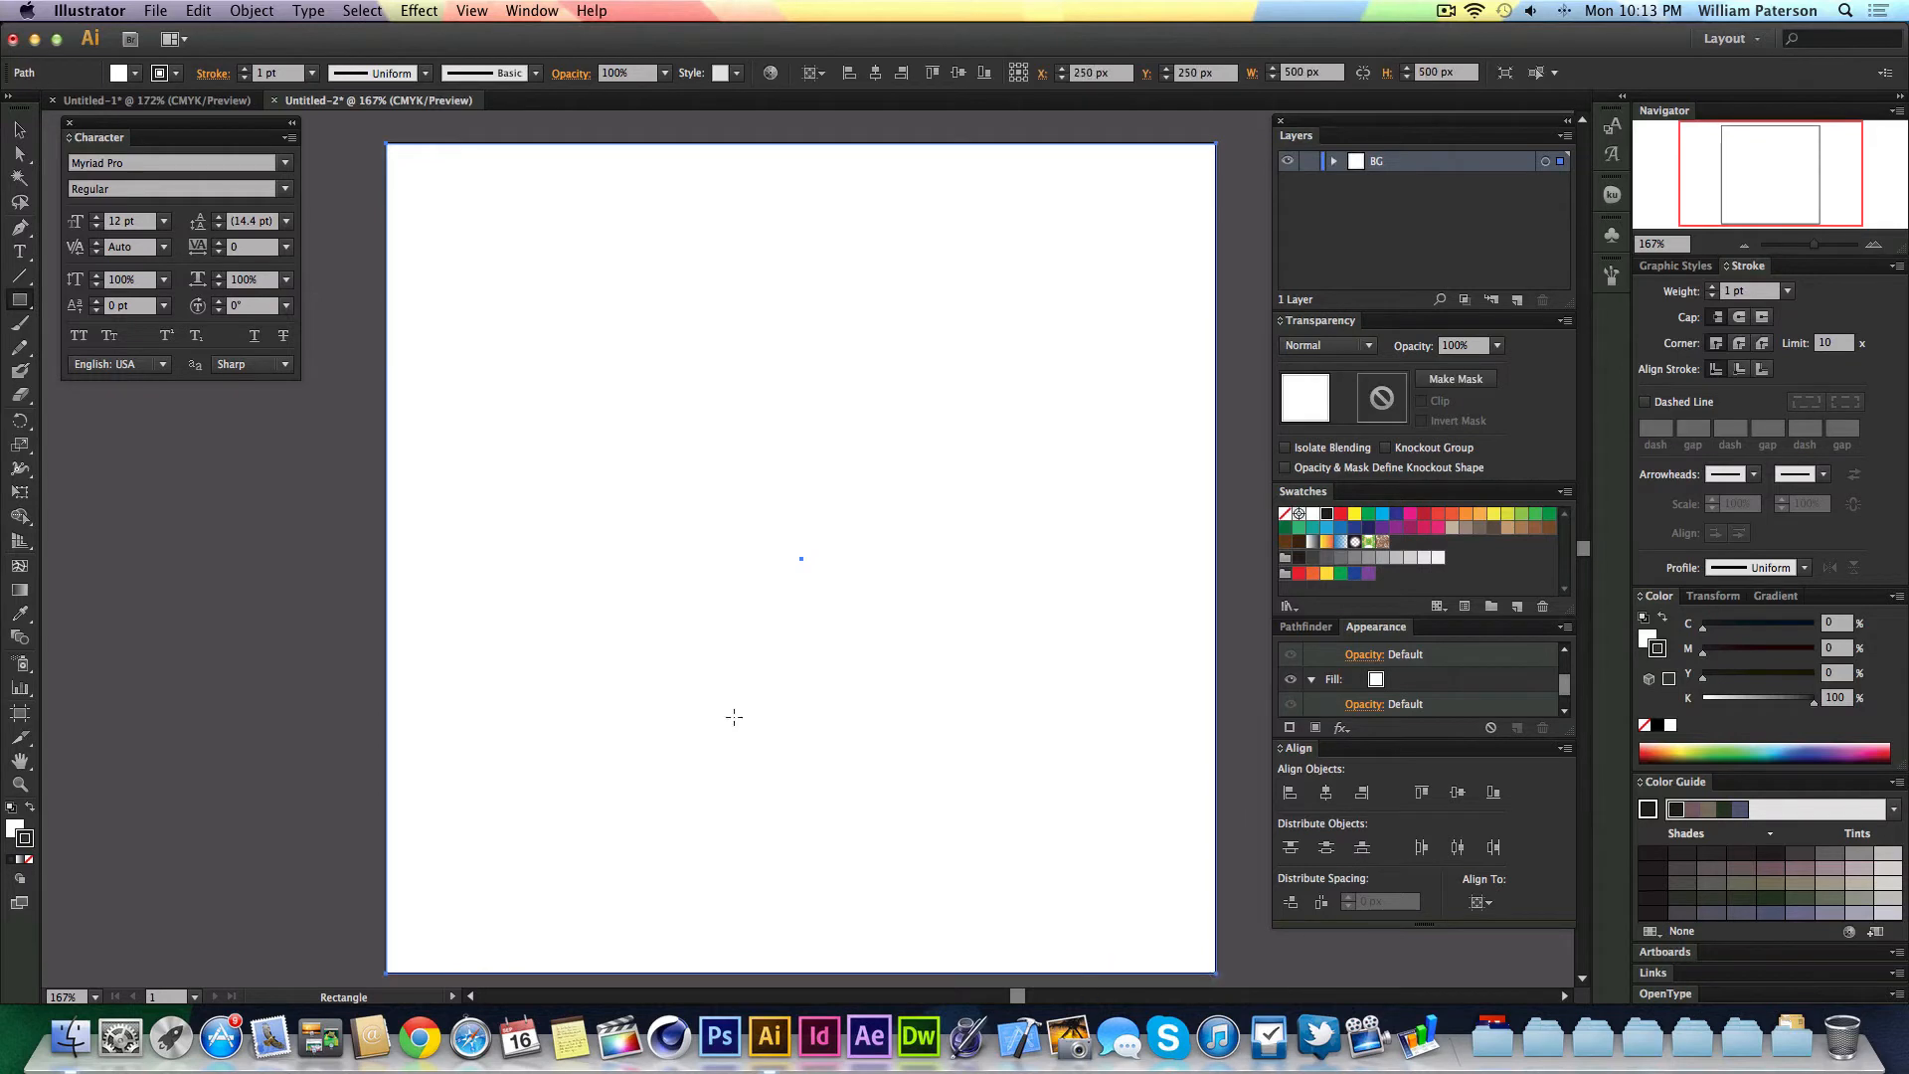
{"action": "mouse_move", "coordinate": [34, 809]}
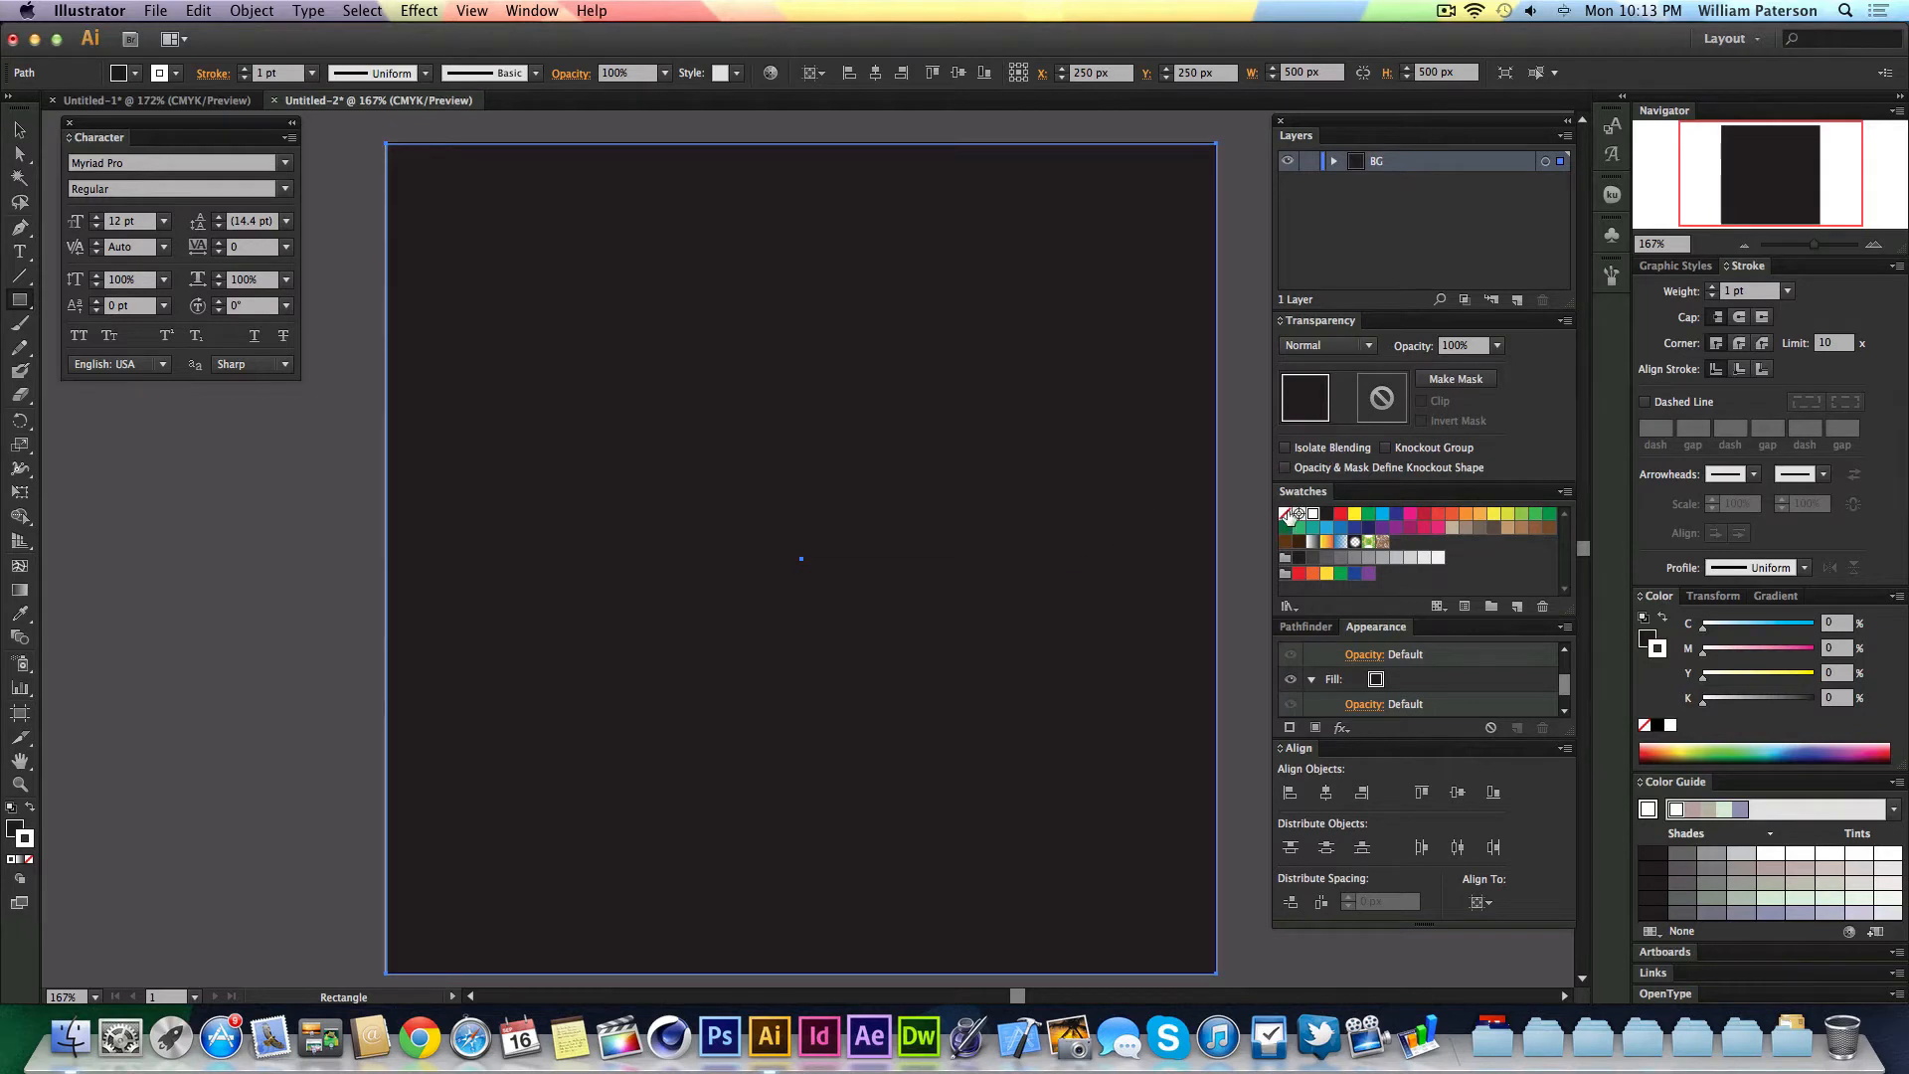
- Remove the rectangle's stroke and fill it with a global rich black swatch (C50 M50 Y50 K100)
{"action": "left_click", "coordinate": [1326, 513]}
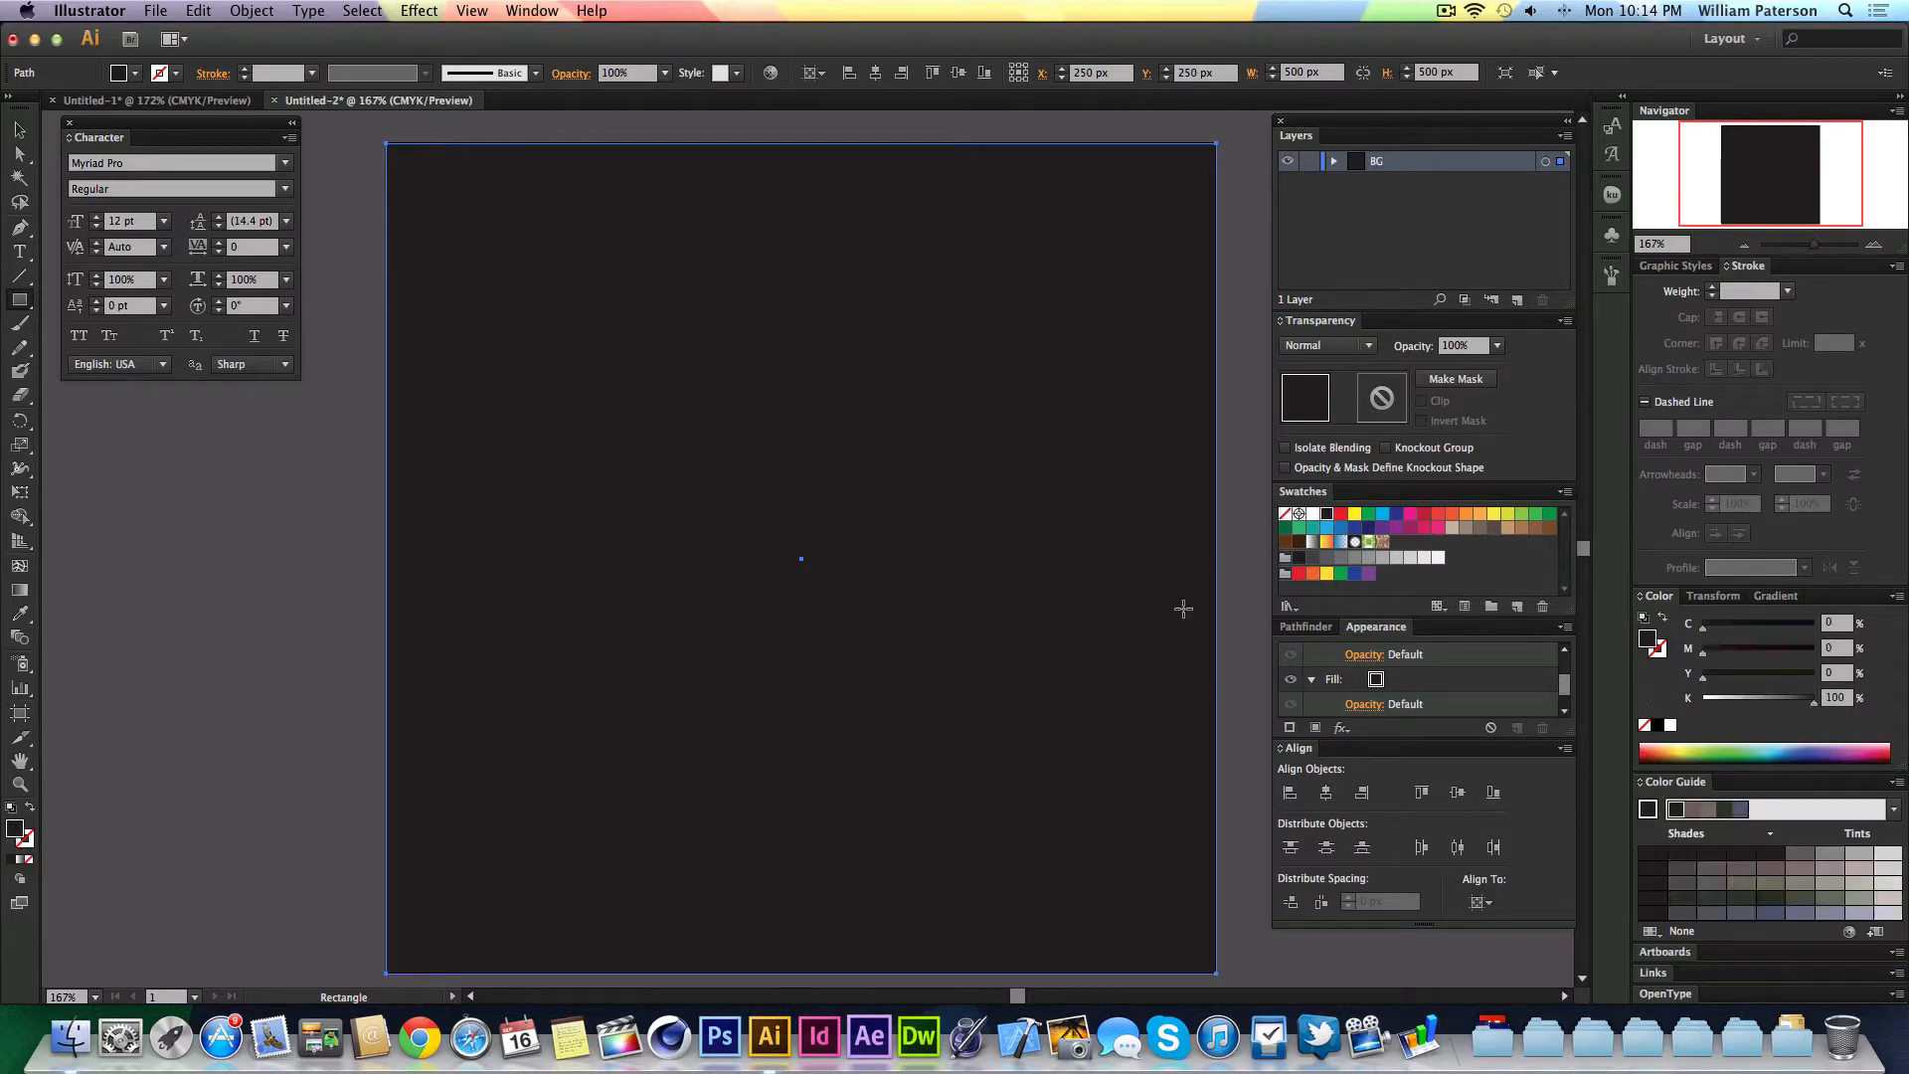
{"action": "double_click", "coordinate": [1340, 513]}
{"action": "type", "text": "50"}
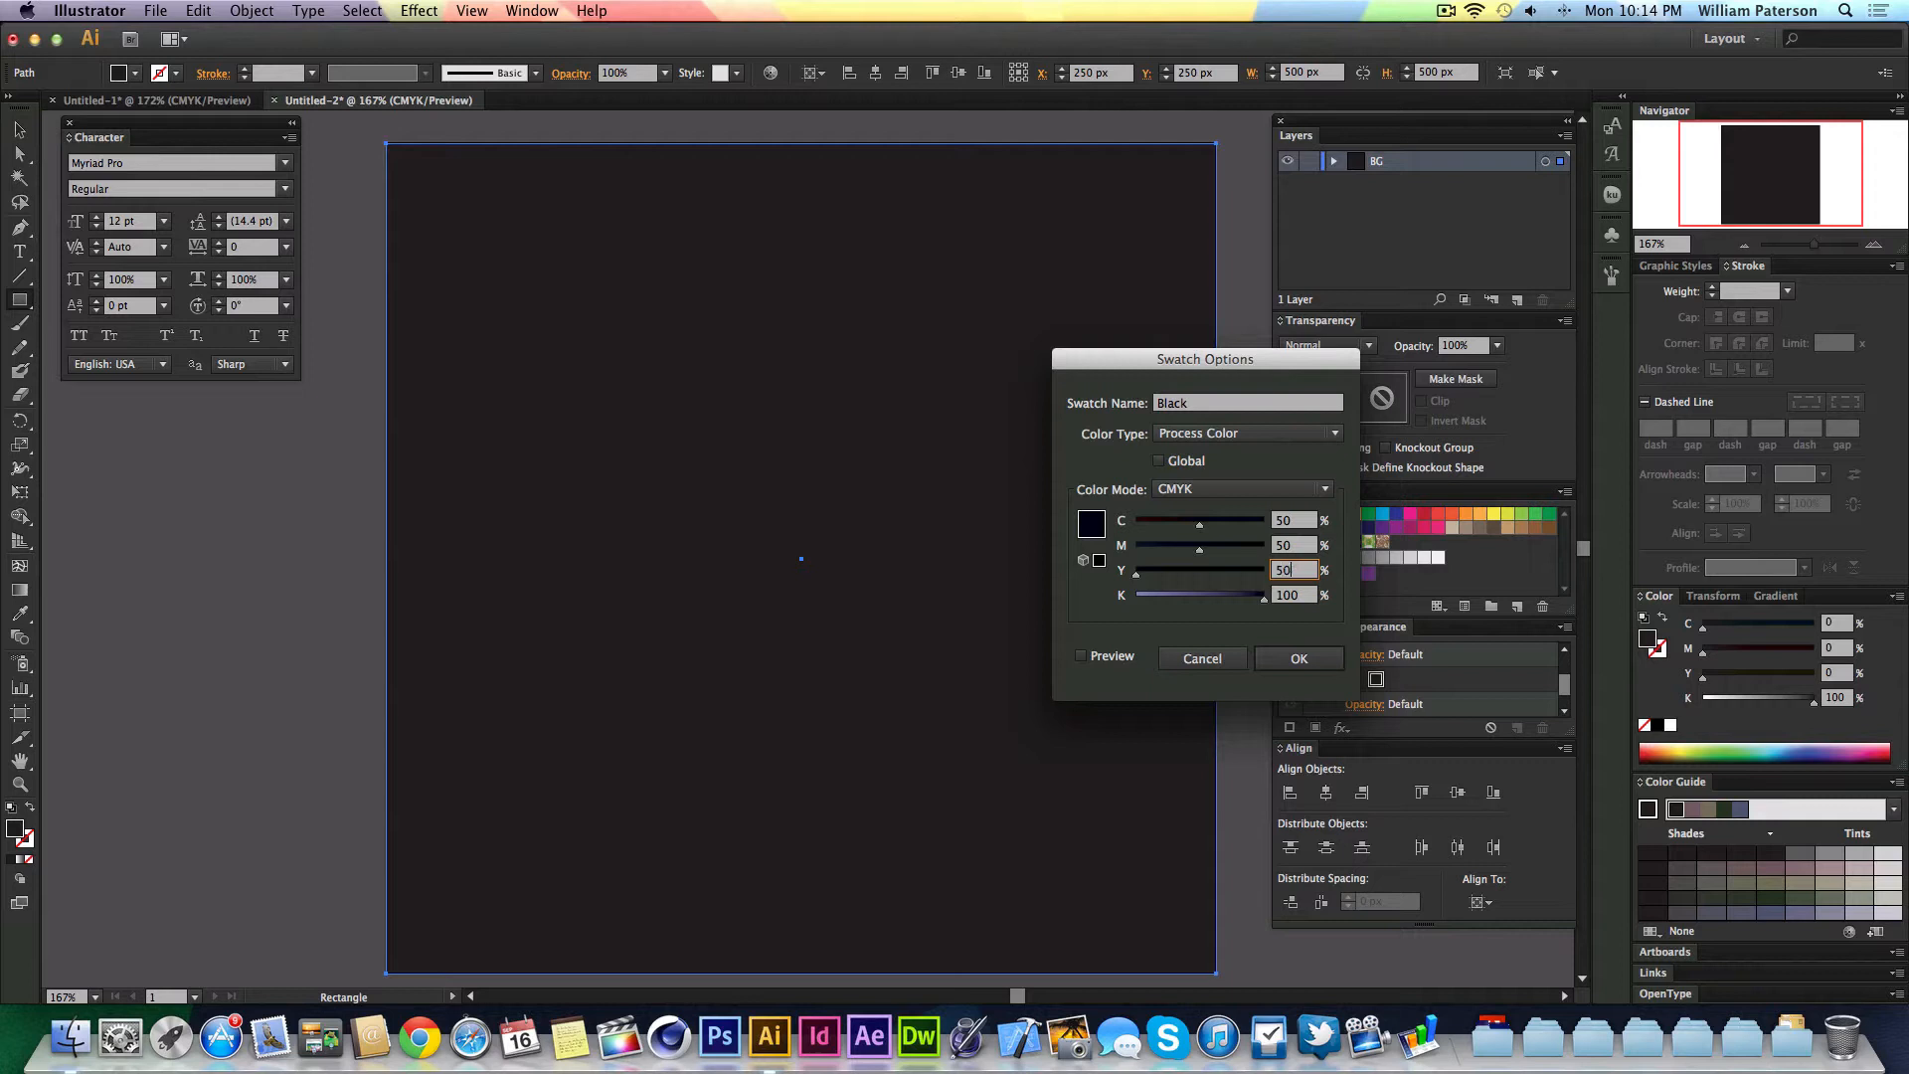
{"action": "left_click", "coordinate": [1157, 459]}
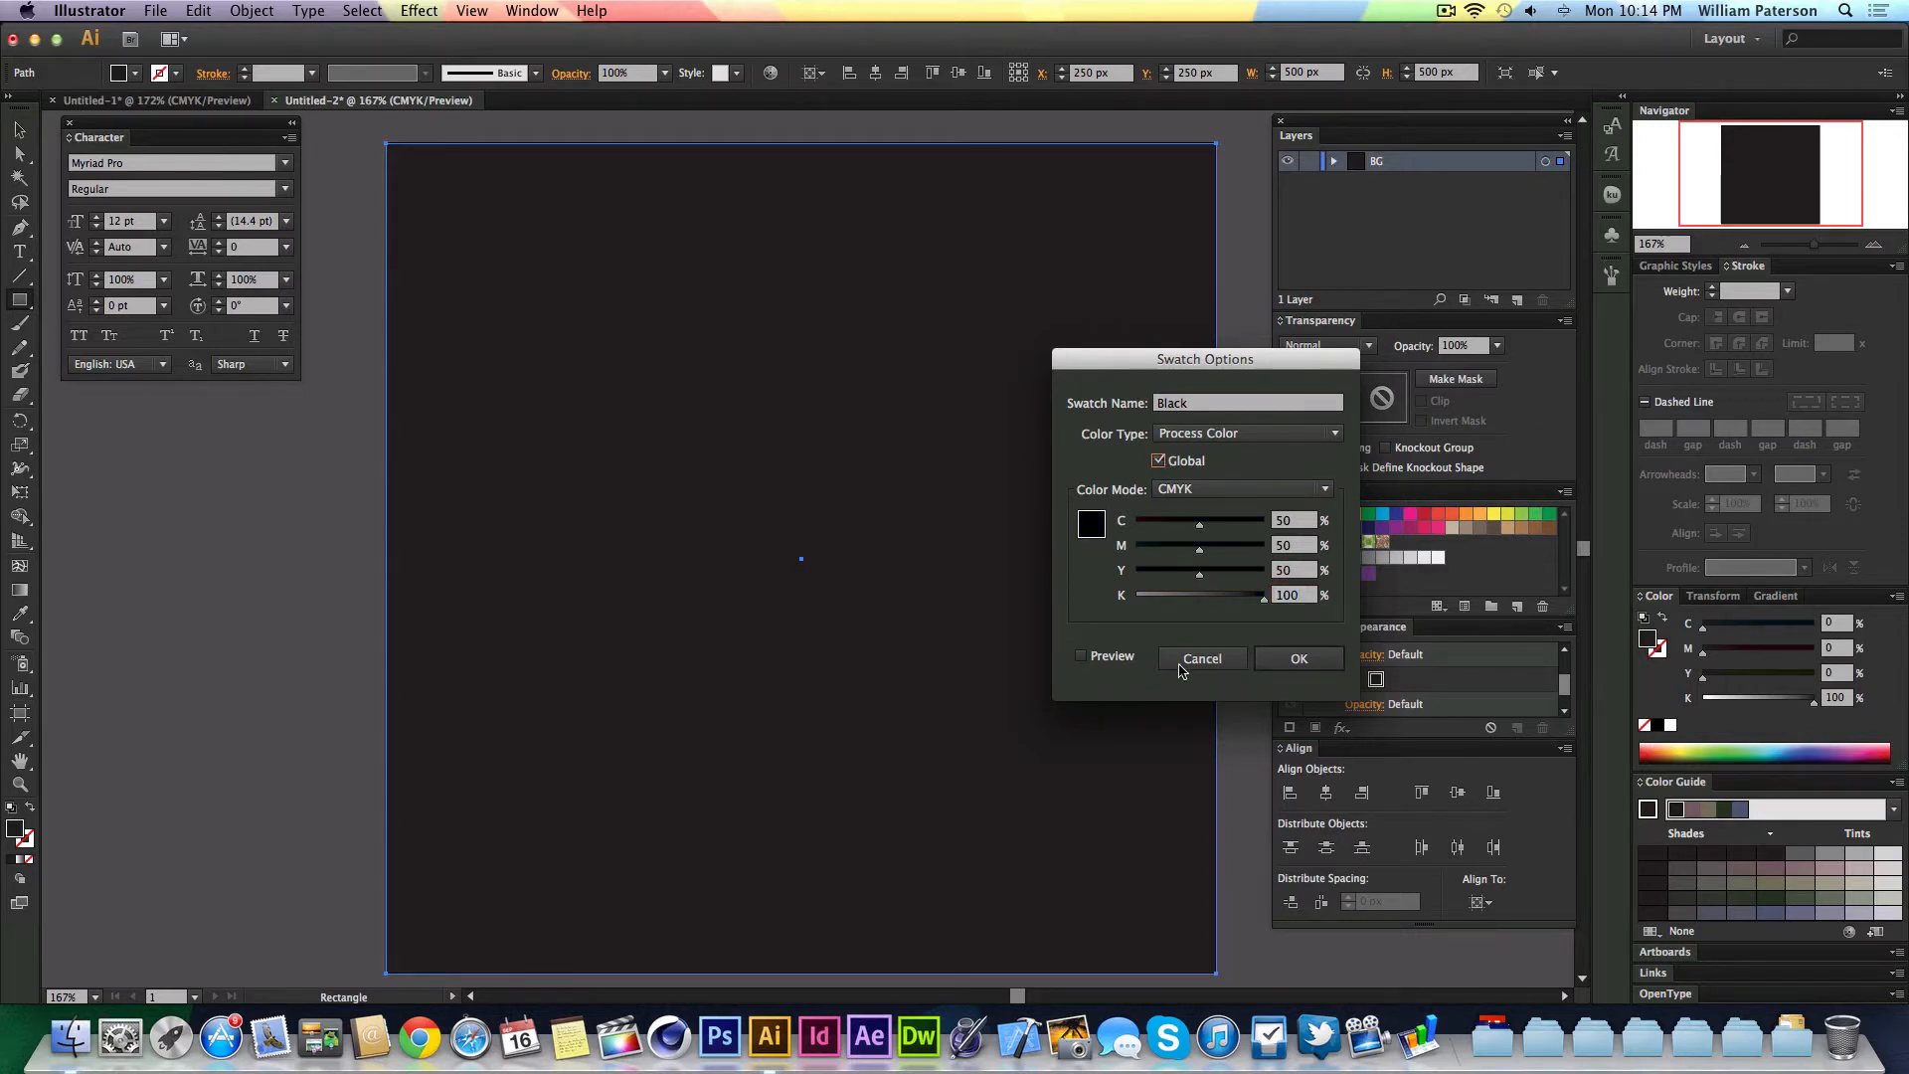
{"action": "left_click", "coordinate": [1298, 658]}
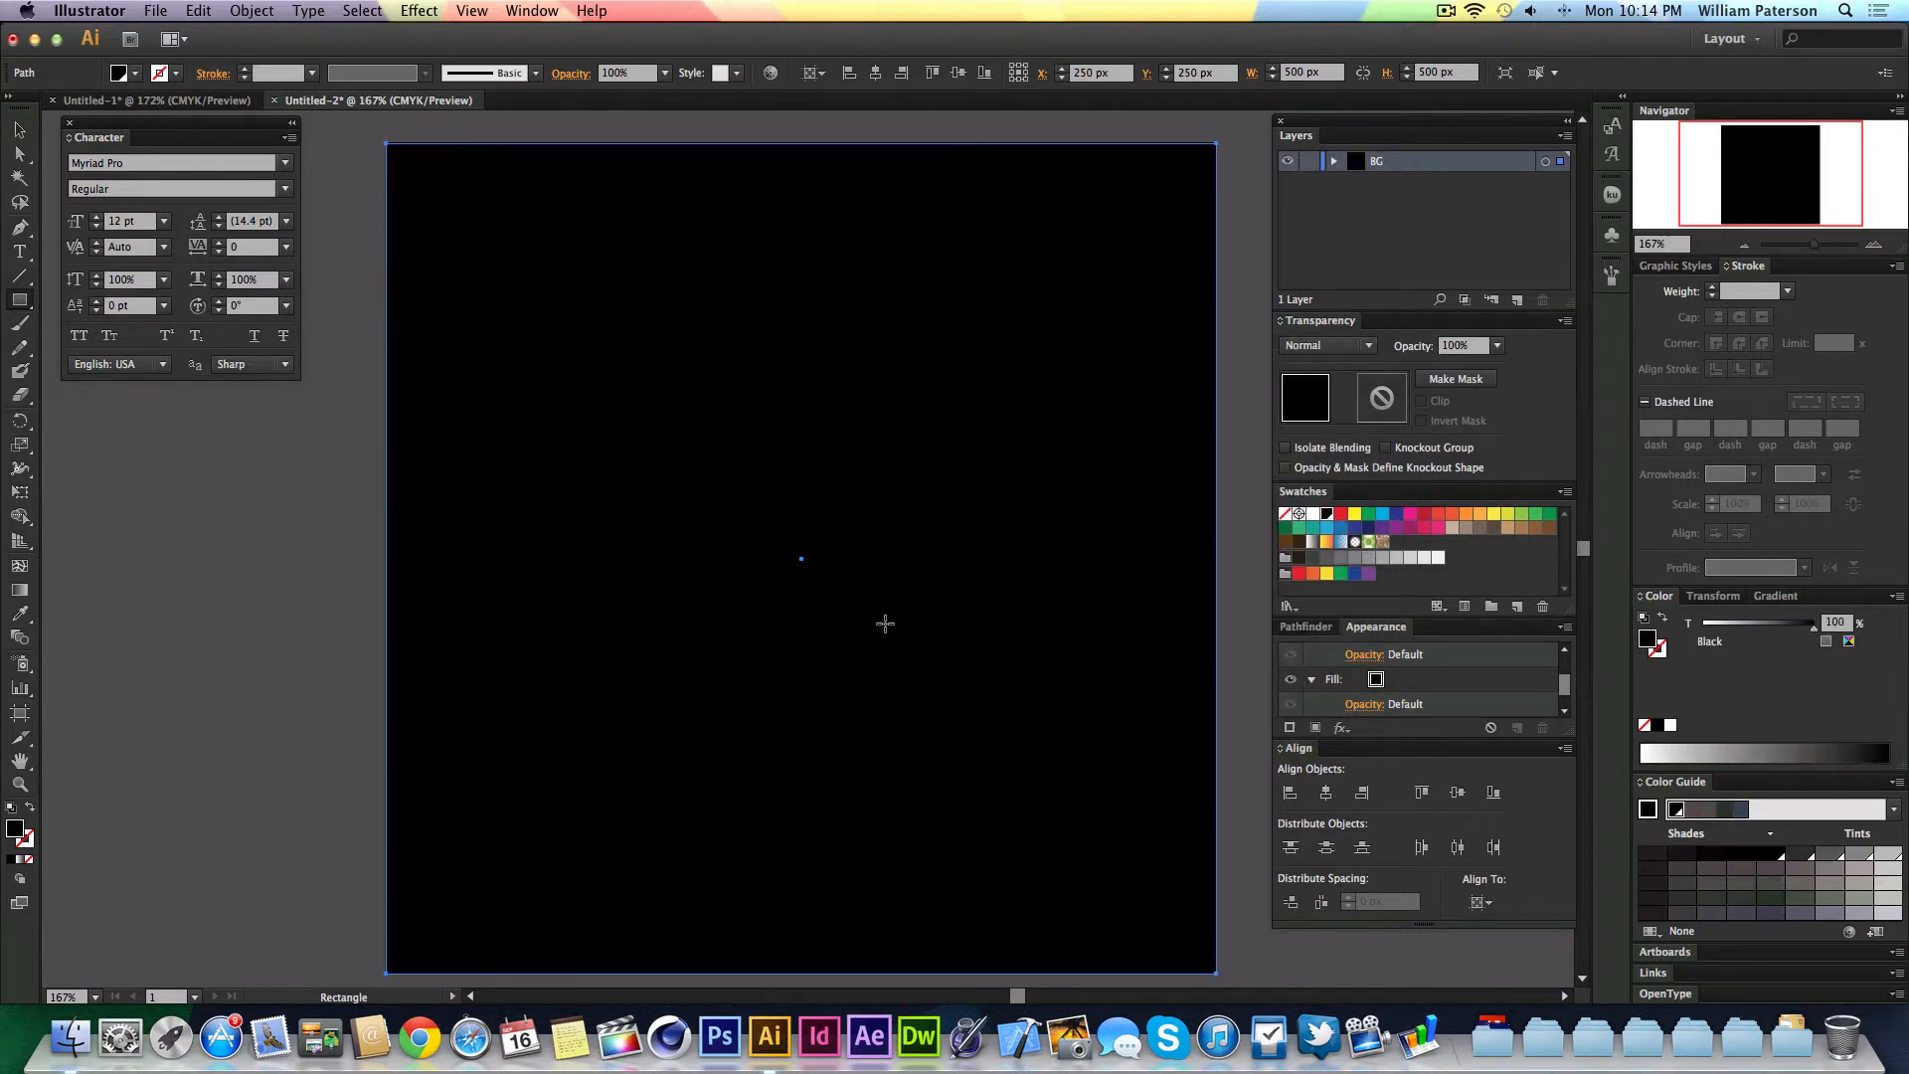
{"action": "mouse_move", "coordinate": [1151, 360]}
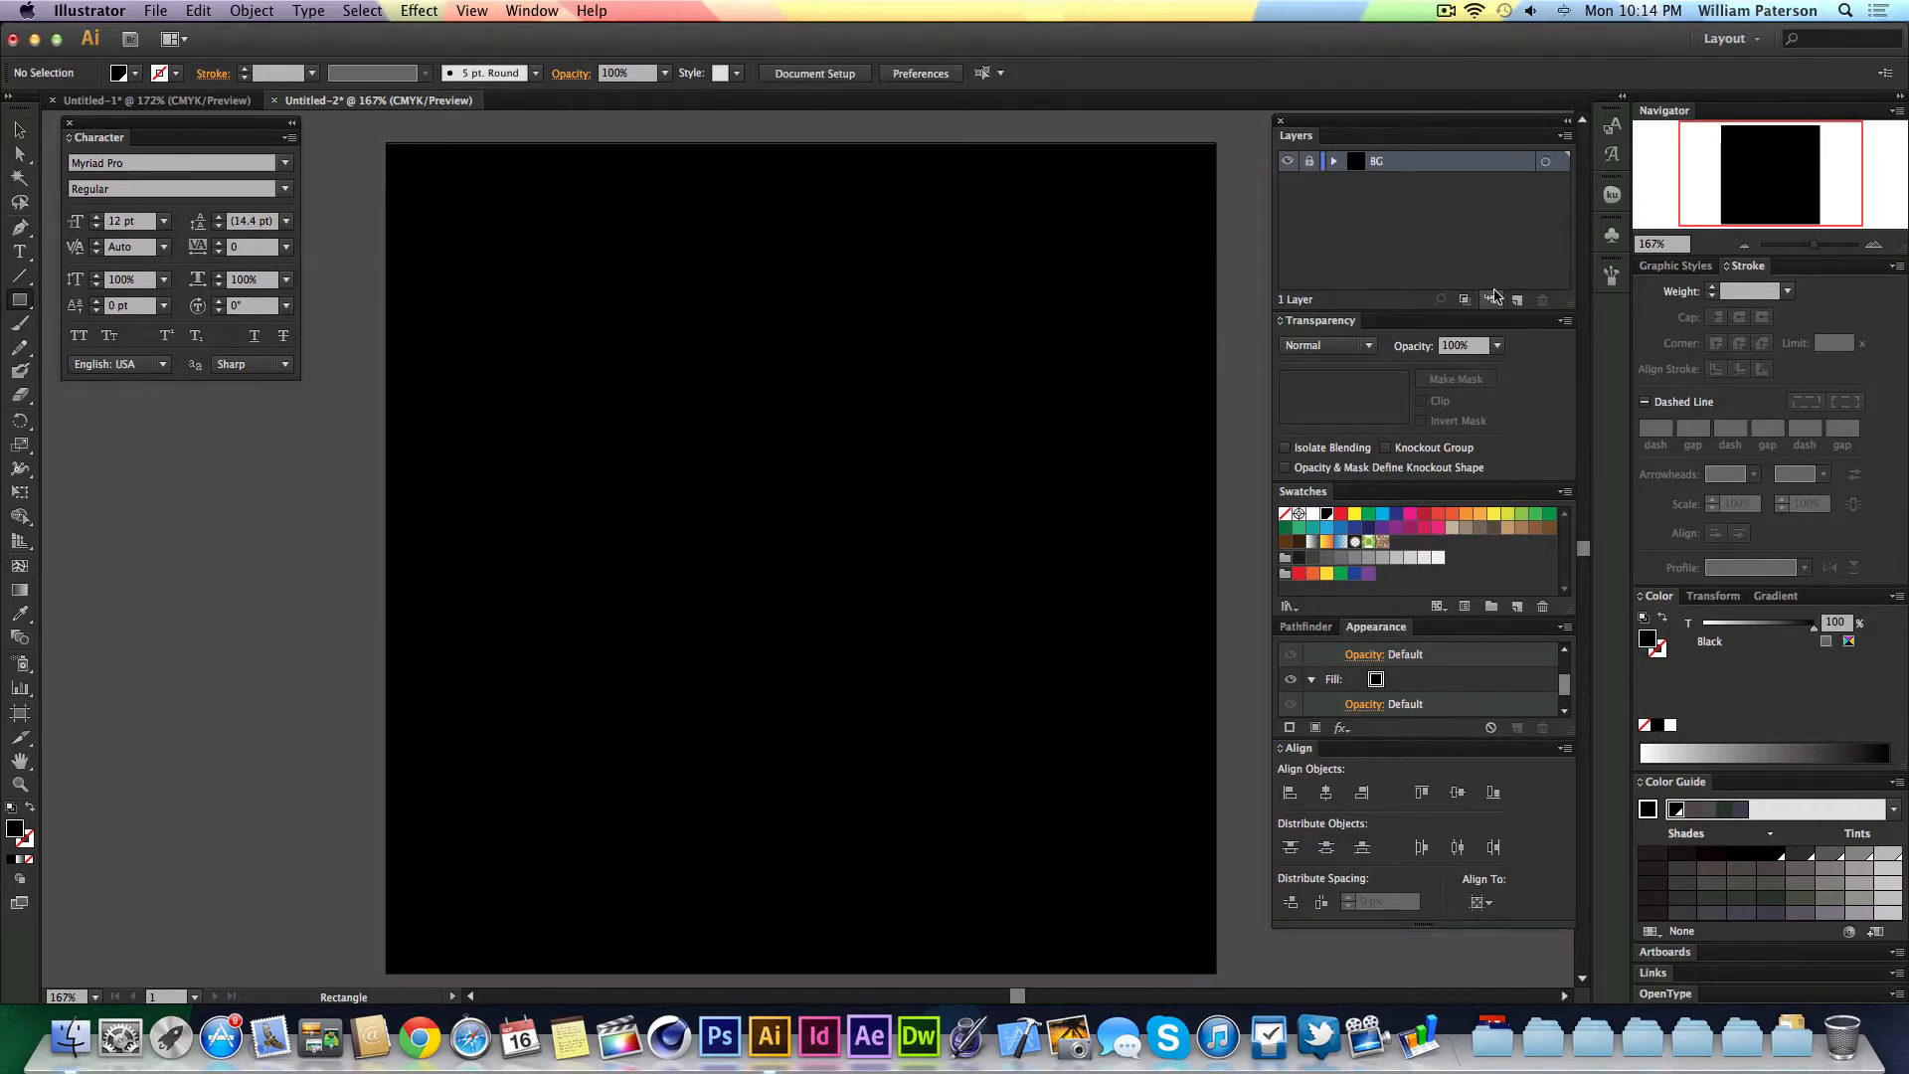
- Add a new layer above BG and name it Text
{"action": "left_click", "coordinate": [1517, 301]}
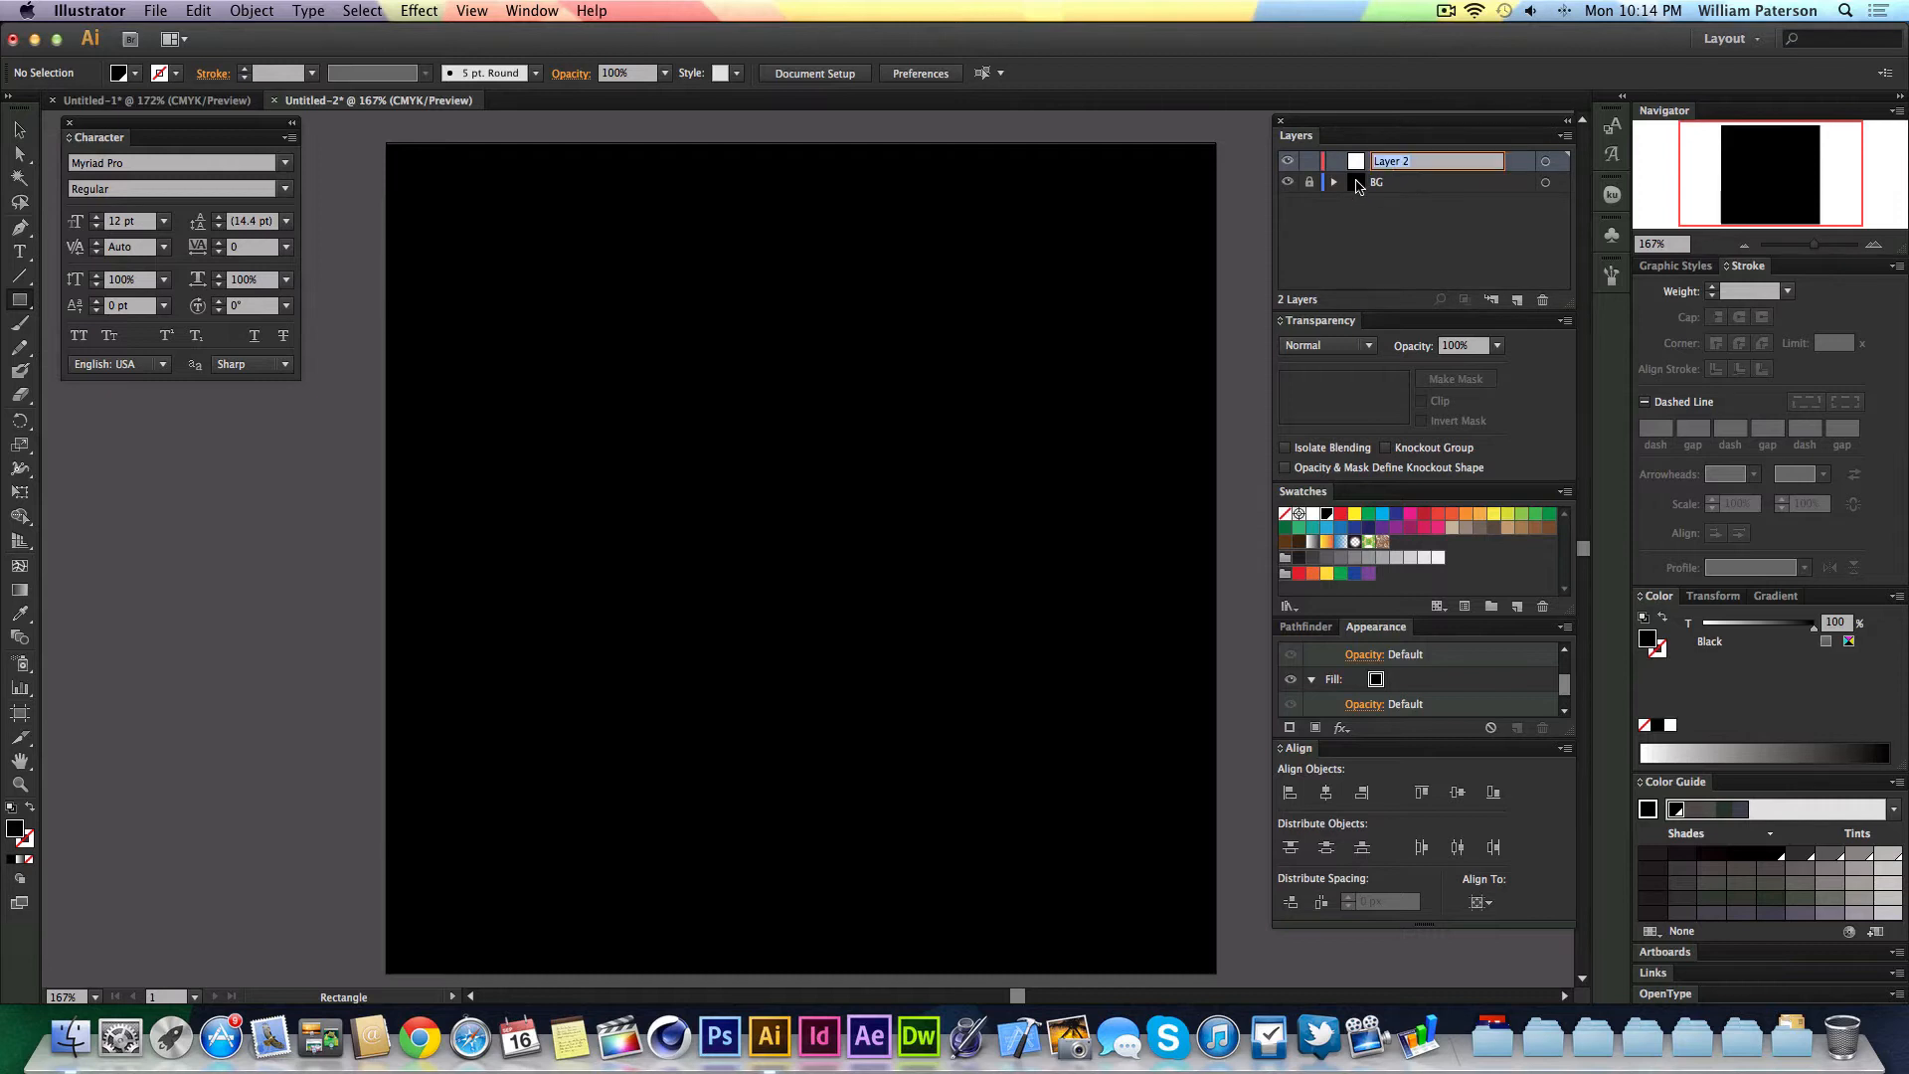
{"action": "type", "text": "Text"}
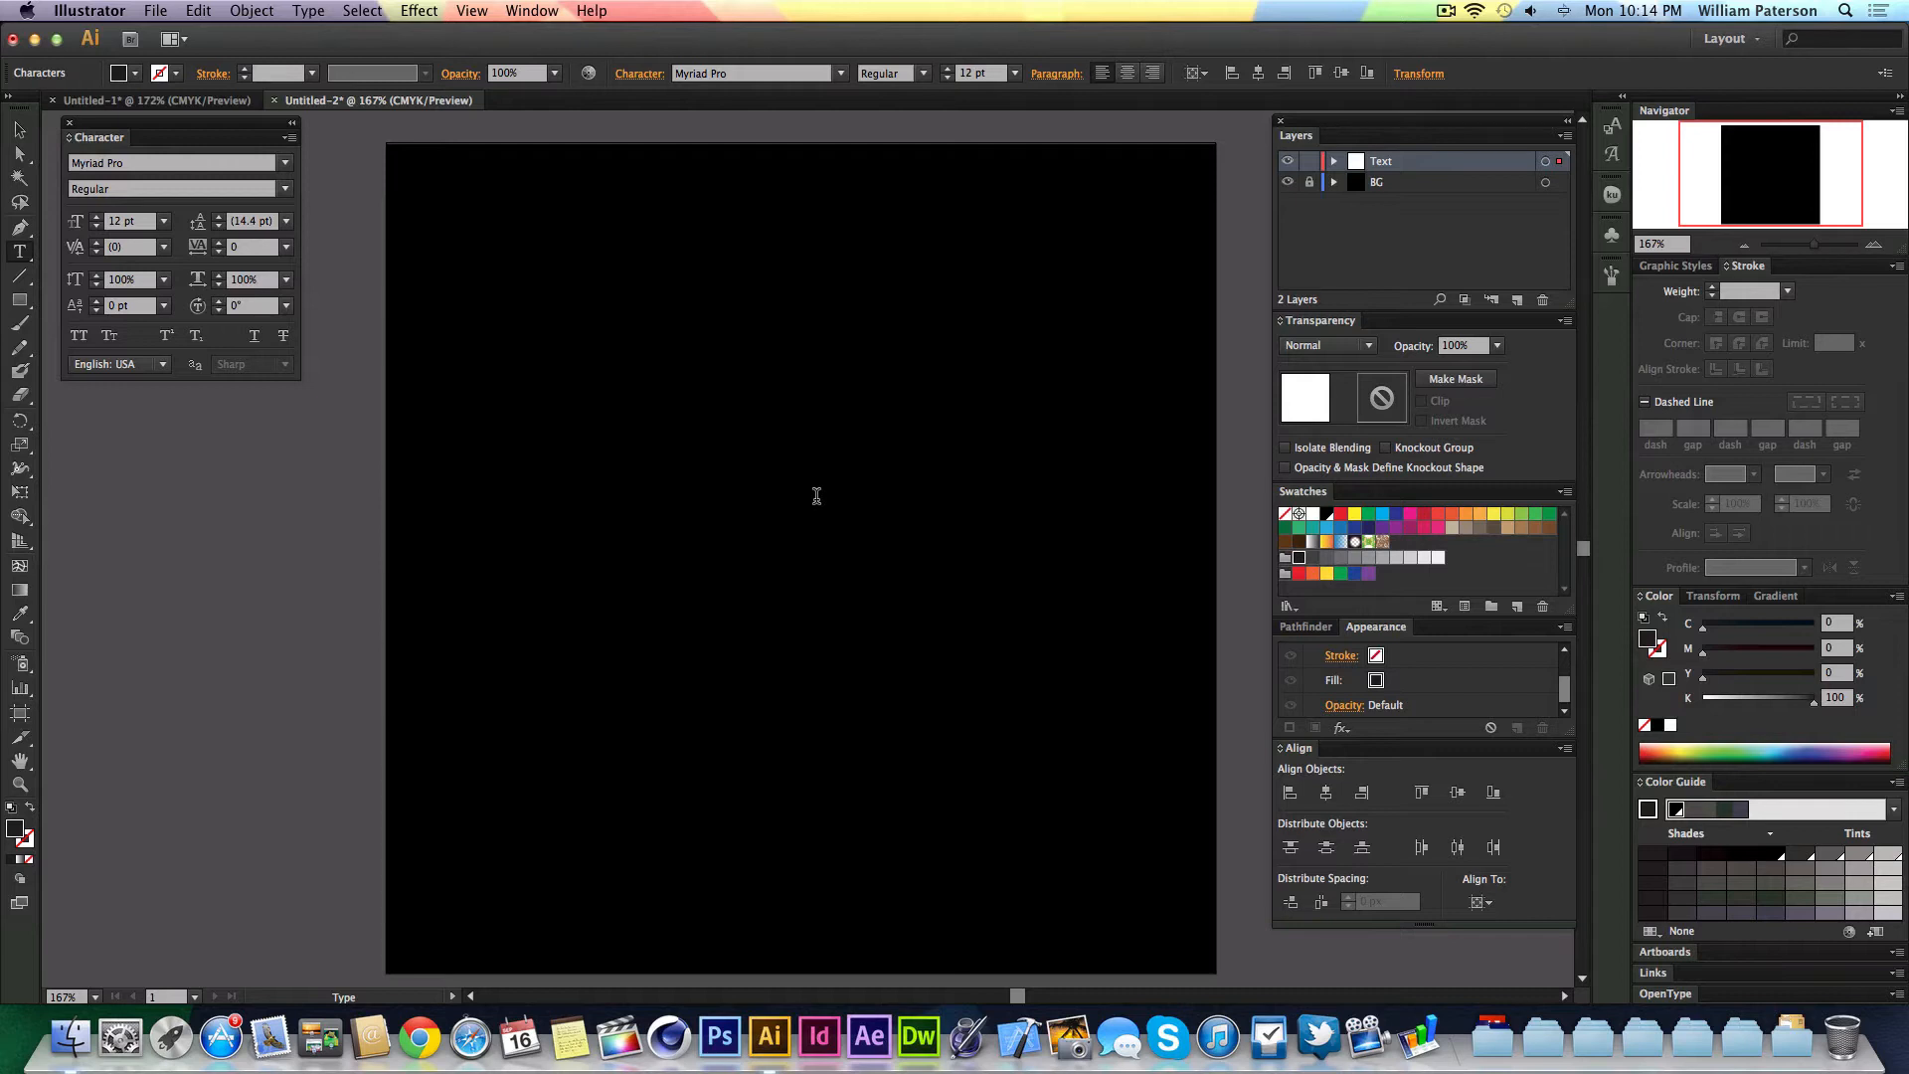
- Start typing Black Out as large white text on the Text layer
{"action": "type", "text": "Black Out"}
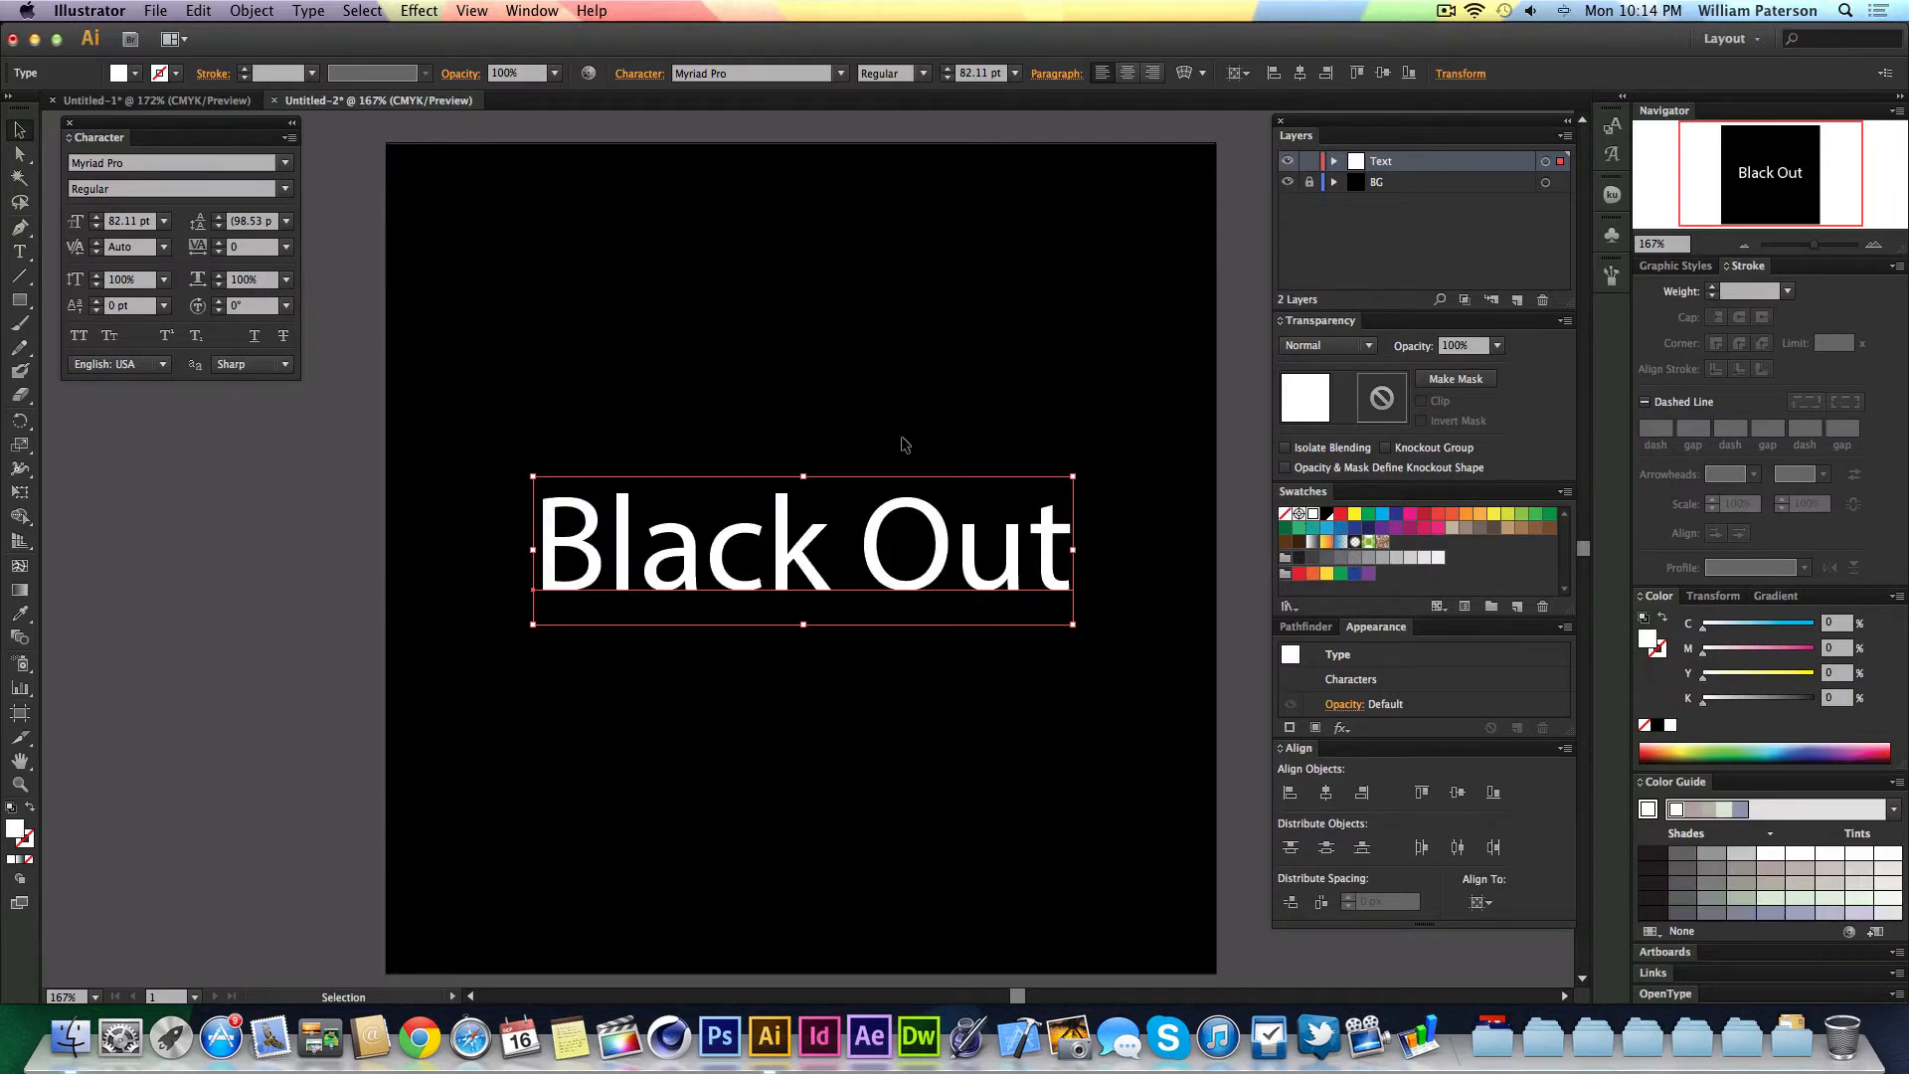
{"action": "mouse_move", "coordinate": [879, 475]}
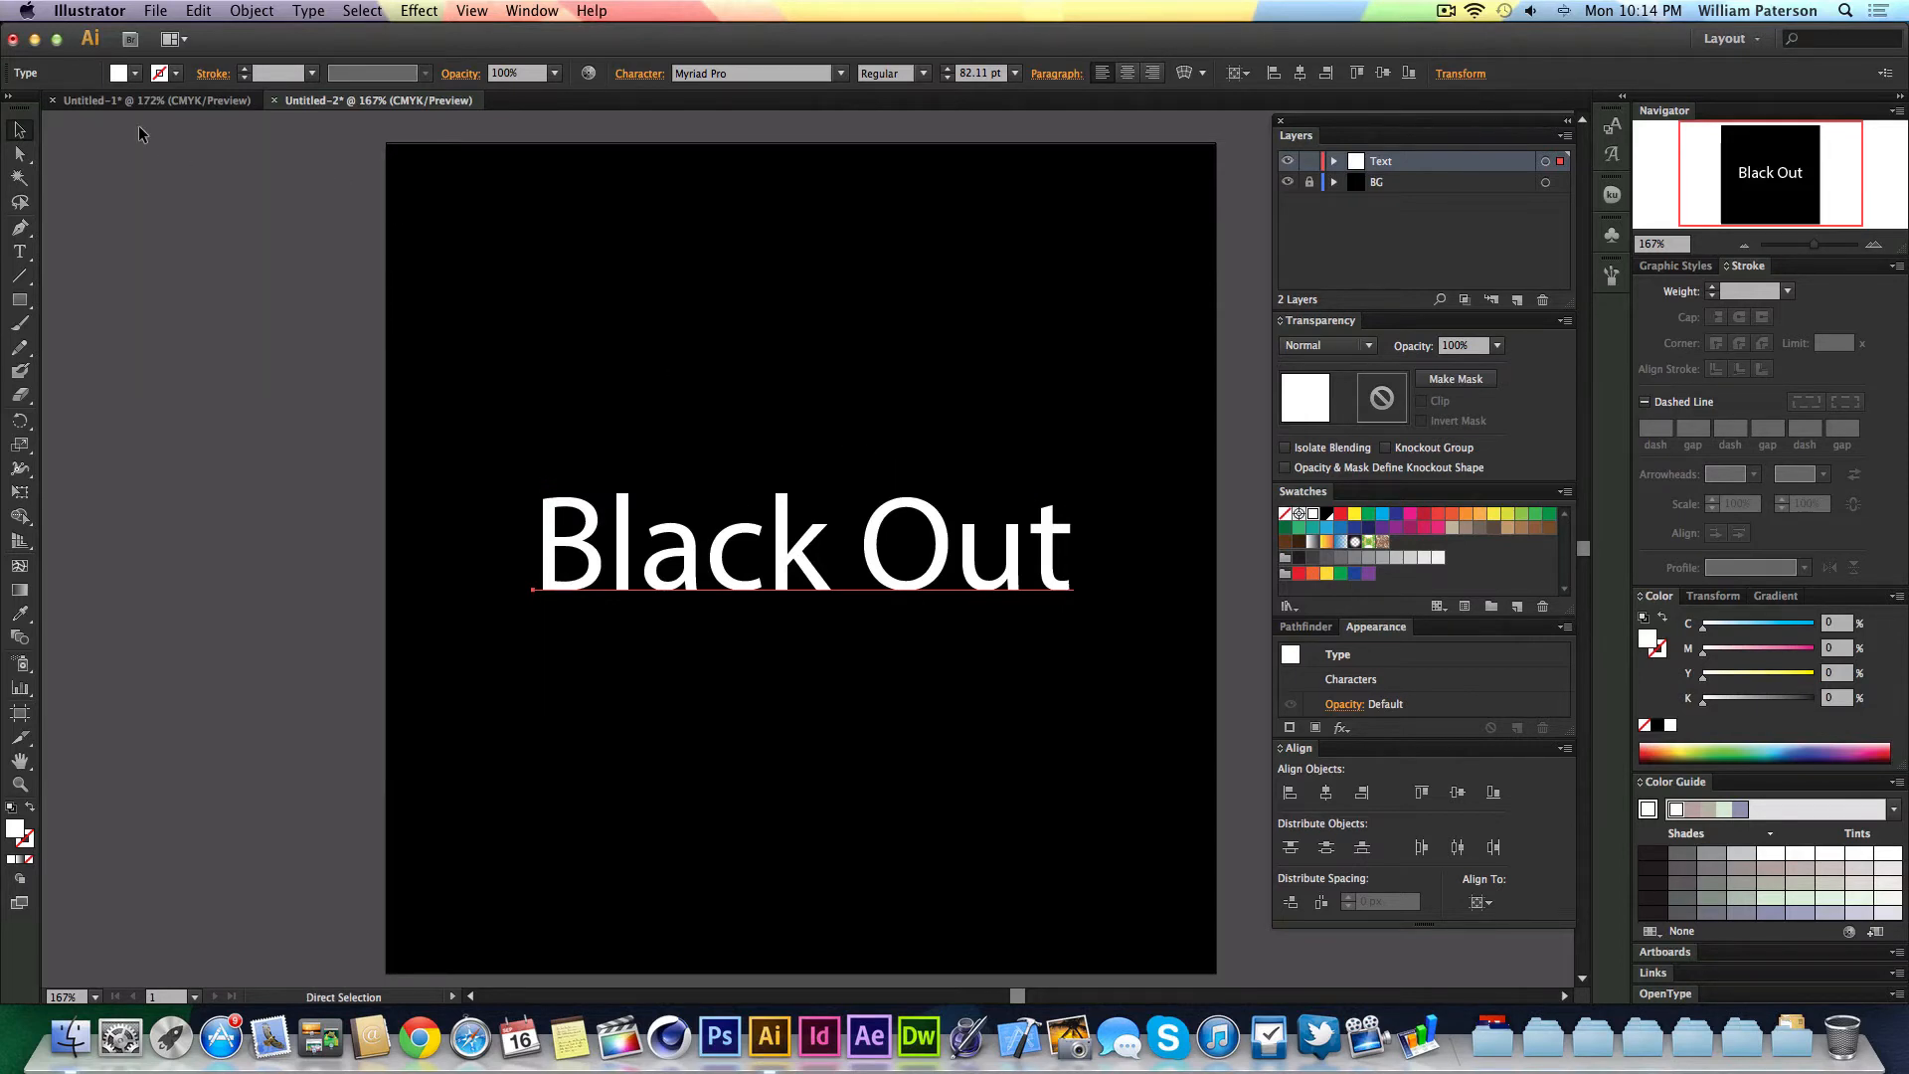
{"action": "mouse_move", "coordinate": [117, 250]}
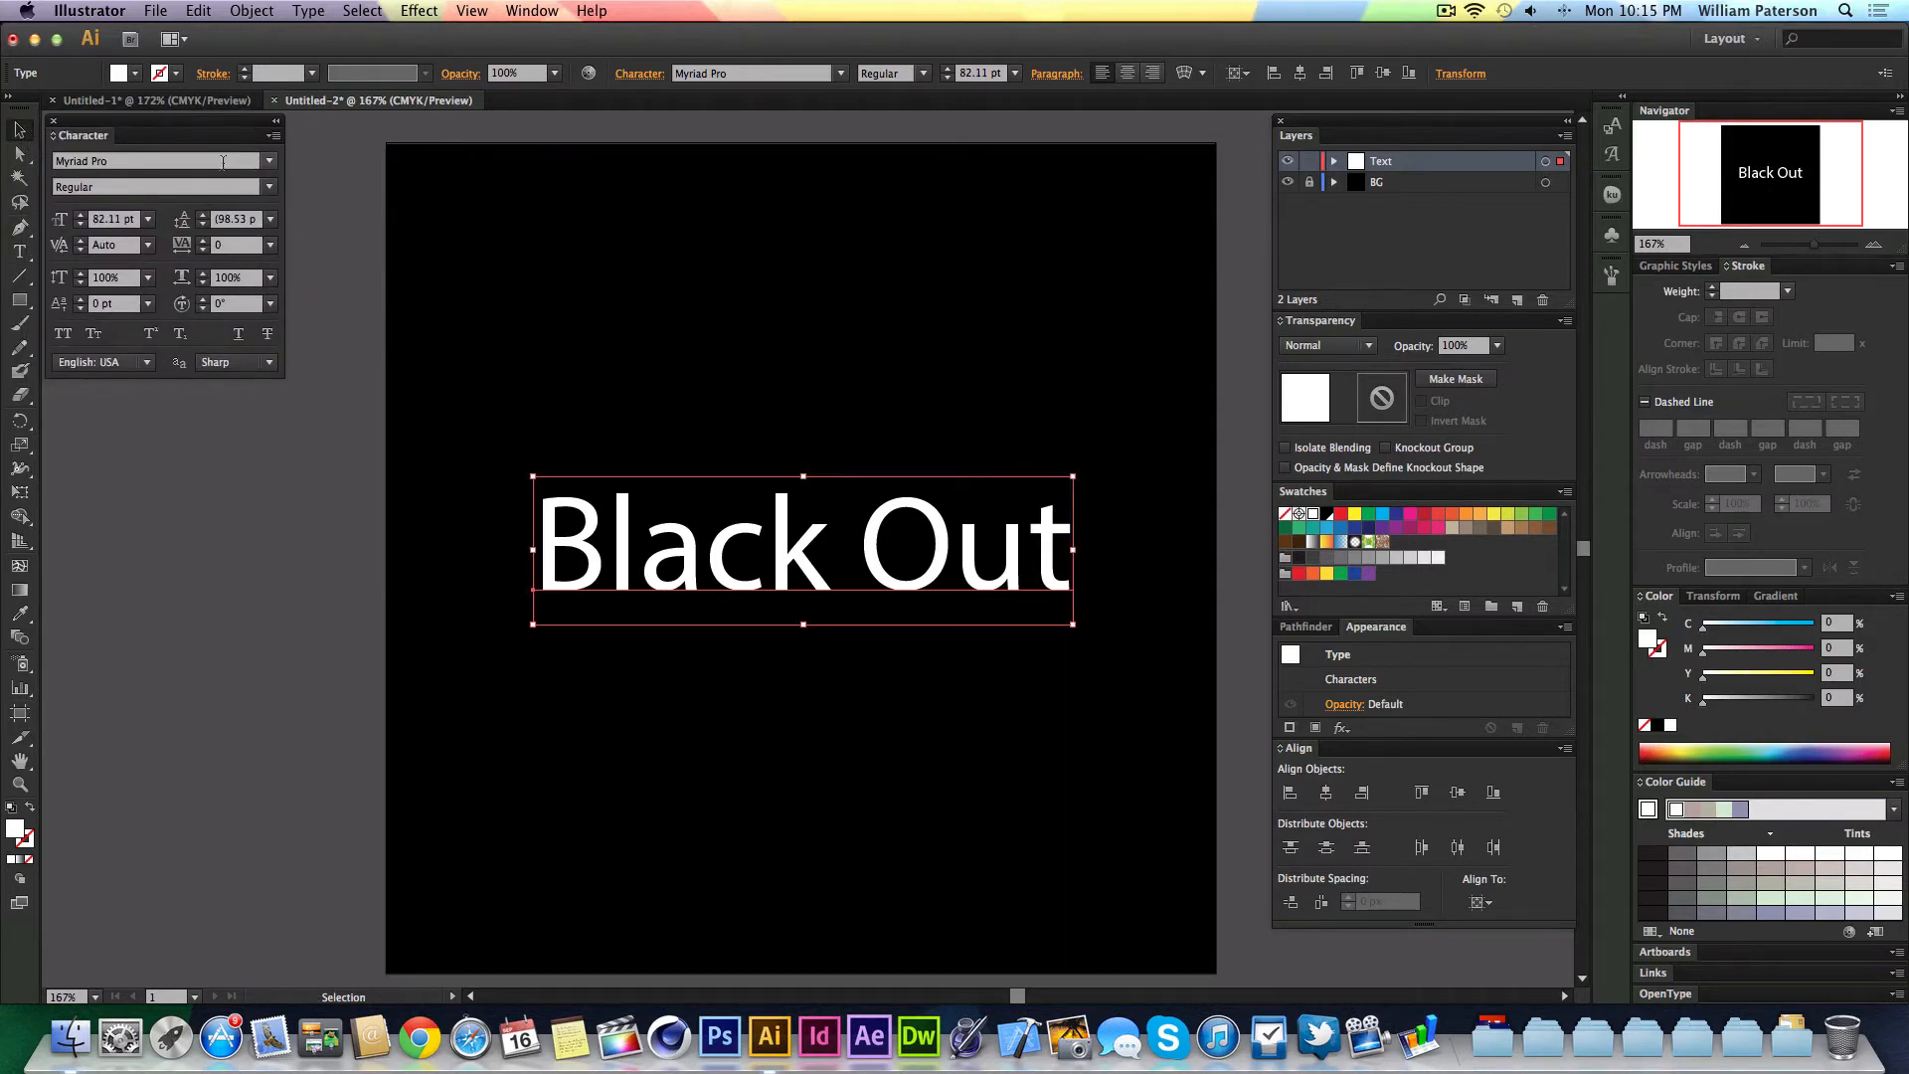
- Set the Black Out text in Helvetica and switch it to all capitals
{"action": "type", "text": "Helvetica"}
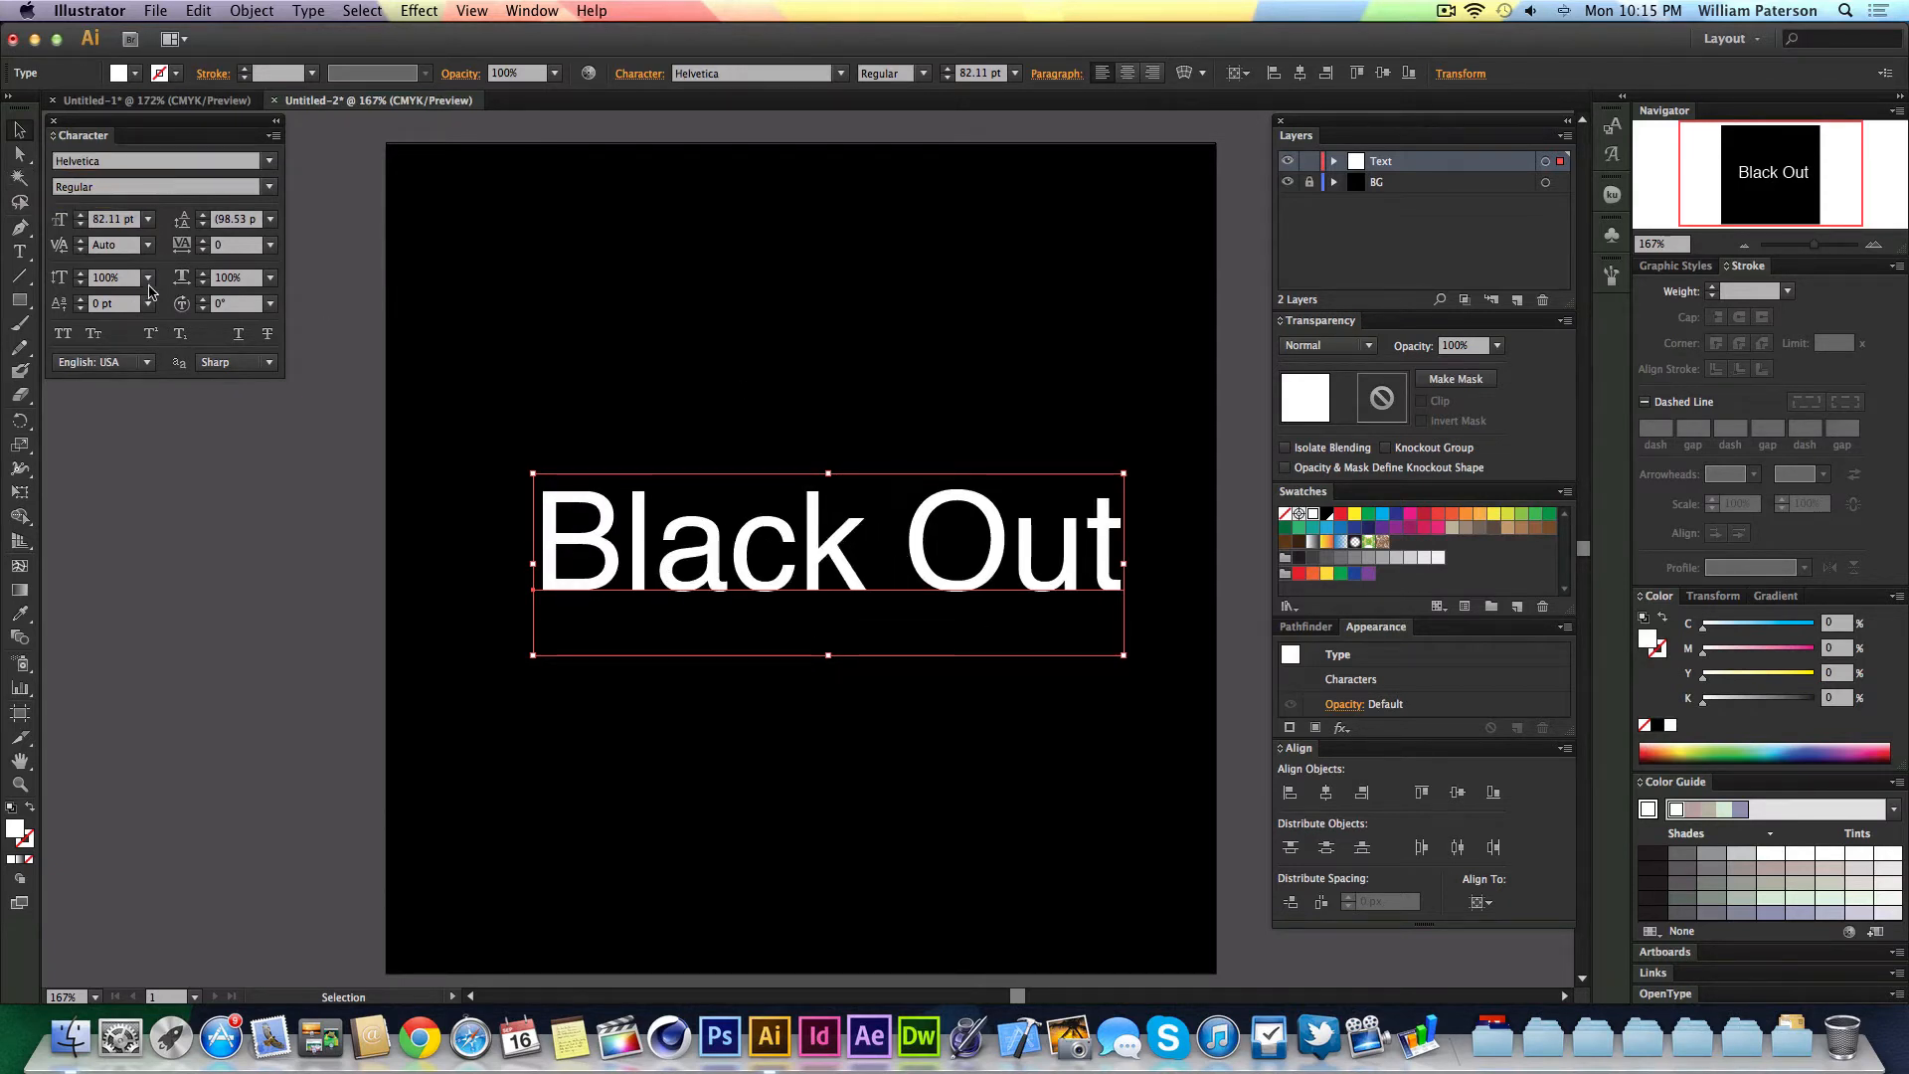
{"action": "mouse_move", "coordinate": [266, 332]}
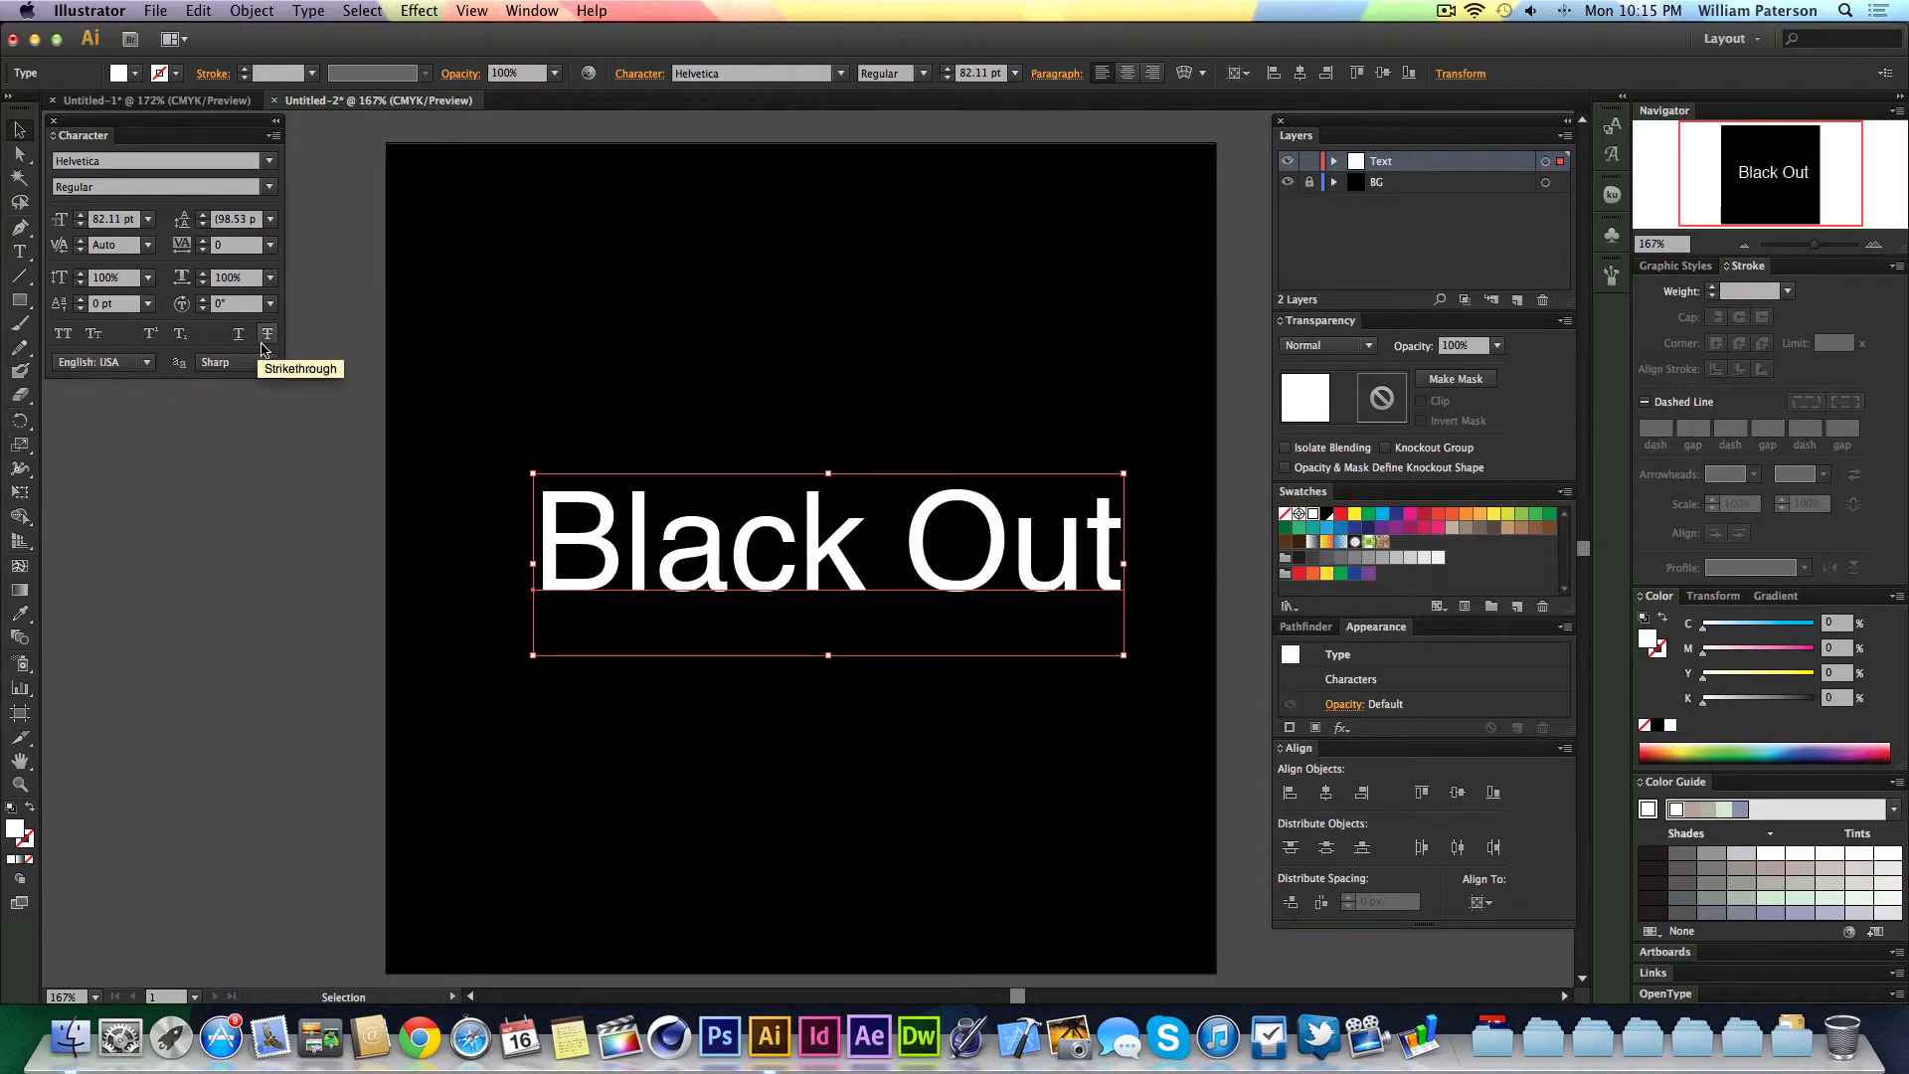
{"action": "mouse_move", "coordinate": [63, 334]}
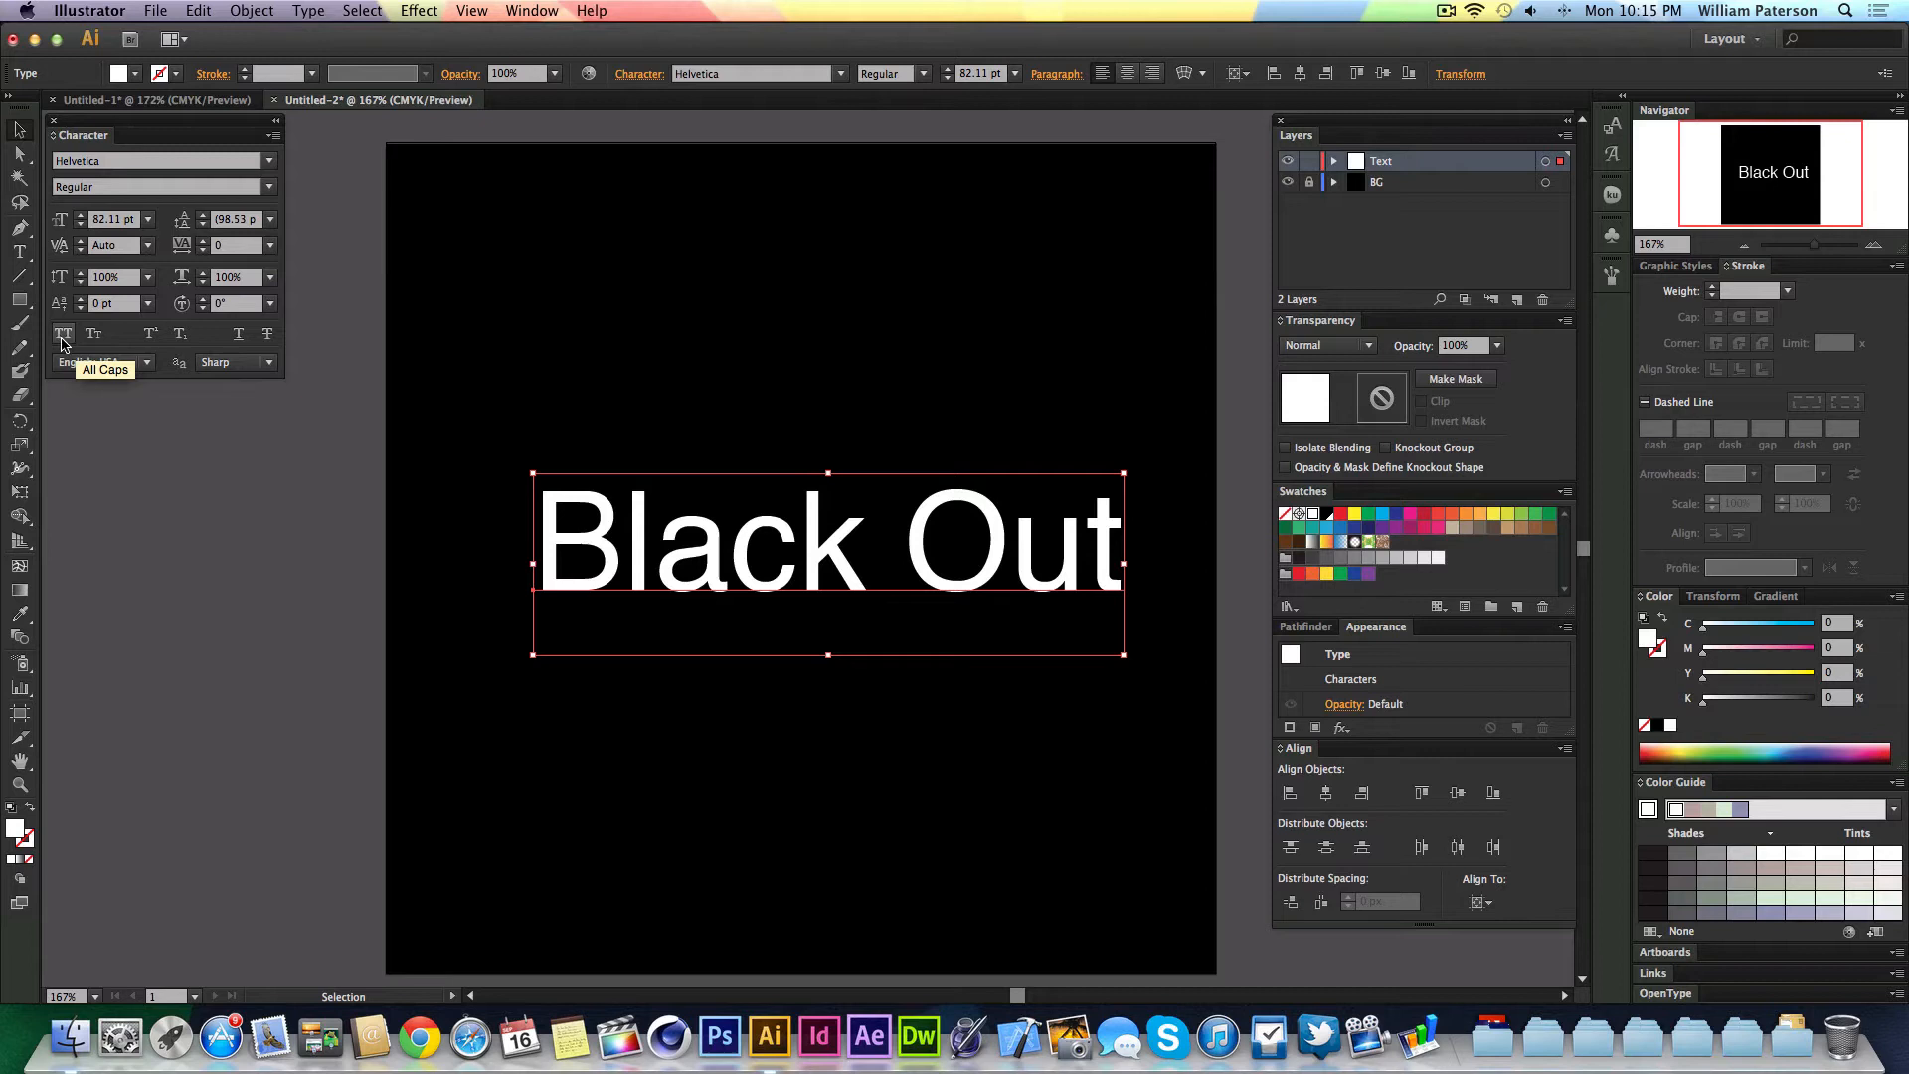
{"action": "left_click", "coordinate": [62, 332]}
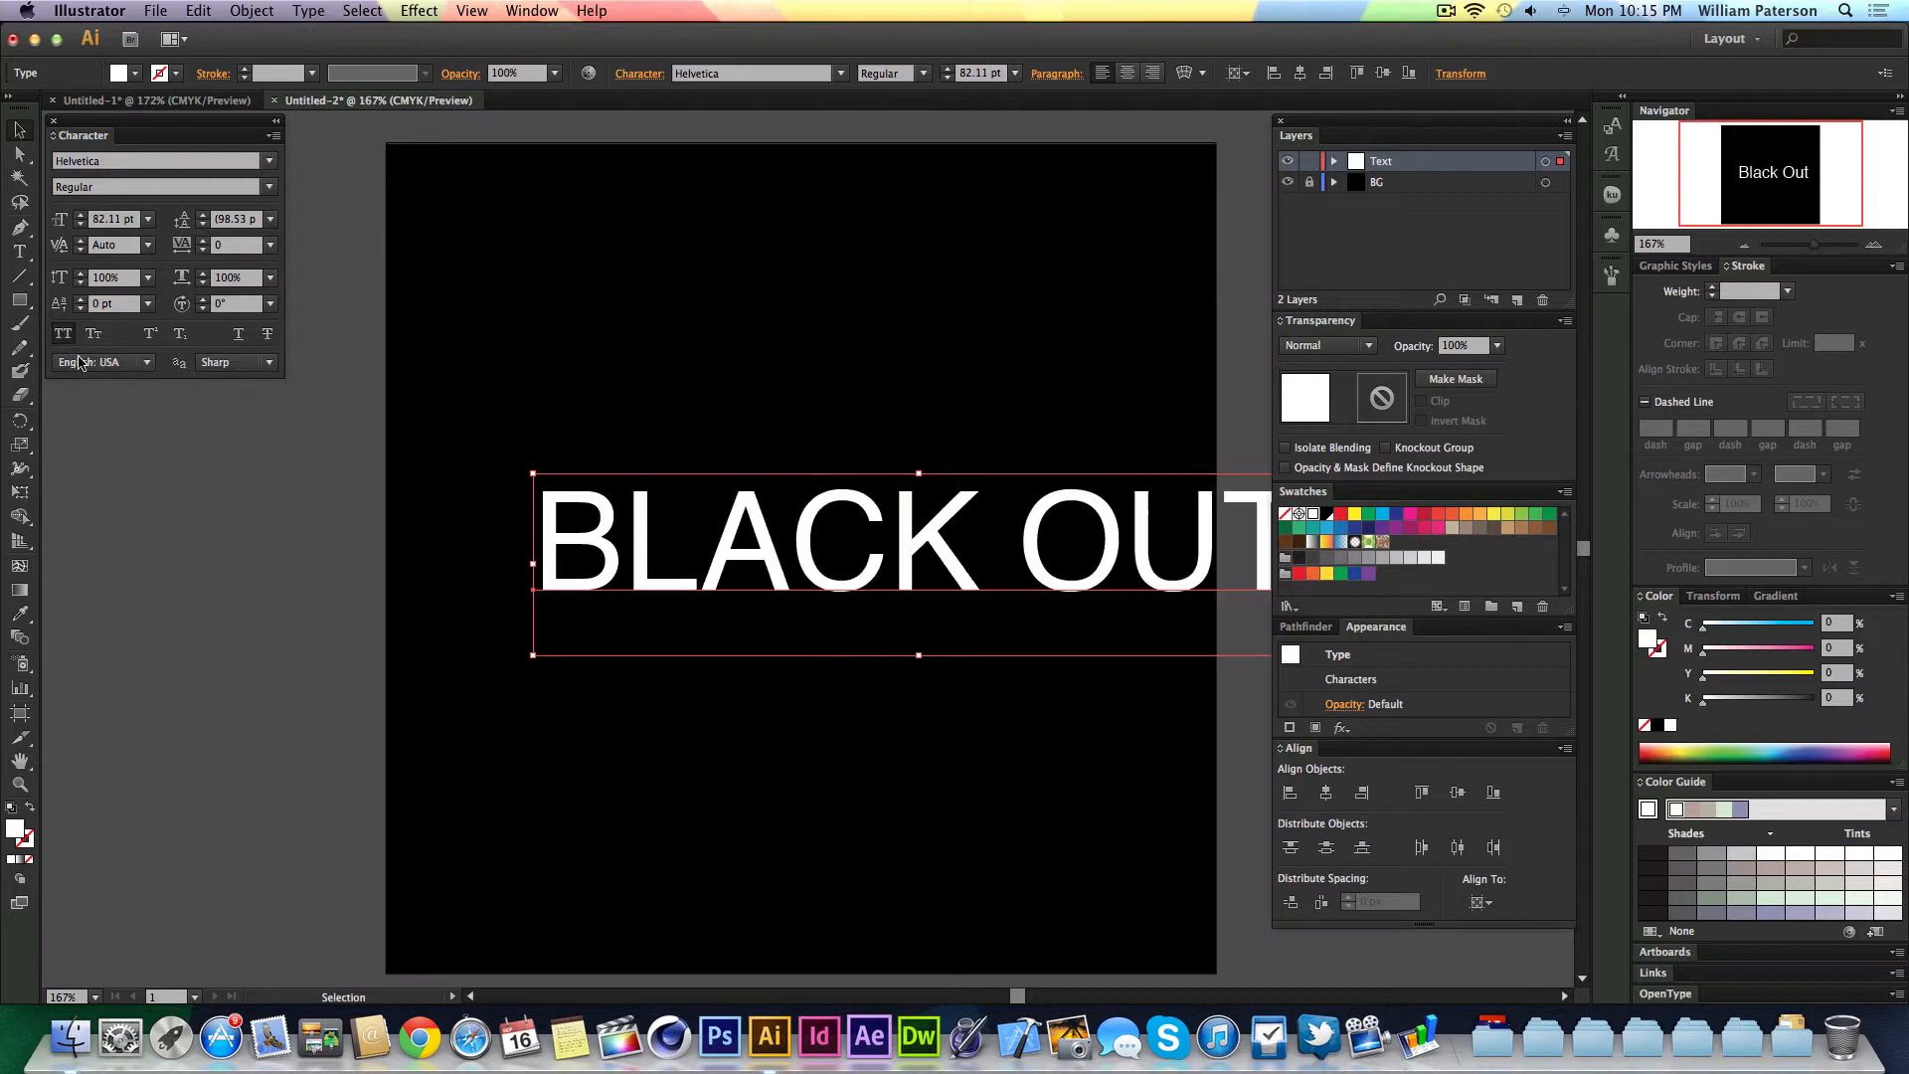
{"action": "mouse_move", "coordinate": [1163, 173]}
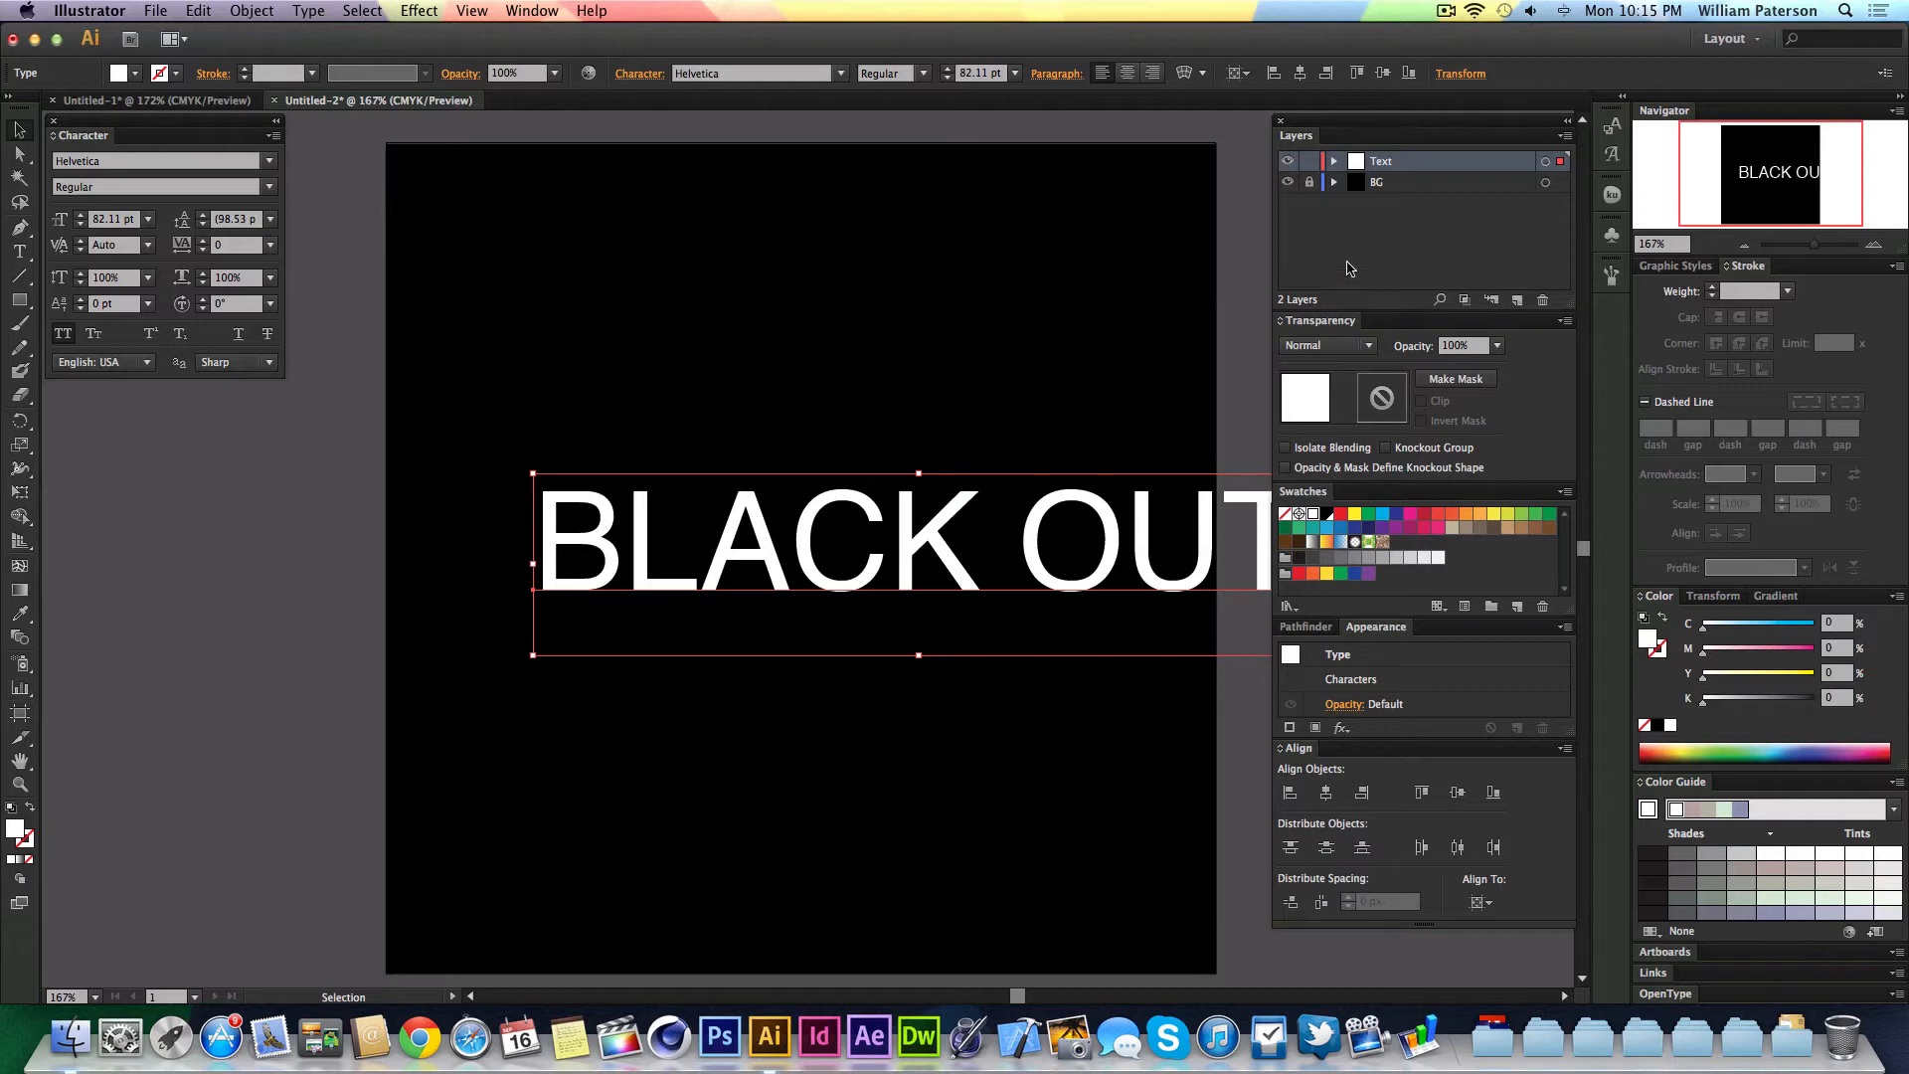
{"action": "mouse_move", "coordinate": [1376, 387]}
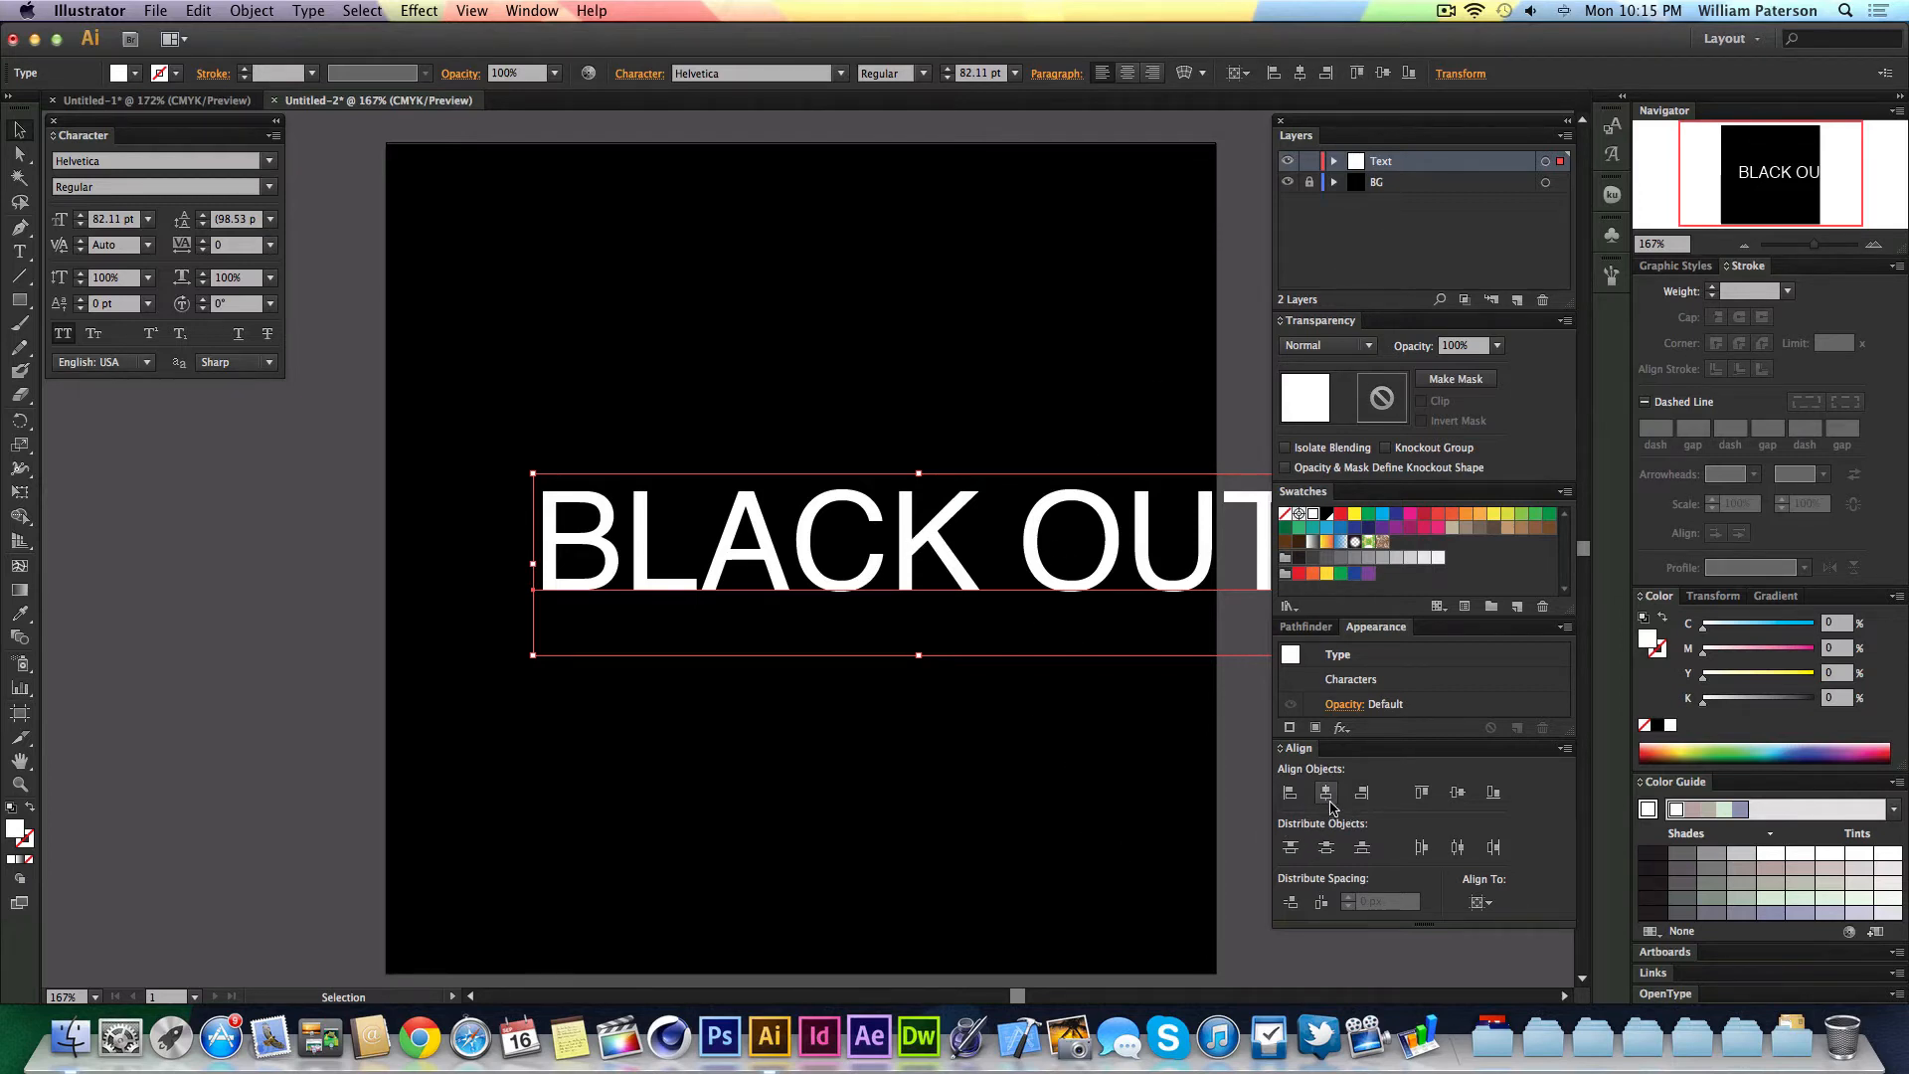
- Align the BLACK OUT text to the artboard's horizontal and vertical center
{"action": "left_click", "coordinate": [1326, 793]}
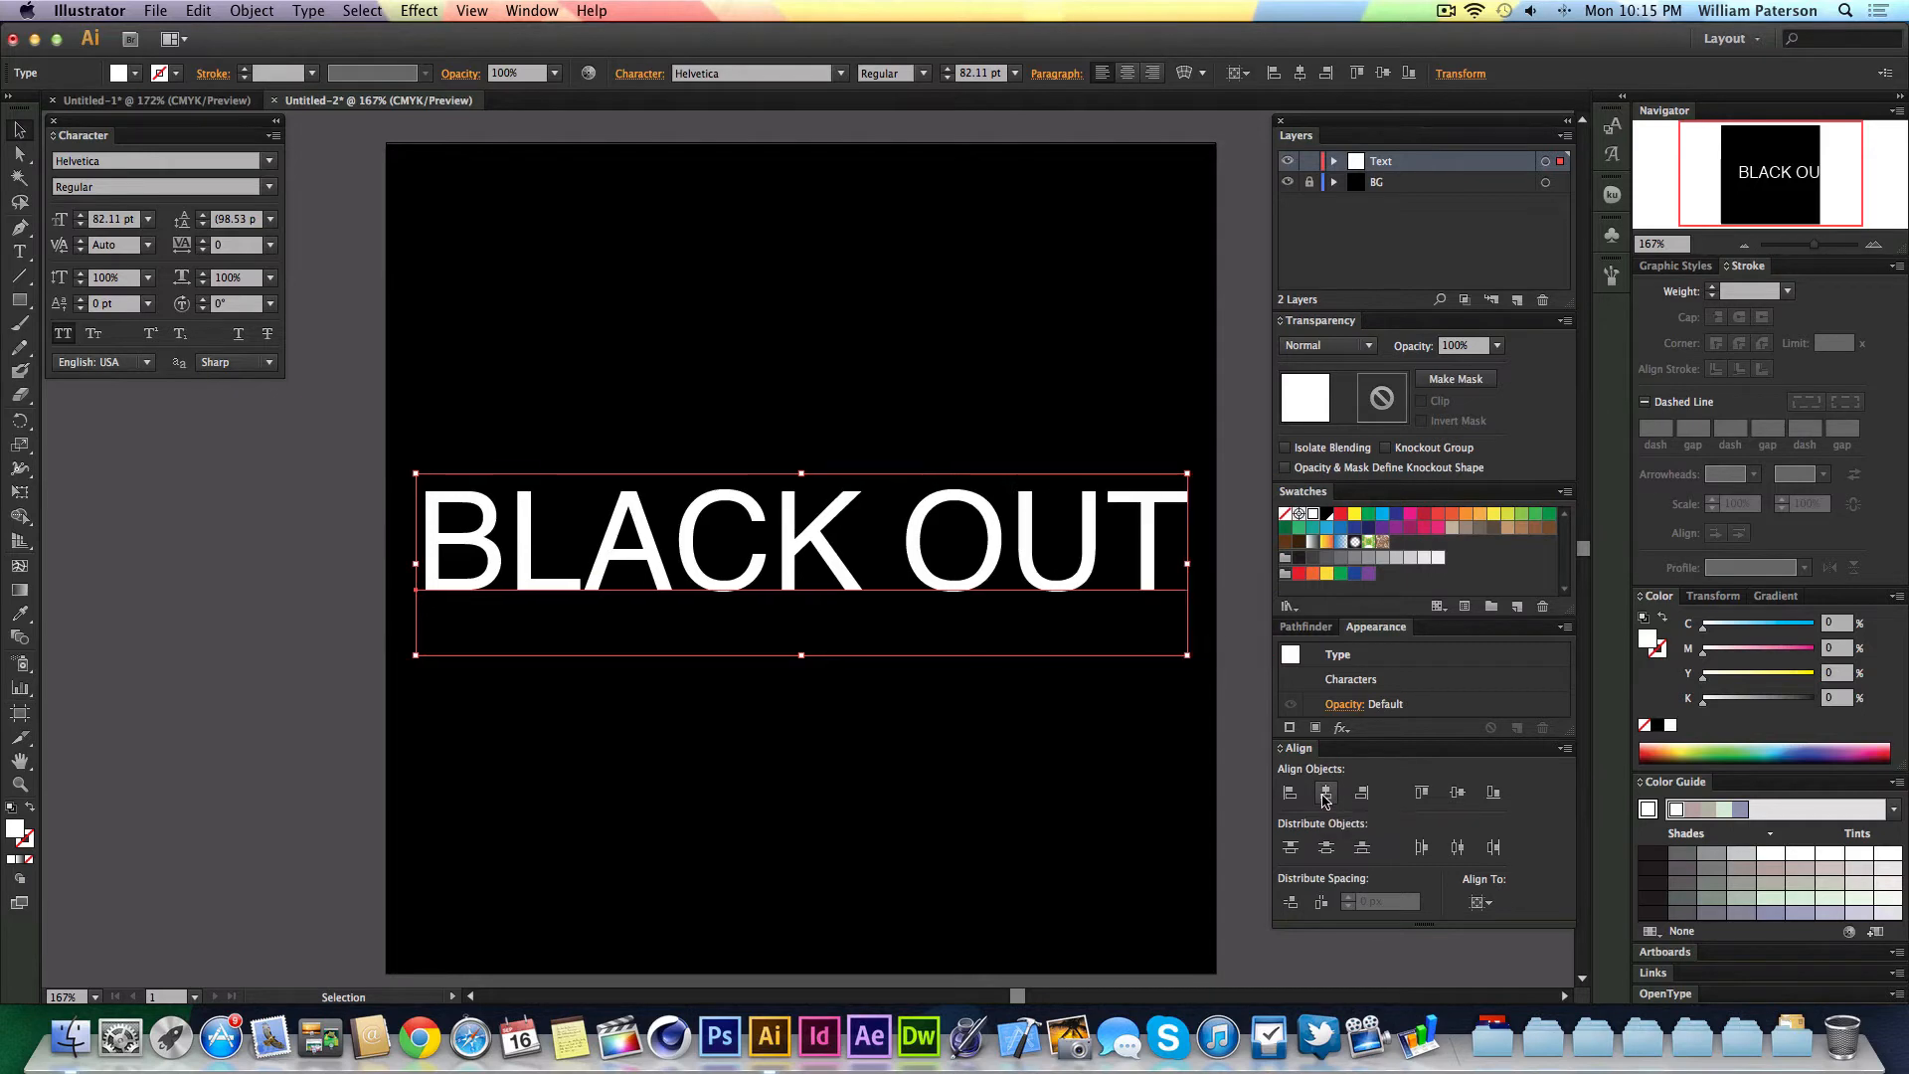
{"action": "mouse_move", "coordinate": [1457, 794]}
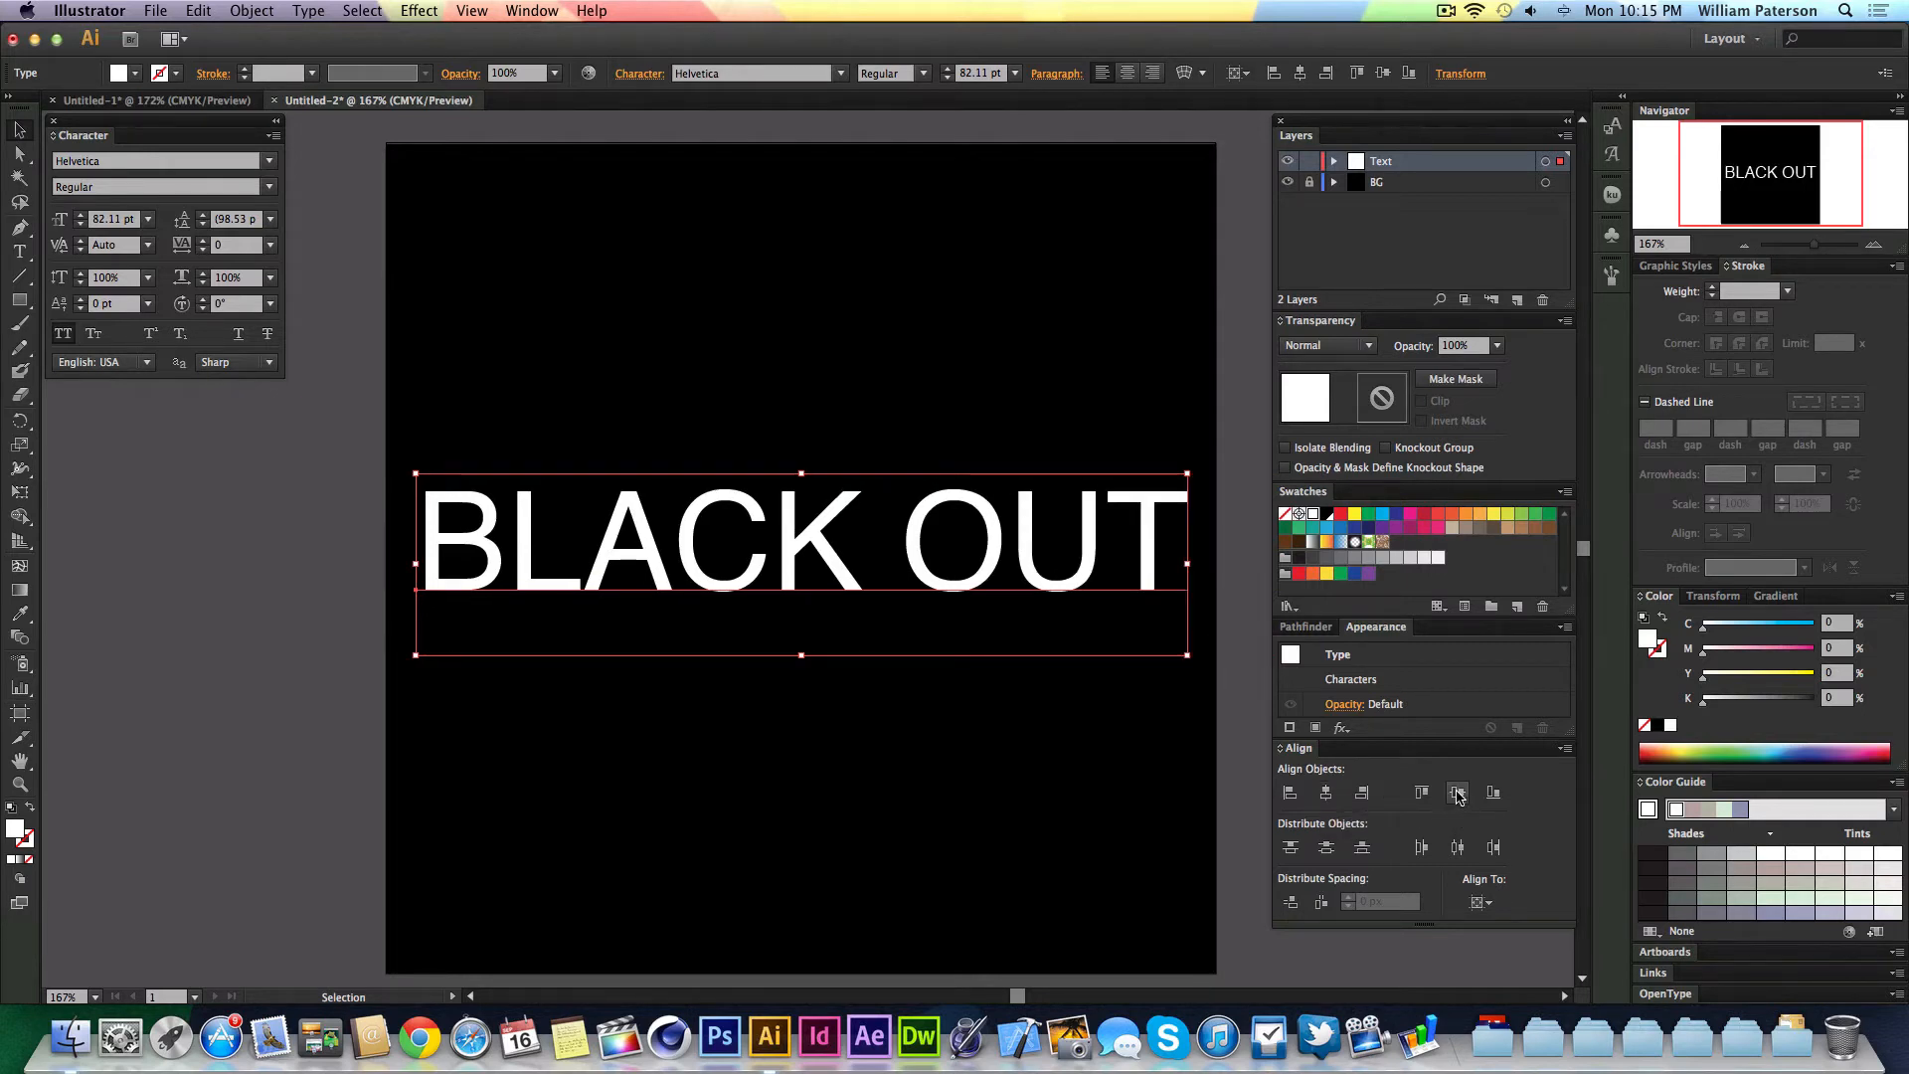
{"action": "left_click", "coordinate": [783, 429]}
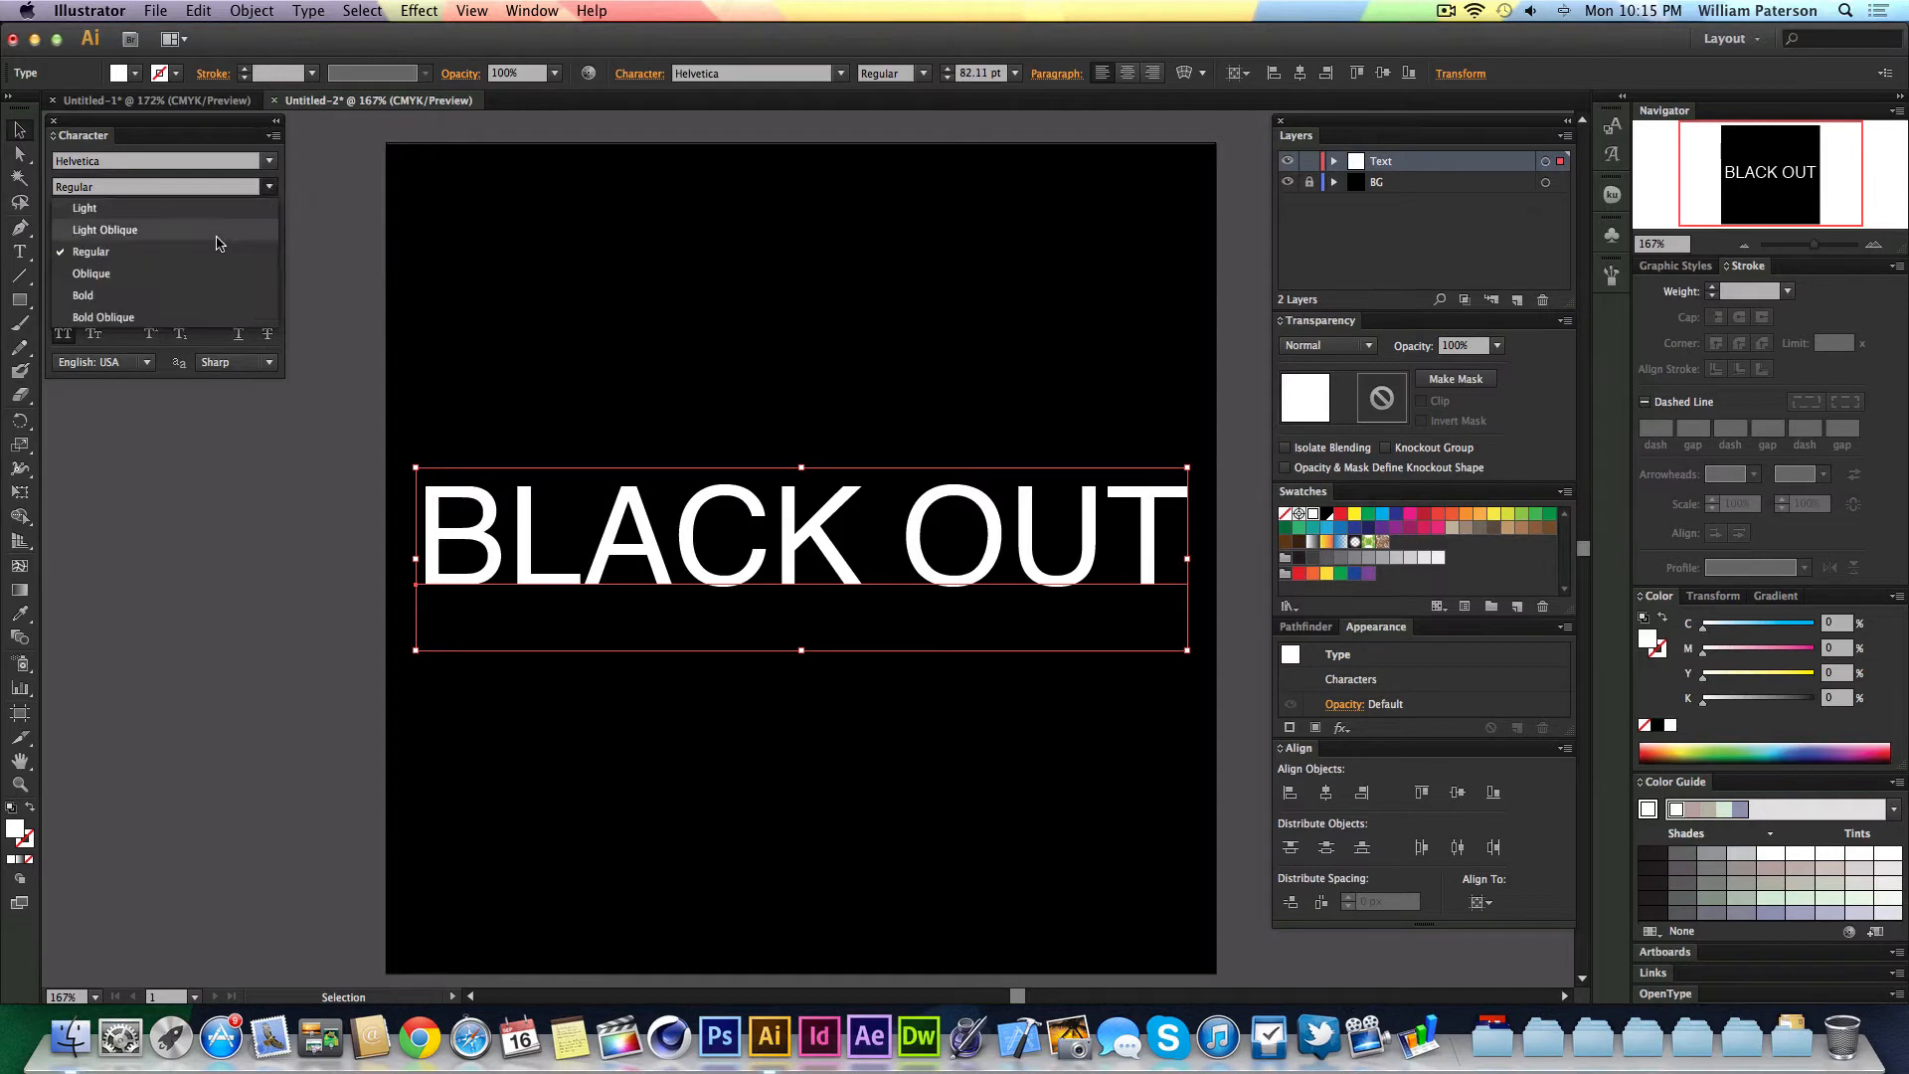
- Make BLACK OUT Helvetica Bold and convert the text to outlines via Type > Create Outlines
{"action": "left_click", "coordinate": [84, 294]}
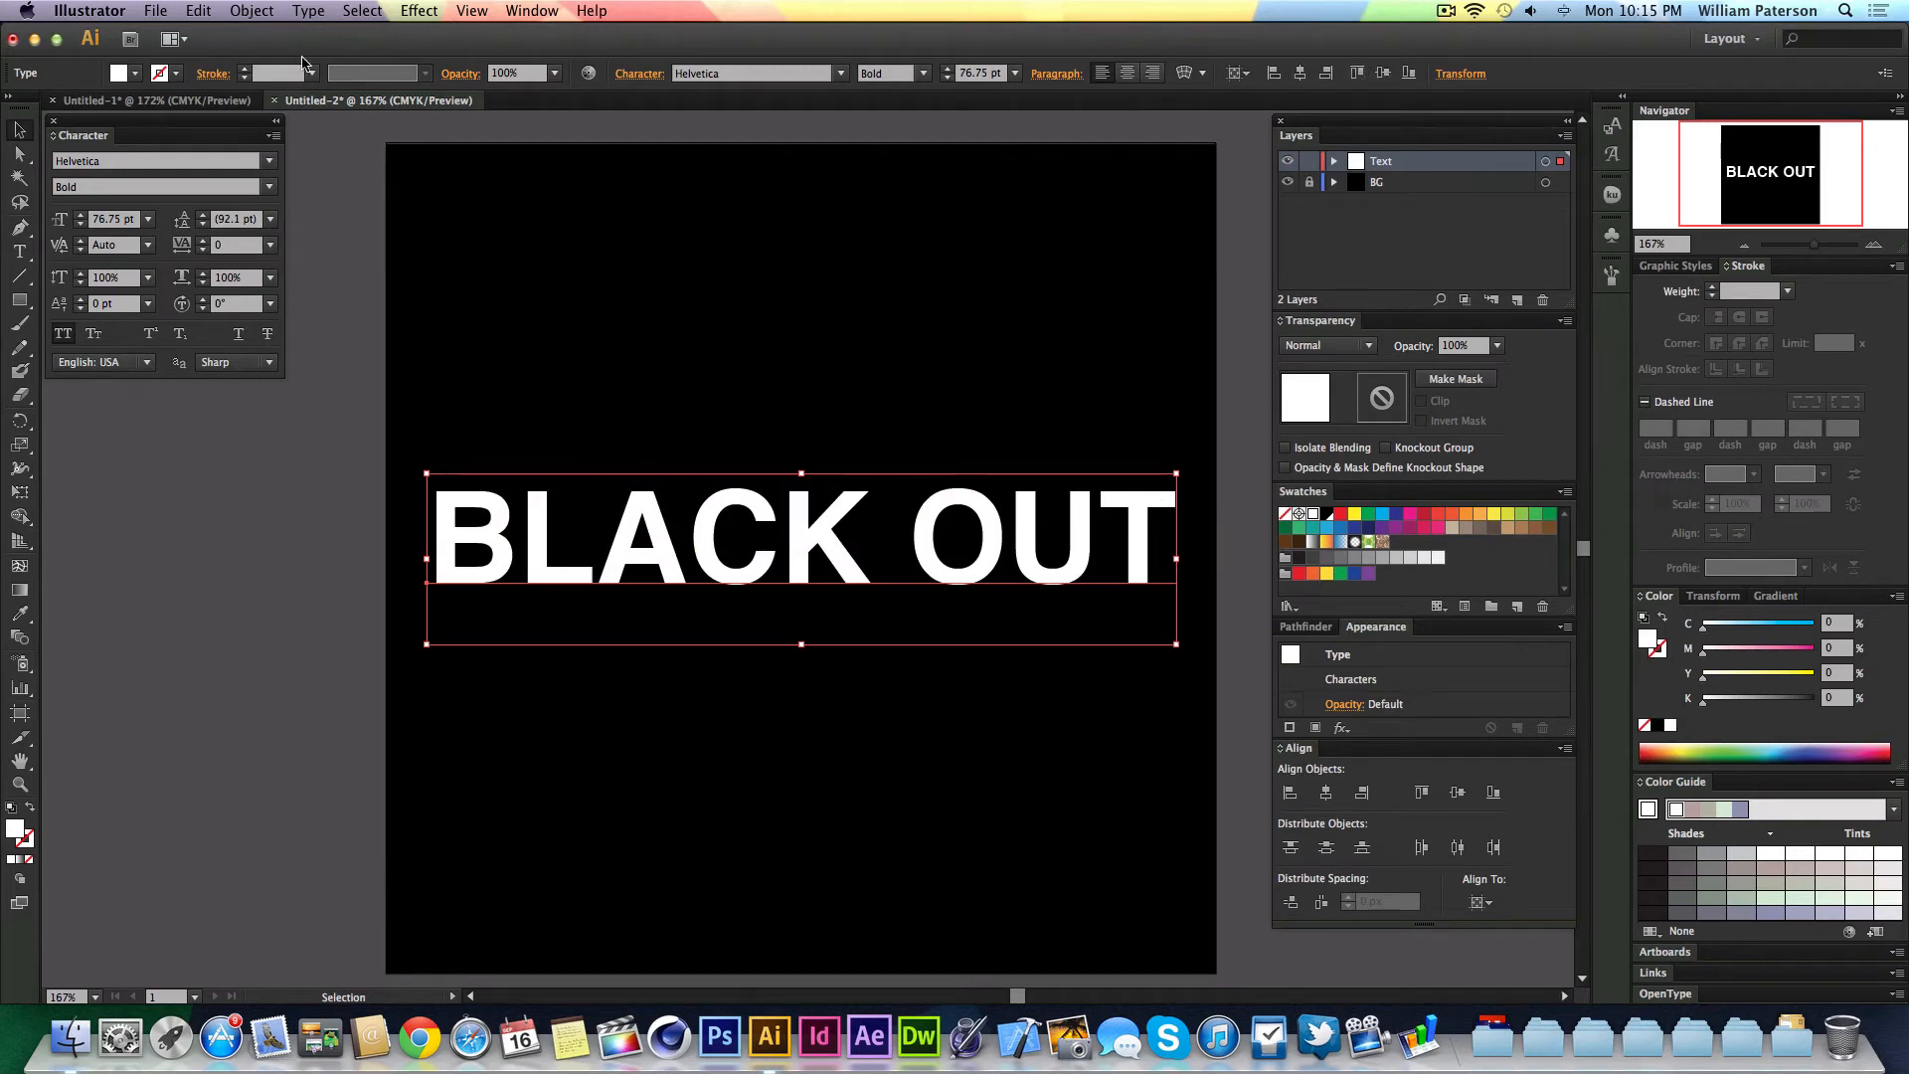
{"action": "left_click", "coordinate": [250, 10]}
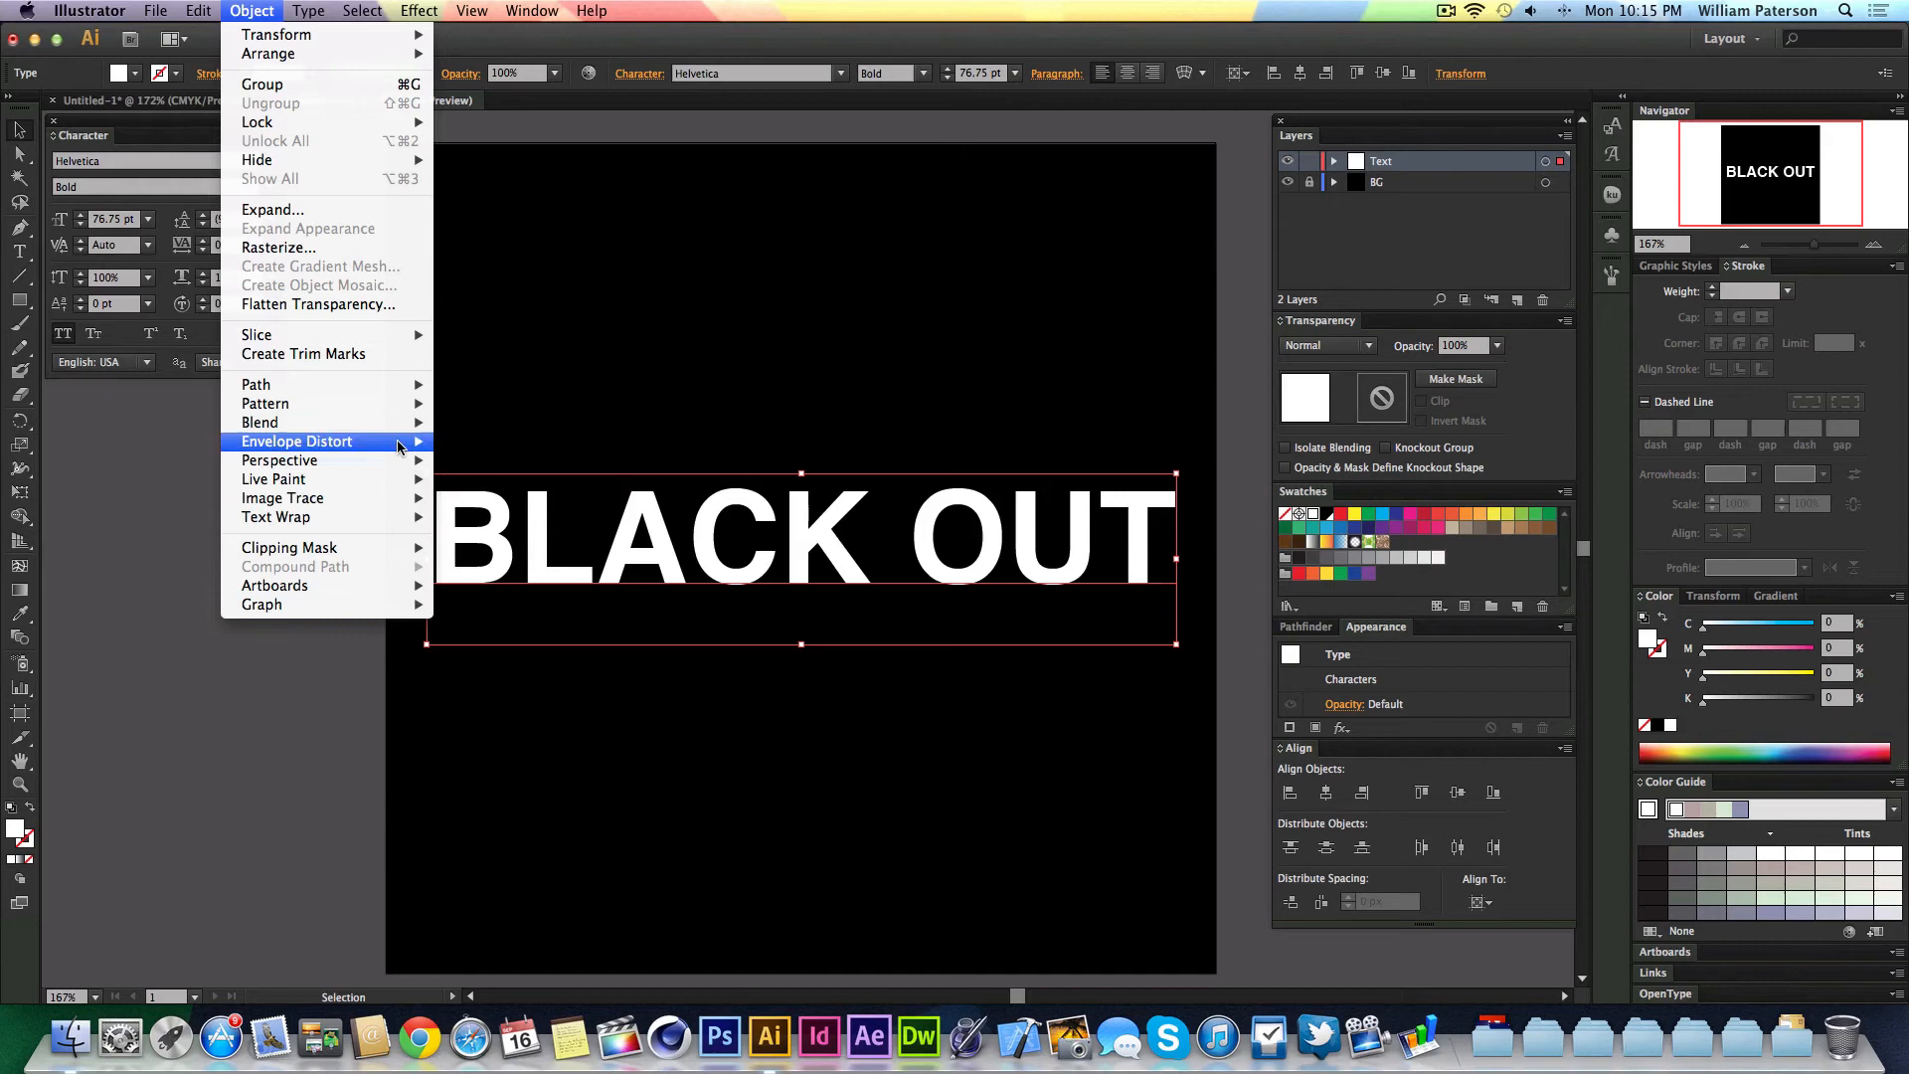
{"action": "mouse_move", "coordinate": [419, 280]}
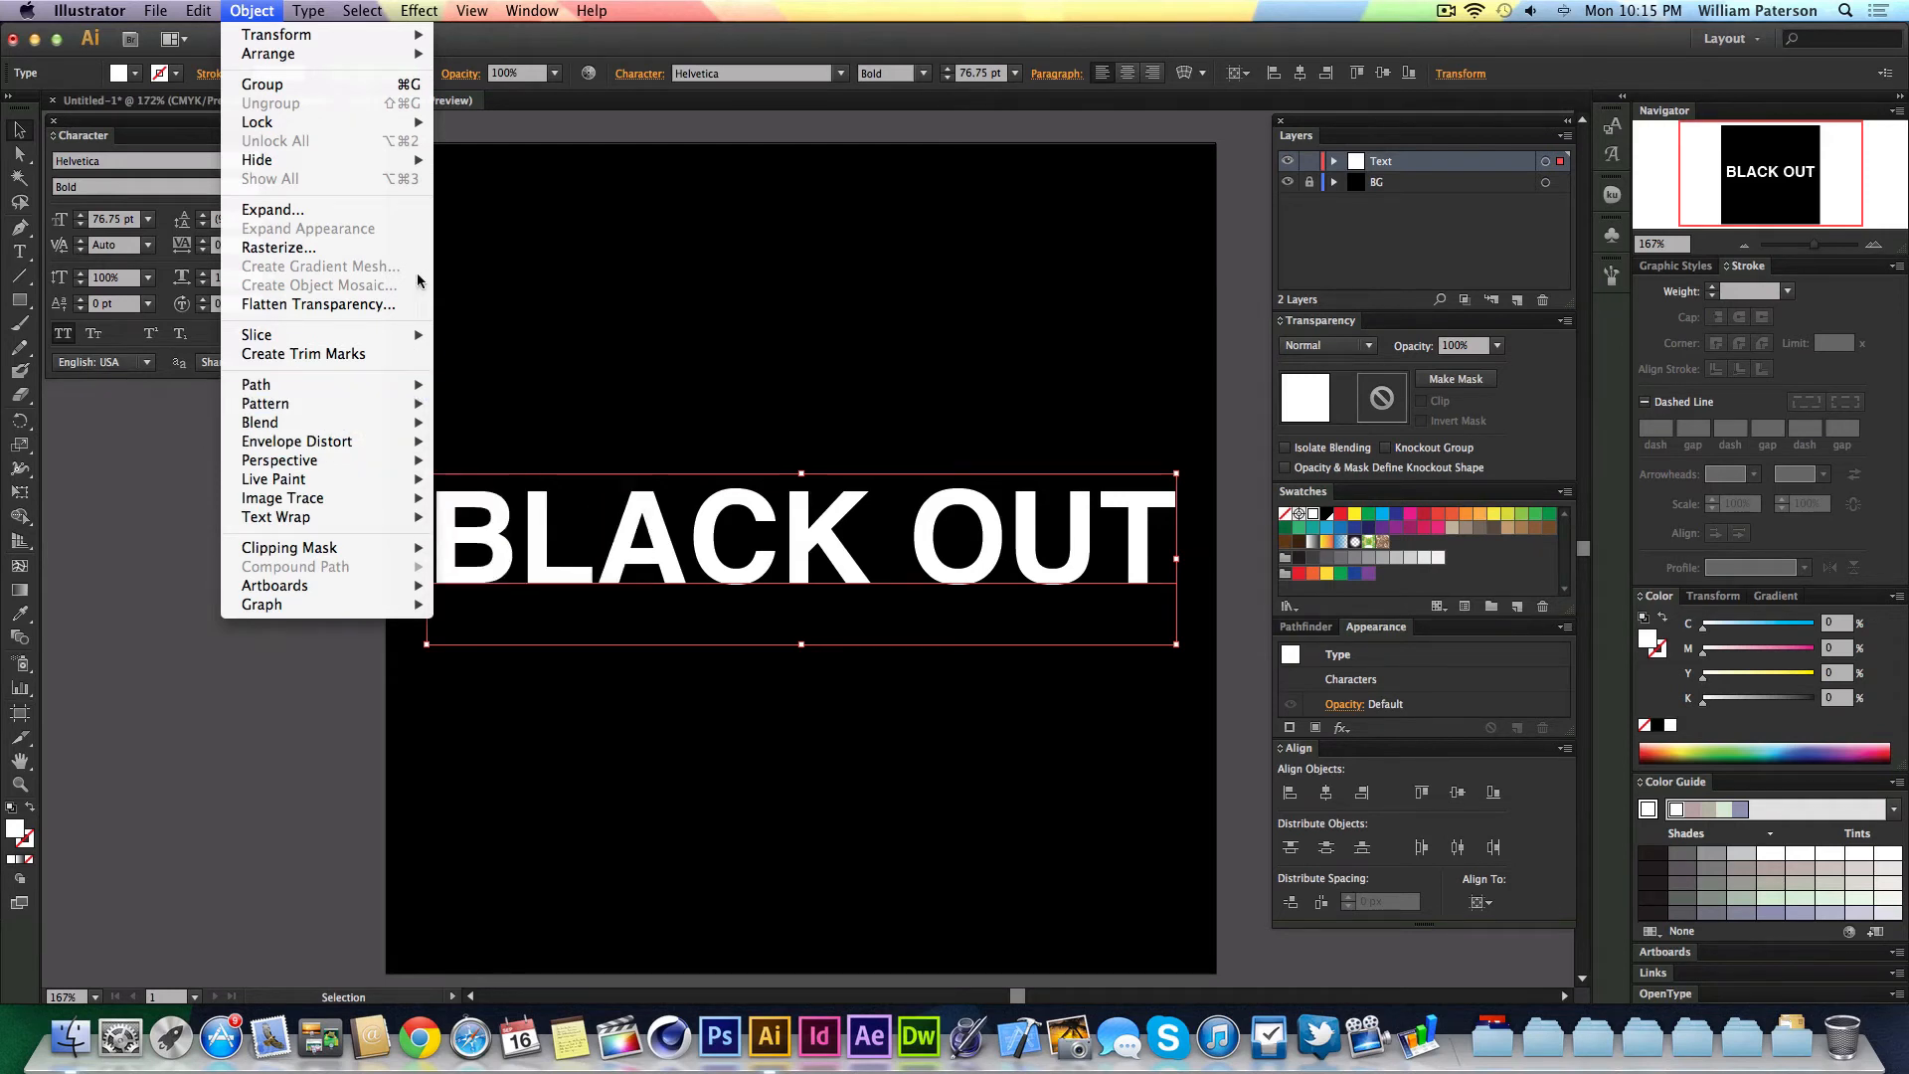
{"action": "left_click", "coordinate": [307, 10]}
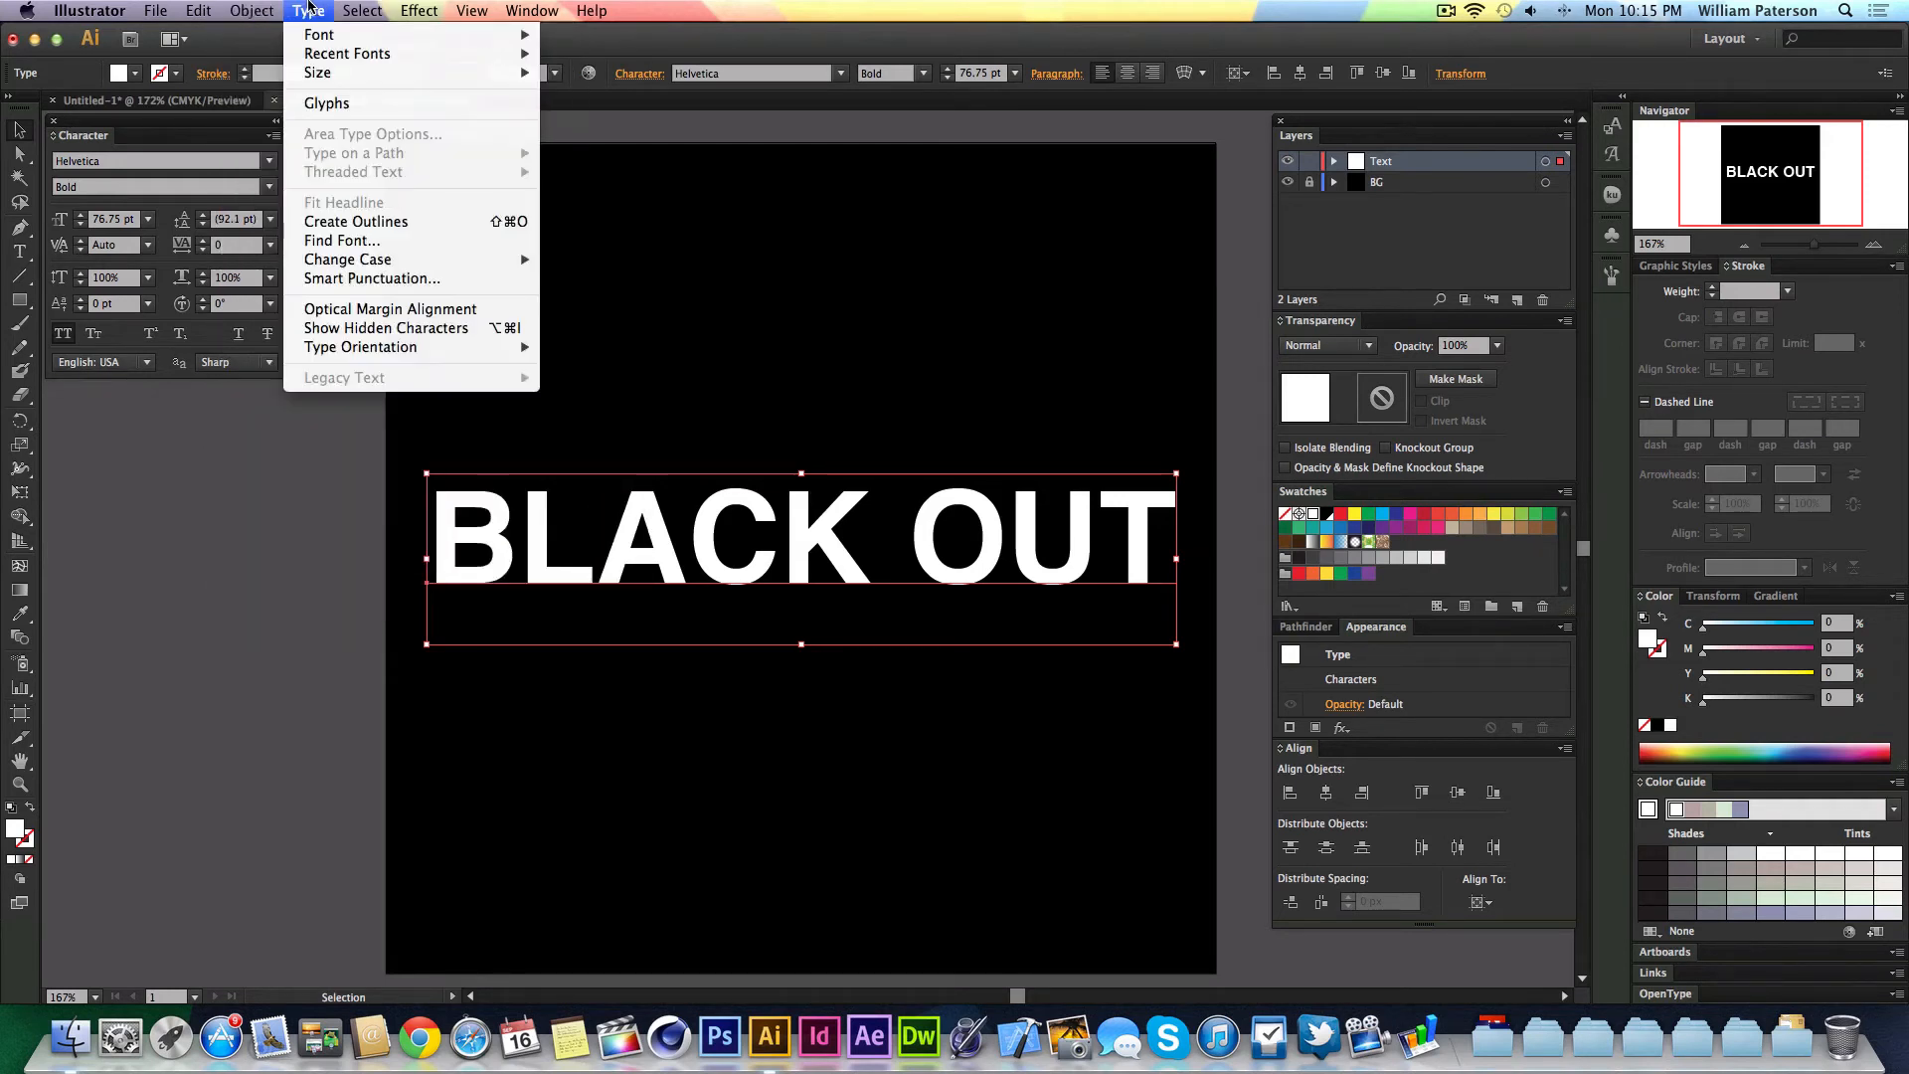
{"action": "mouse_move", "coordinate": [356, 220]}
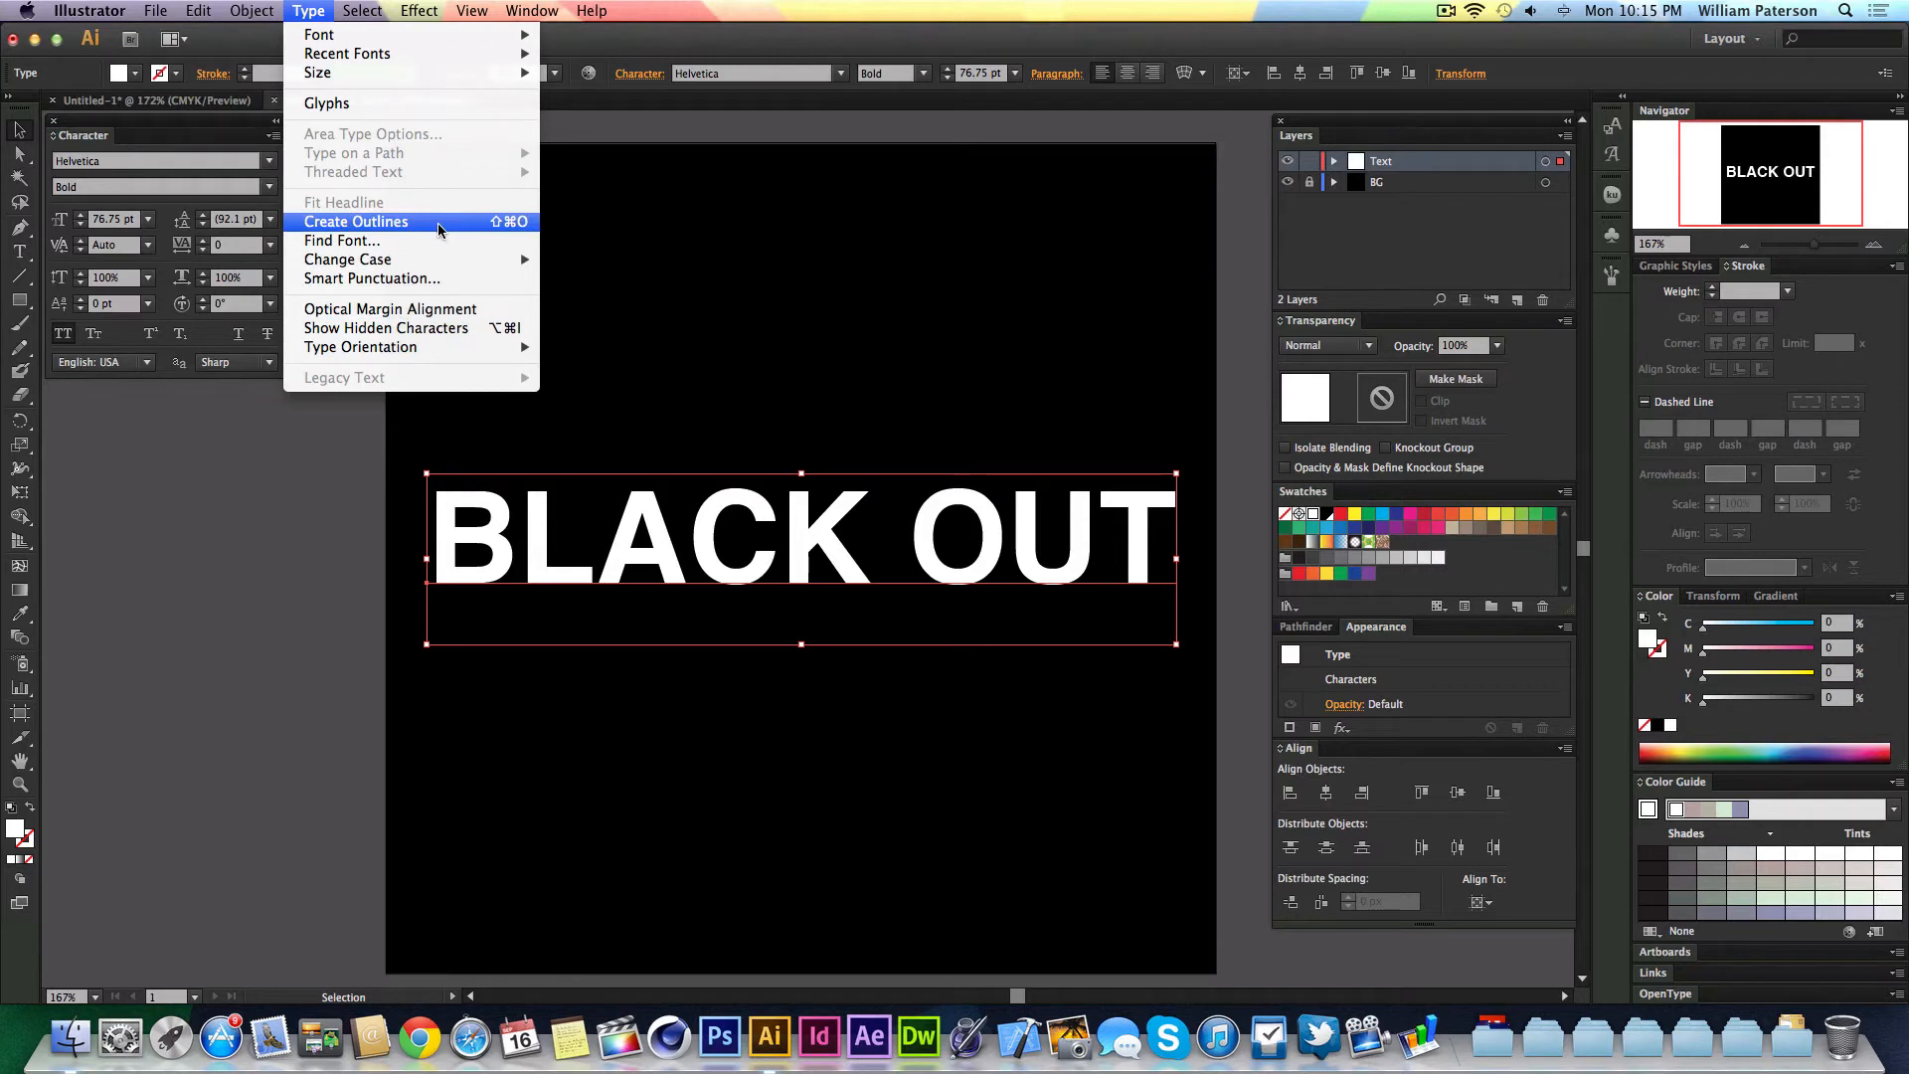
{"action": "left_click", "coordinate": [356, 220]}
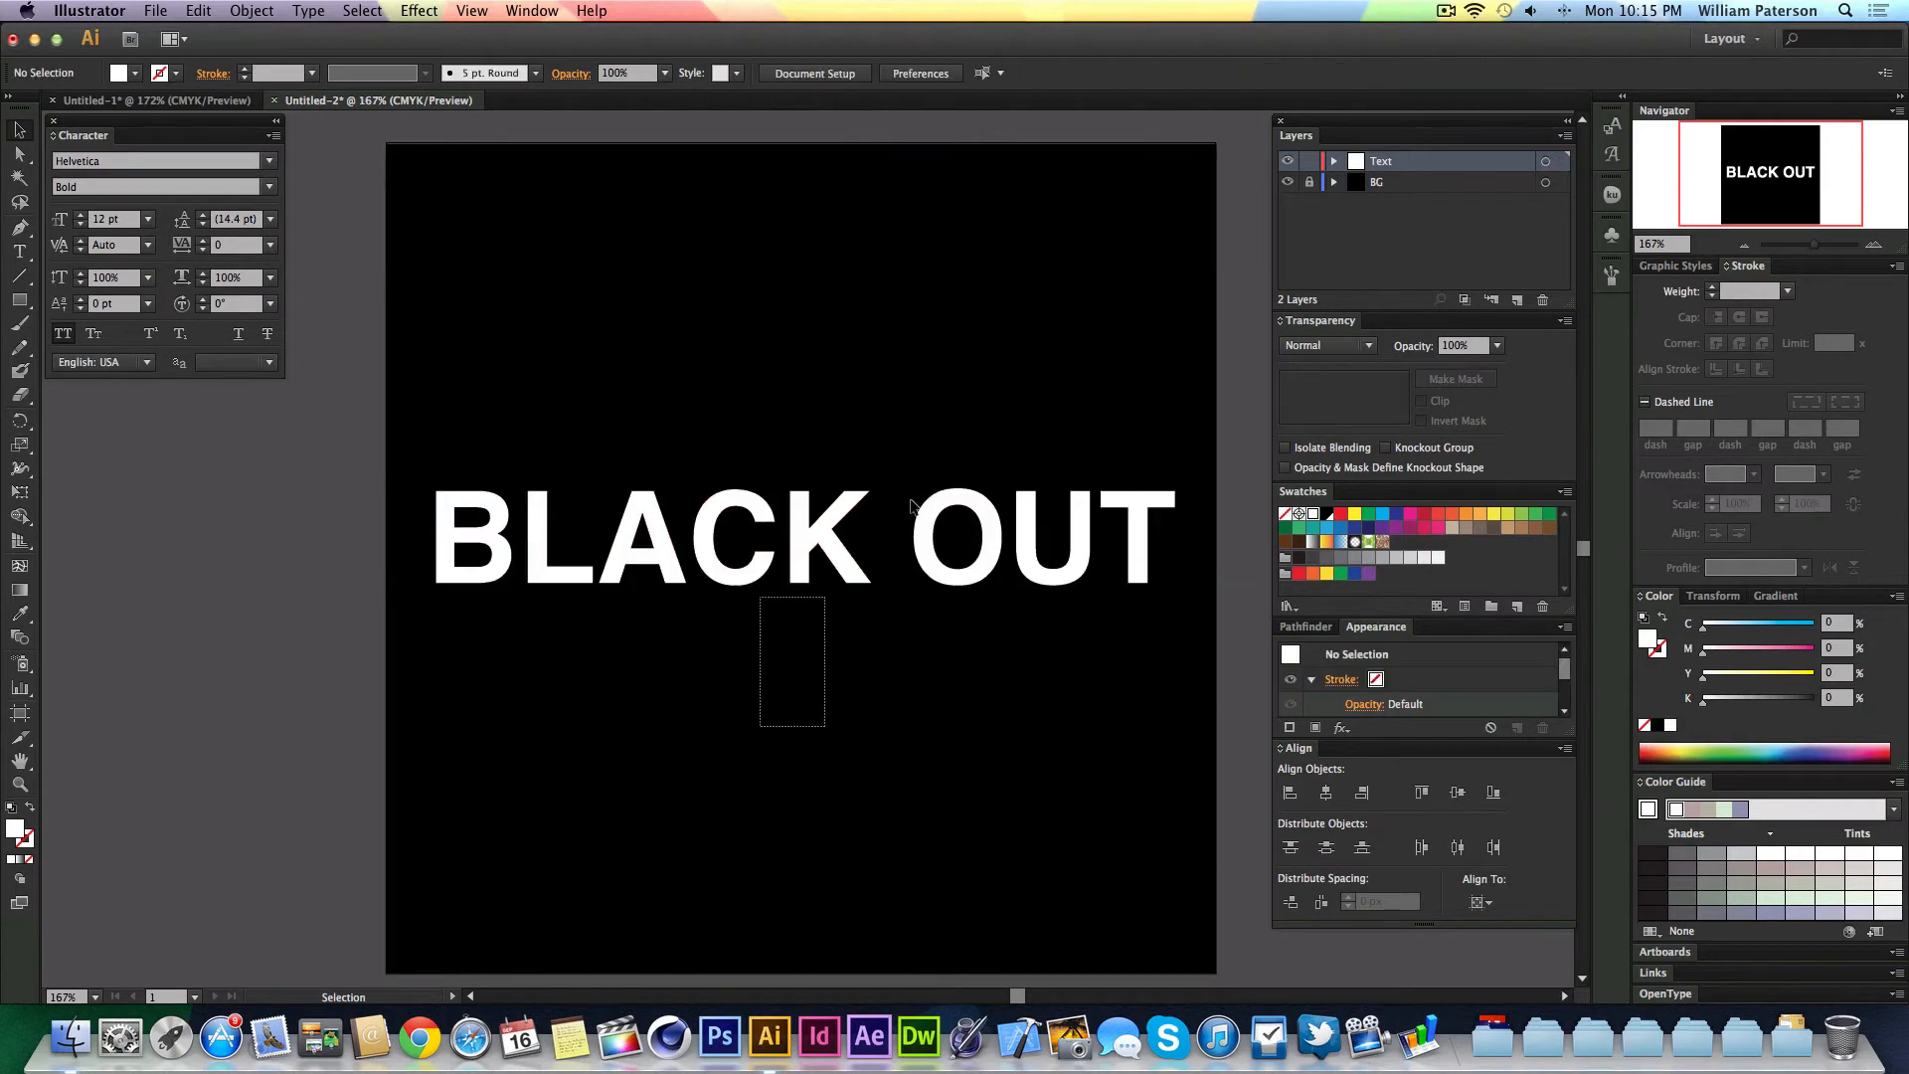
{"action": "left_click", "coordinate": [804, 535]}
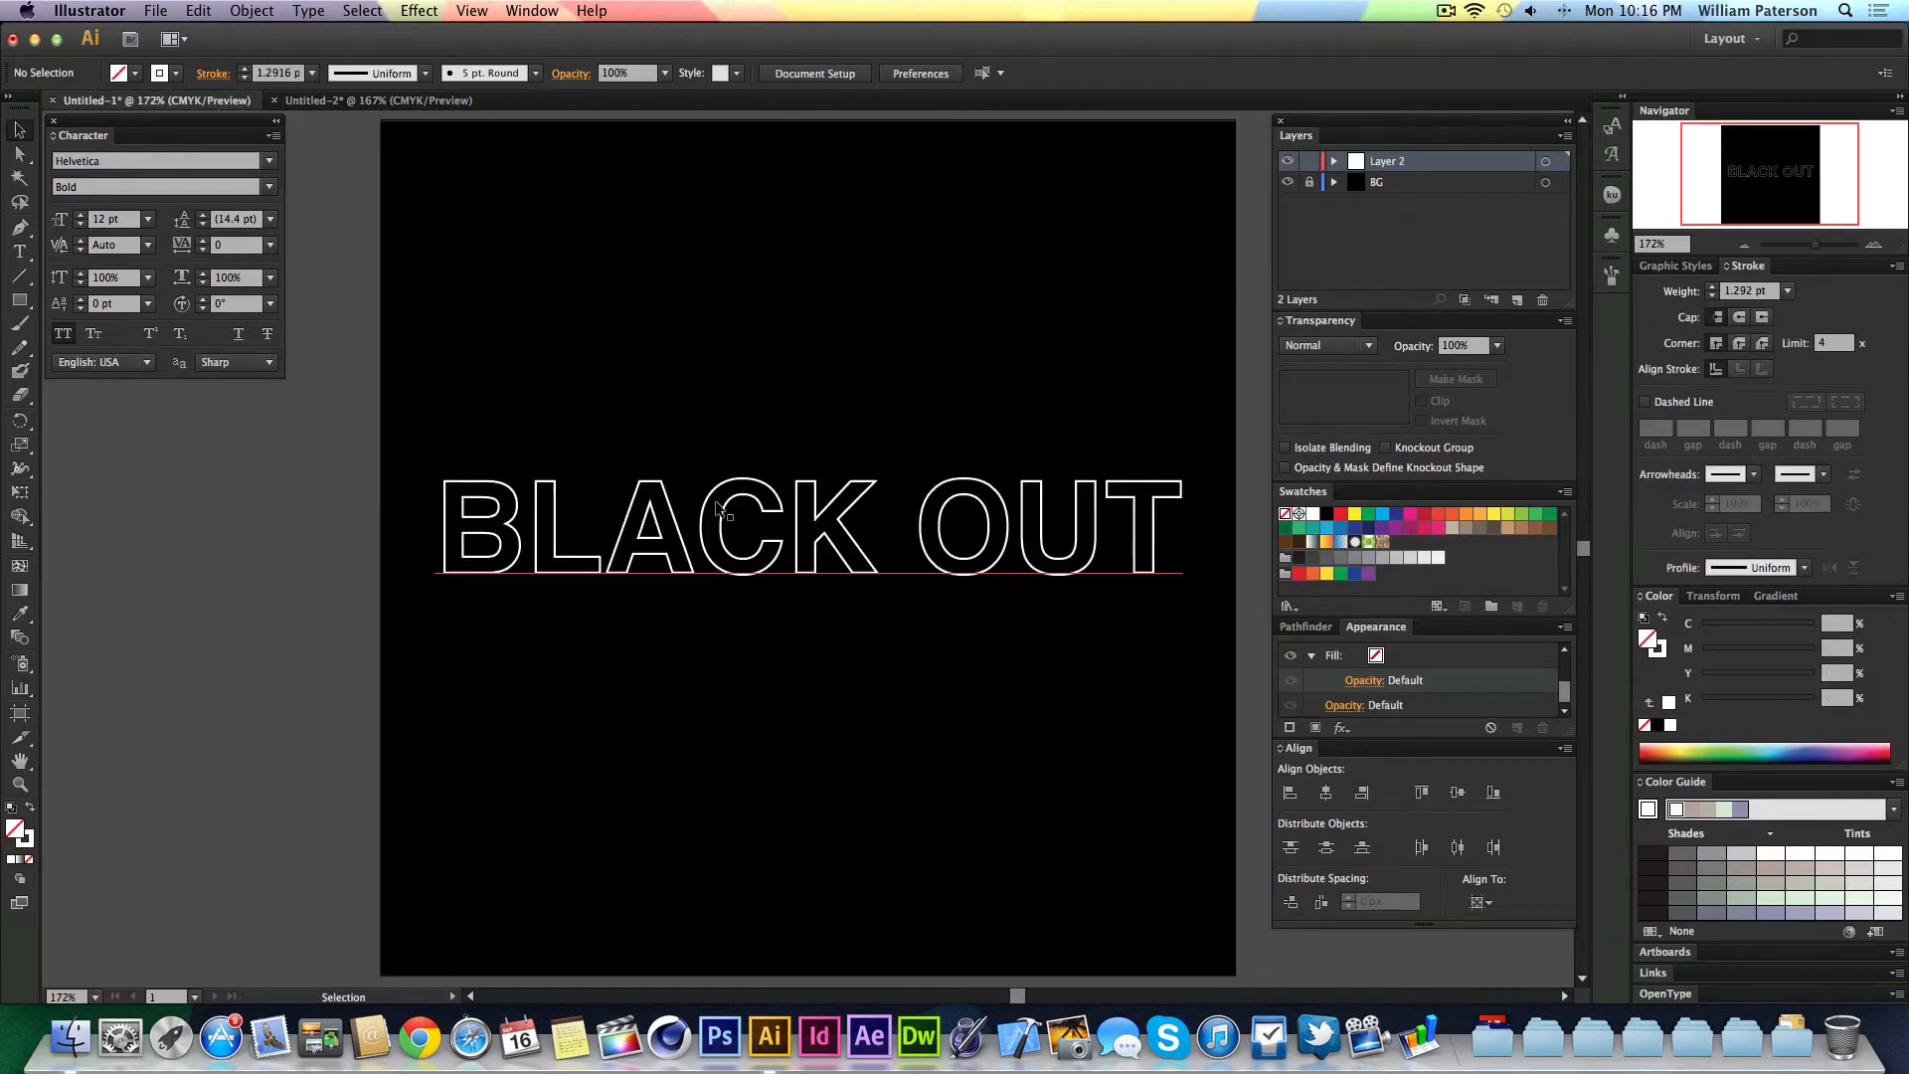
{"action": "mouse_move", "coordinate": [756, 548]}
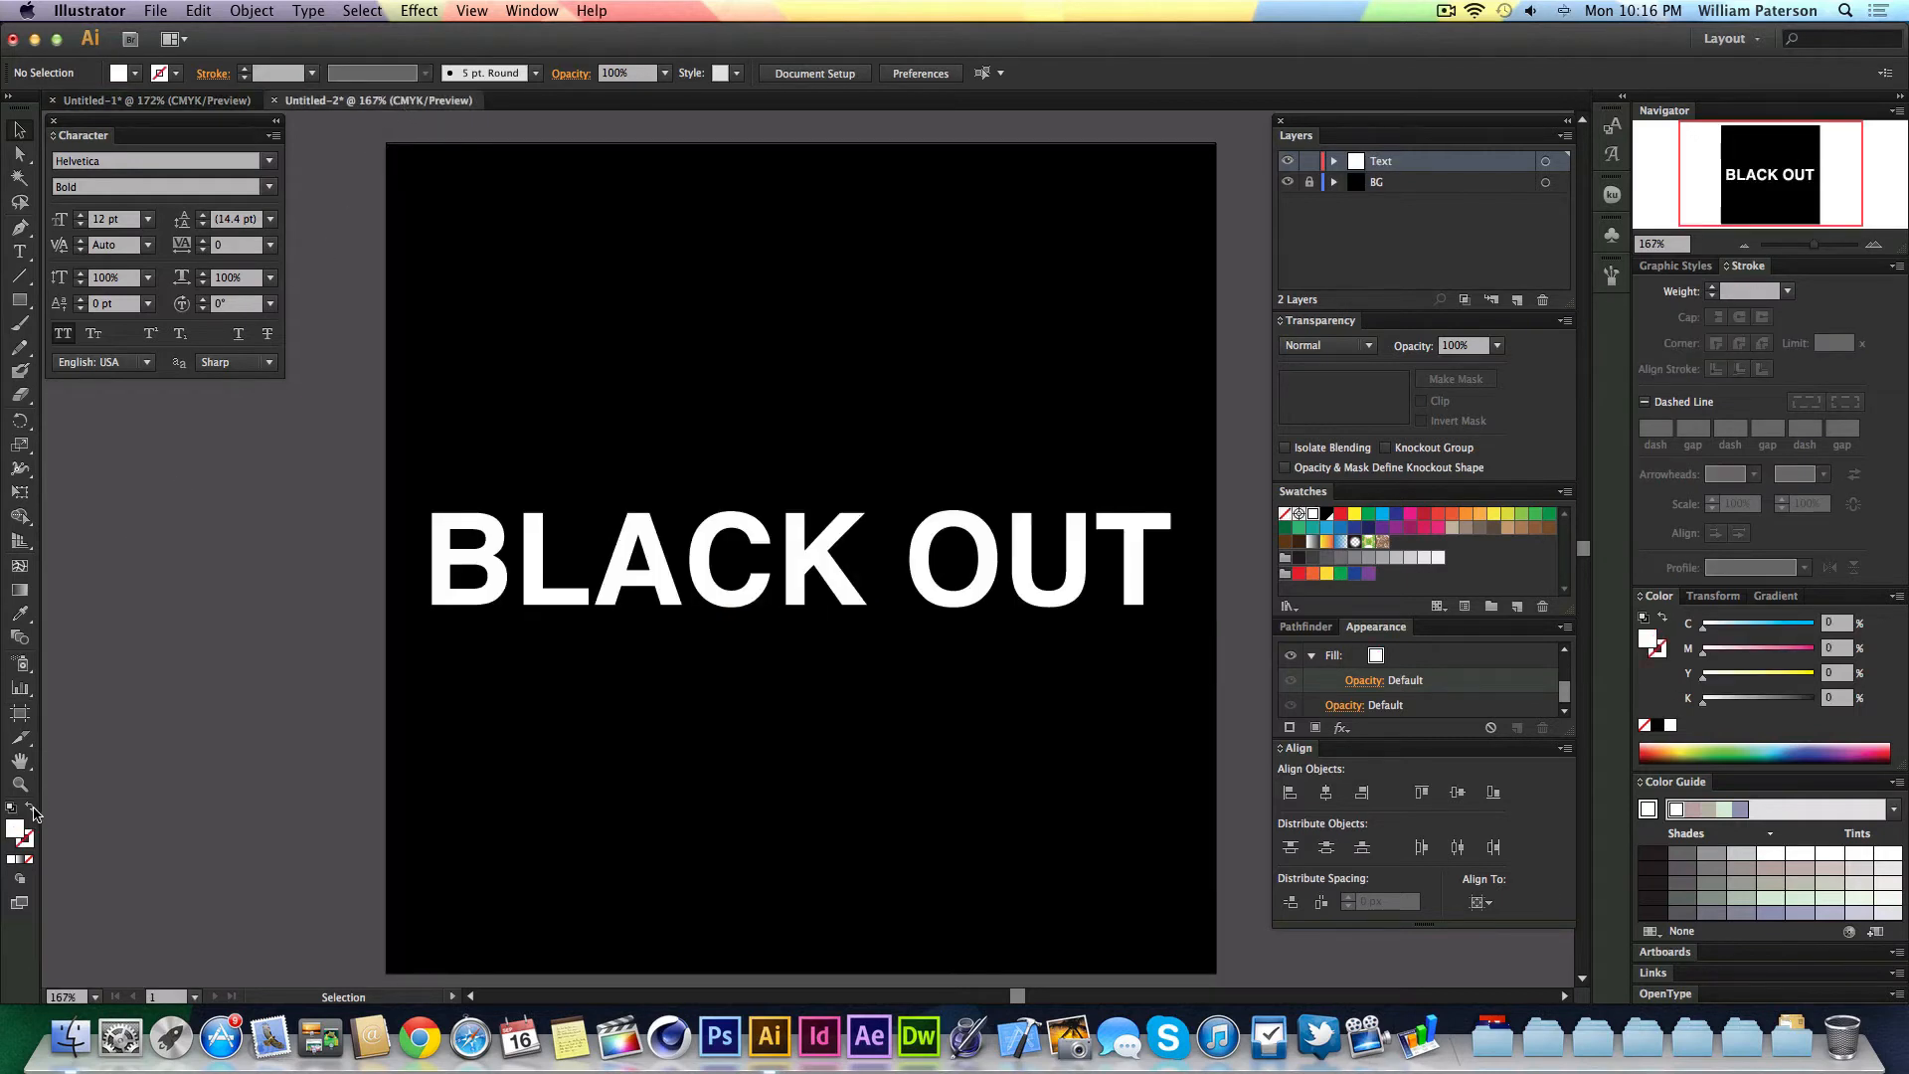
{"action": "mouse_move", "coordinate": [30, 810]}
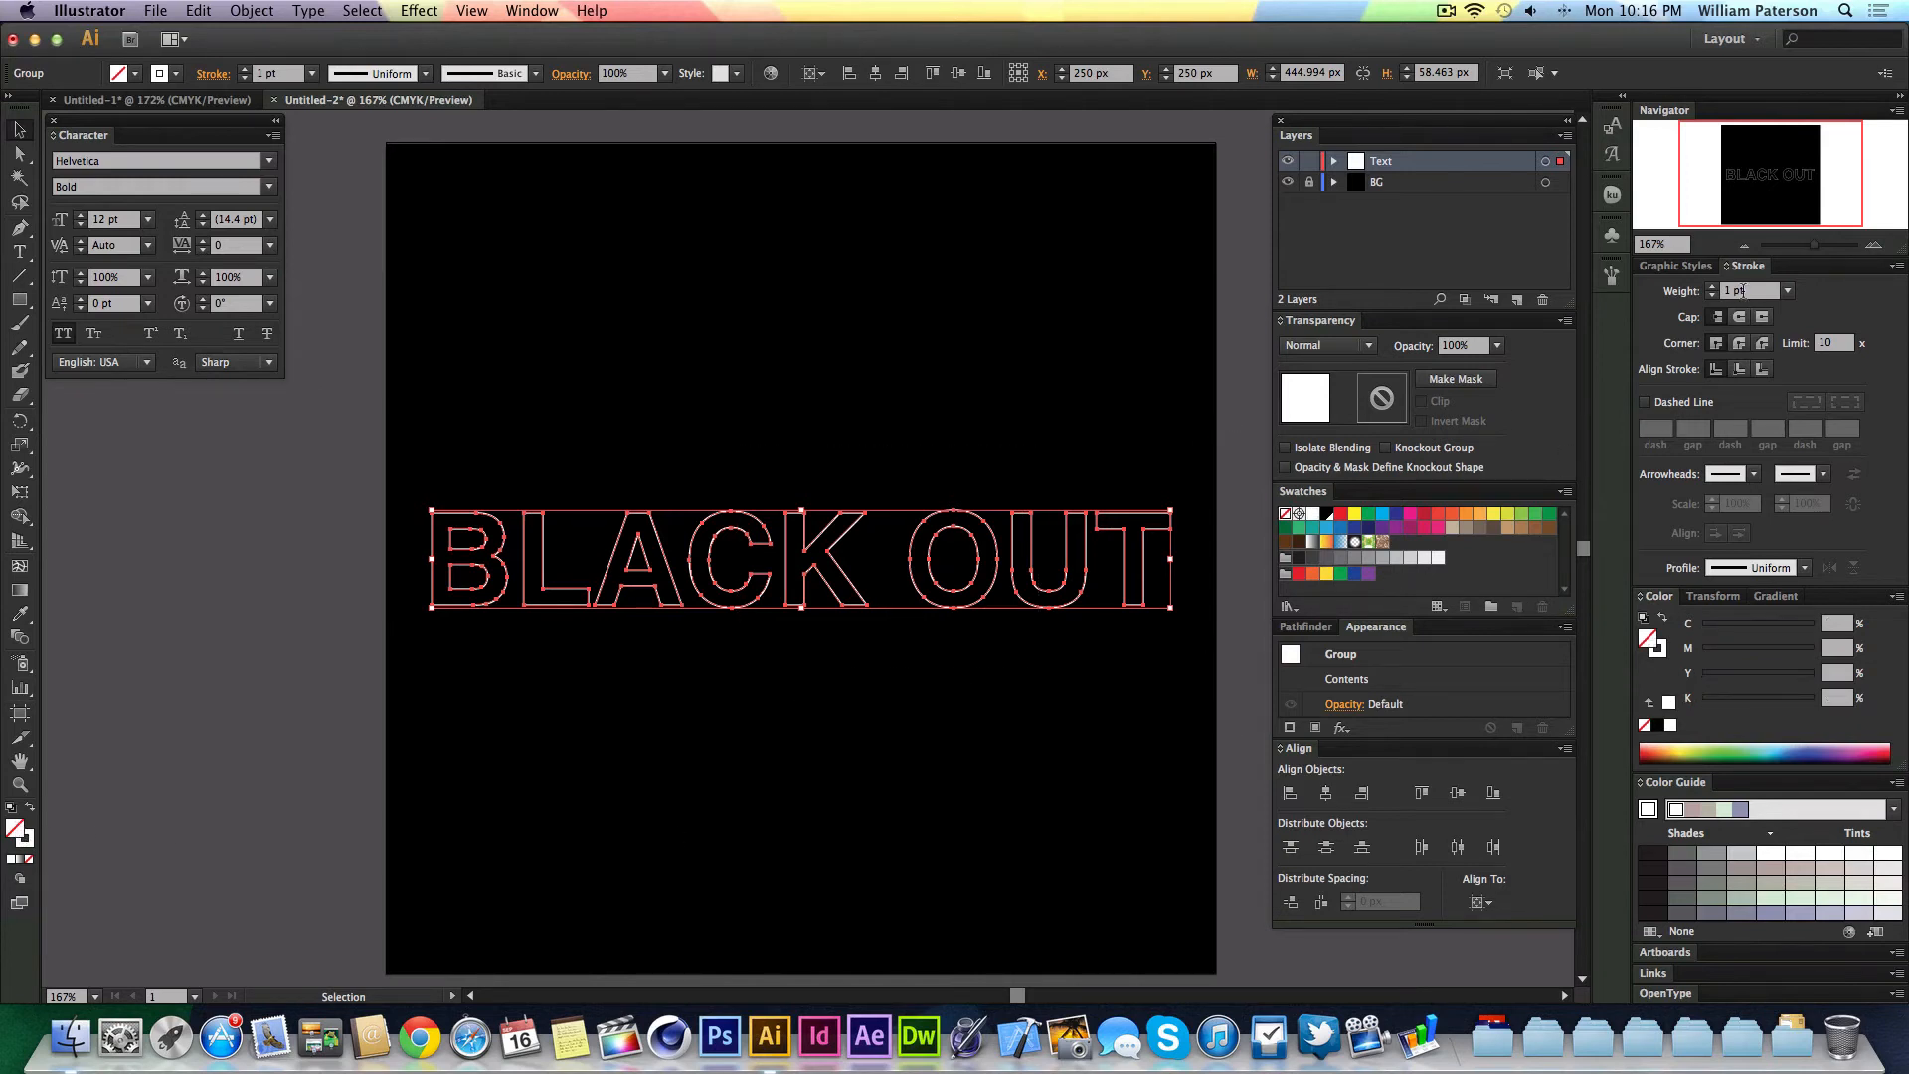
- Give the letter outlines a 2 pt stroke with round joins and a light gray colour
{"action": "left_click", "coordinate": [1147, 356]}
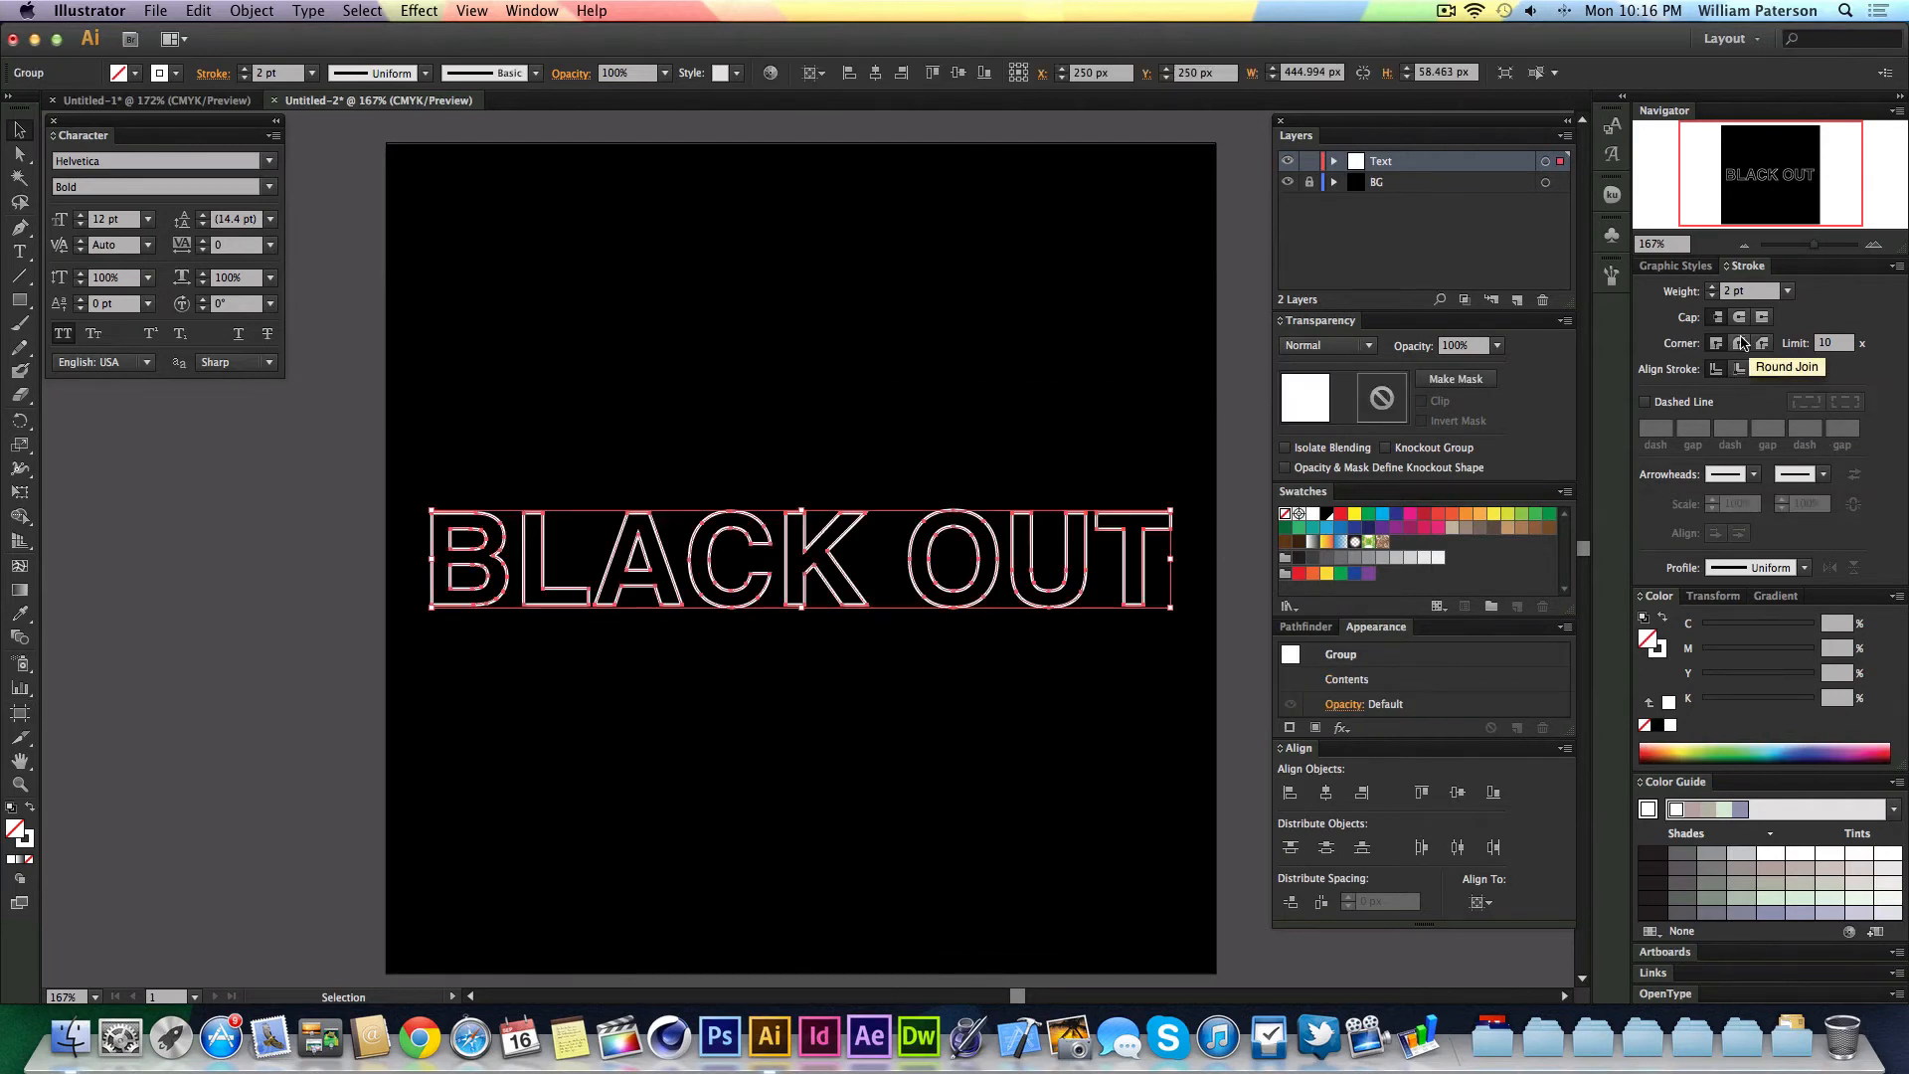
{"action": "mouse_move", "coordinate": [1759, 318]}
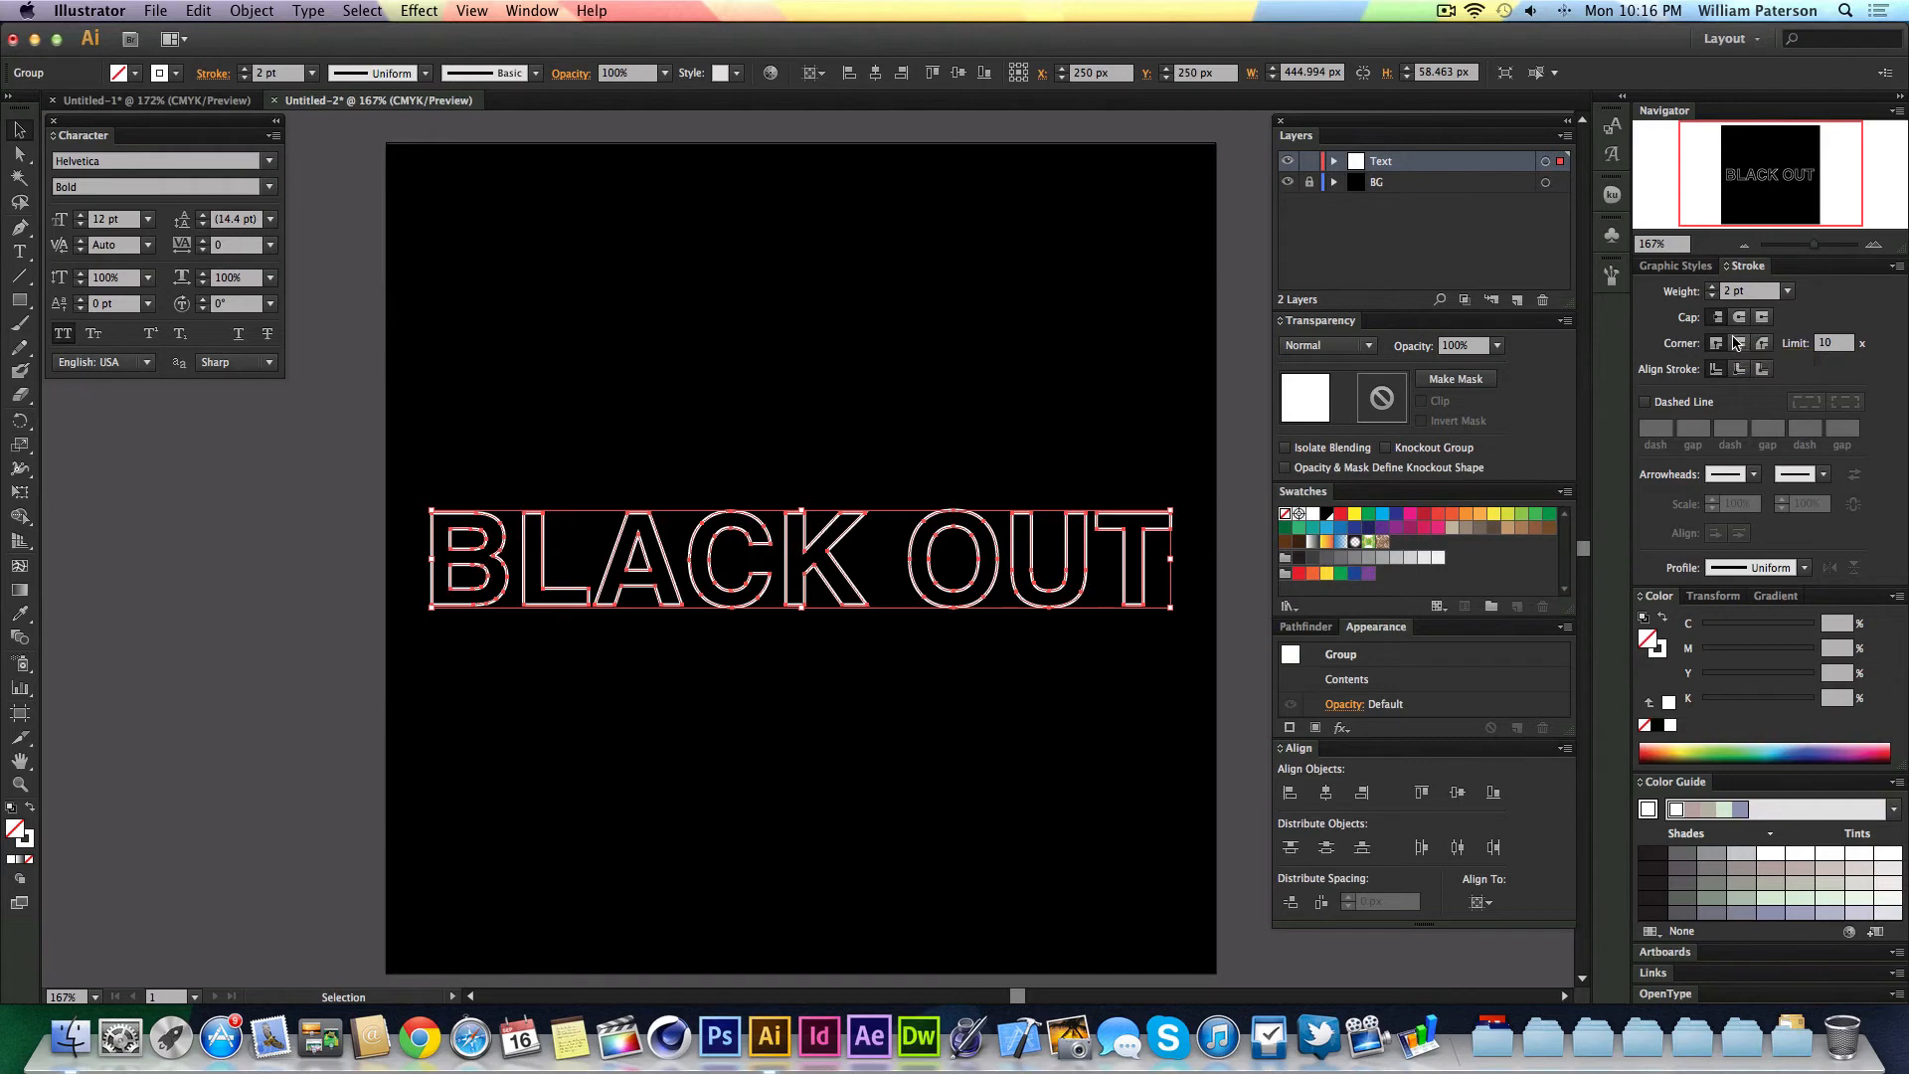
{"action": "left_click", "coordinate": [988, 389]}
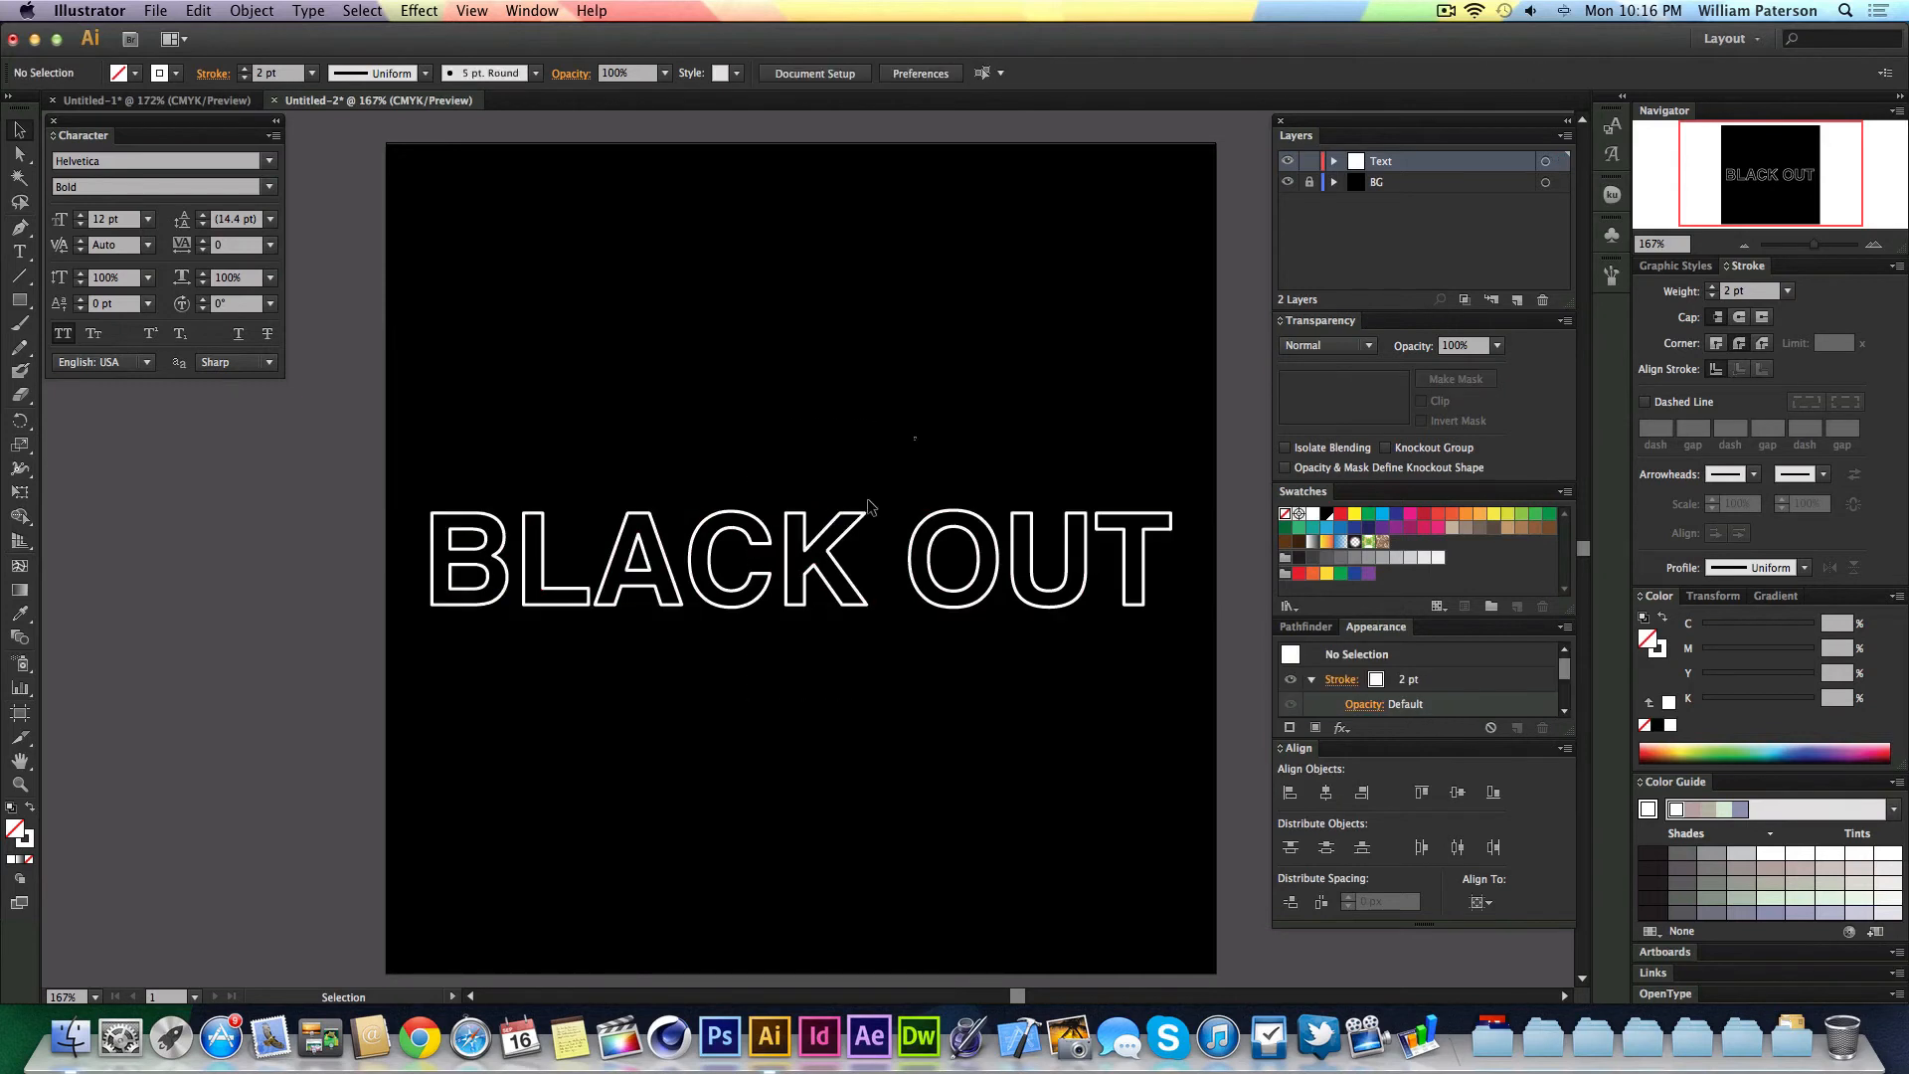
{"action": "left_click", "coordinate": [797, 561]}
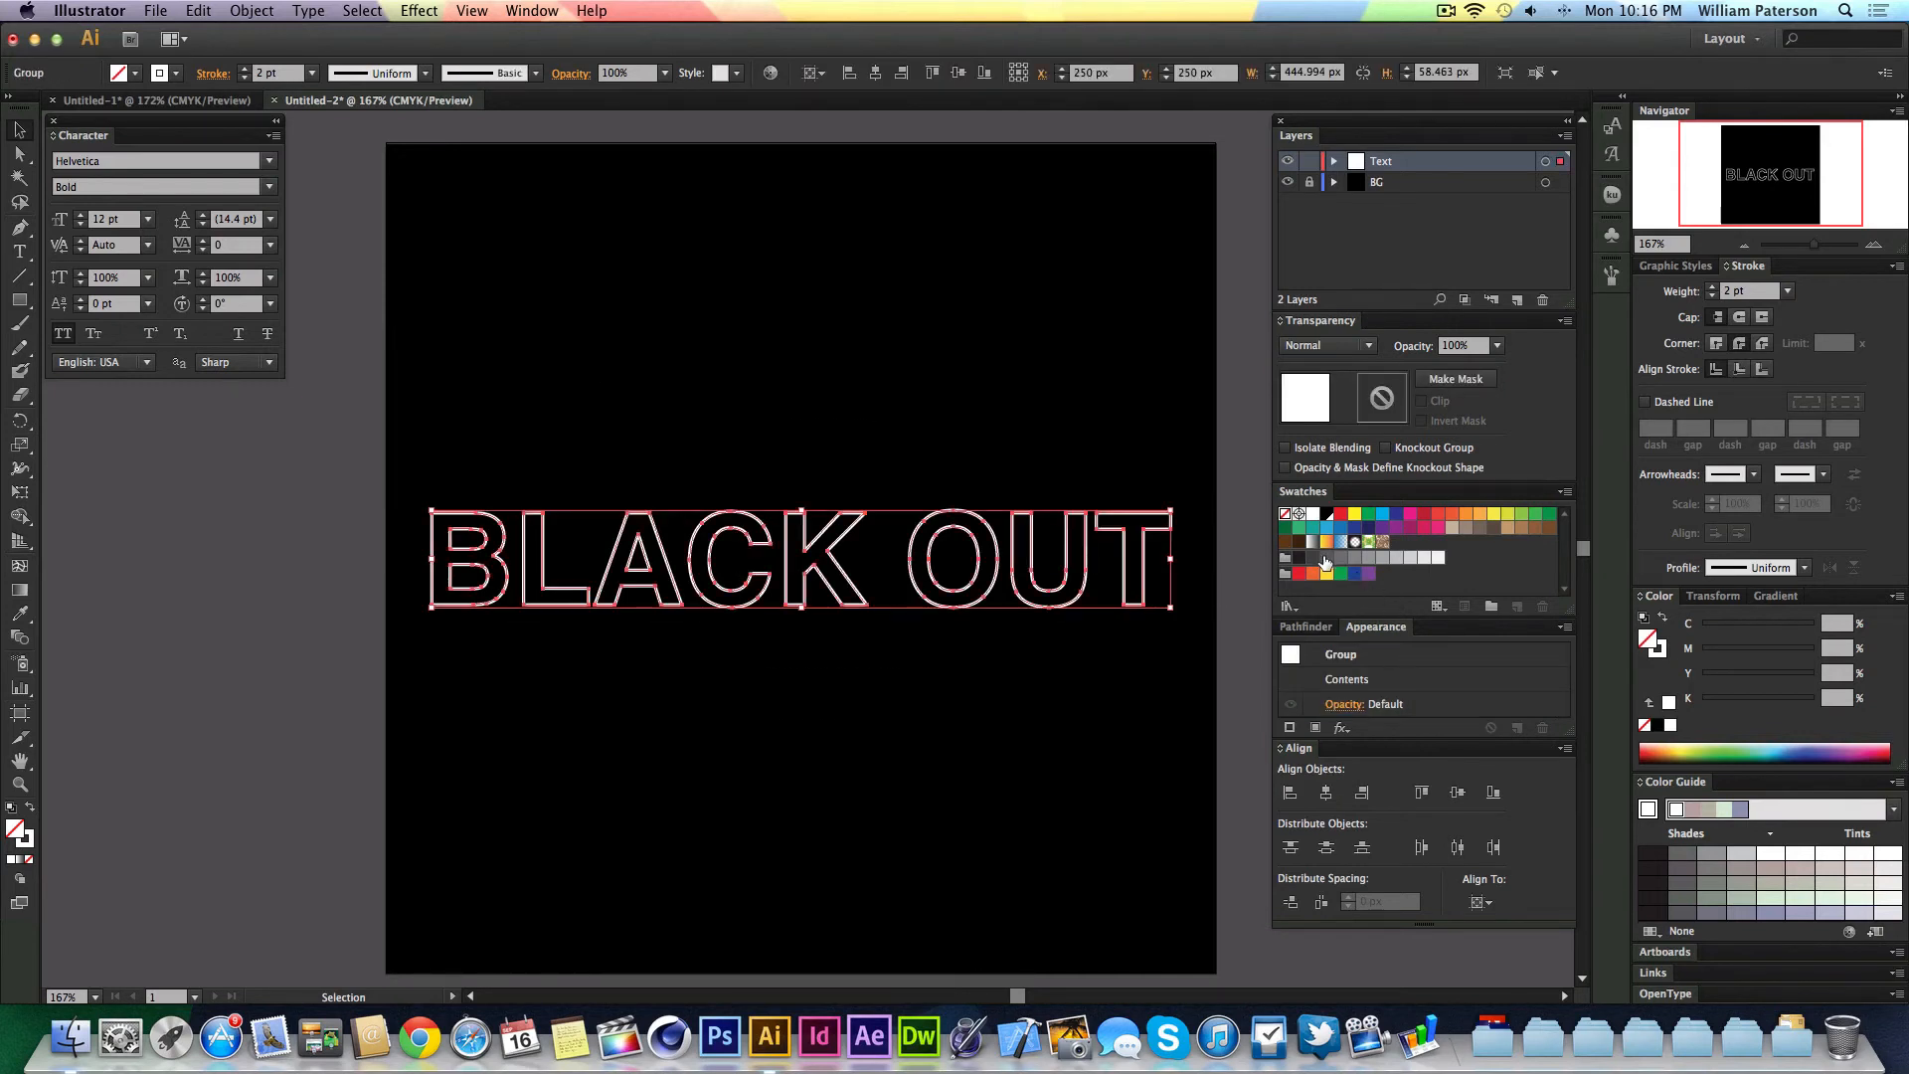
{"action": "mouse_move", "coordinate": [1287, 562]}
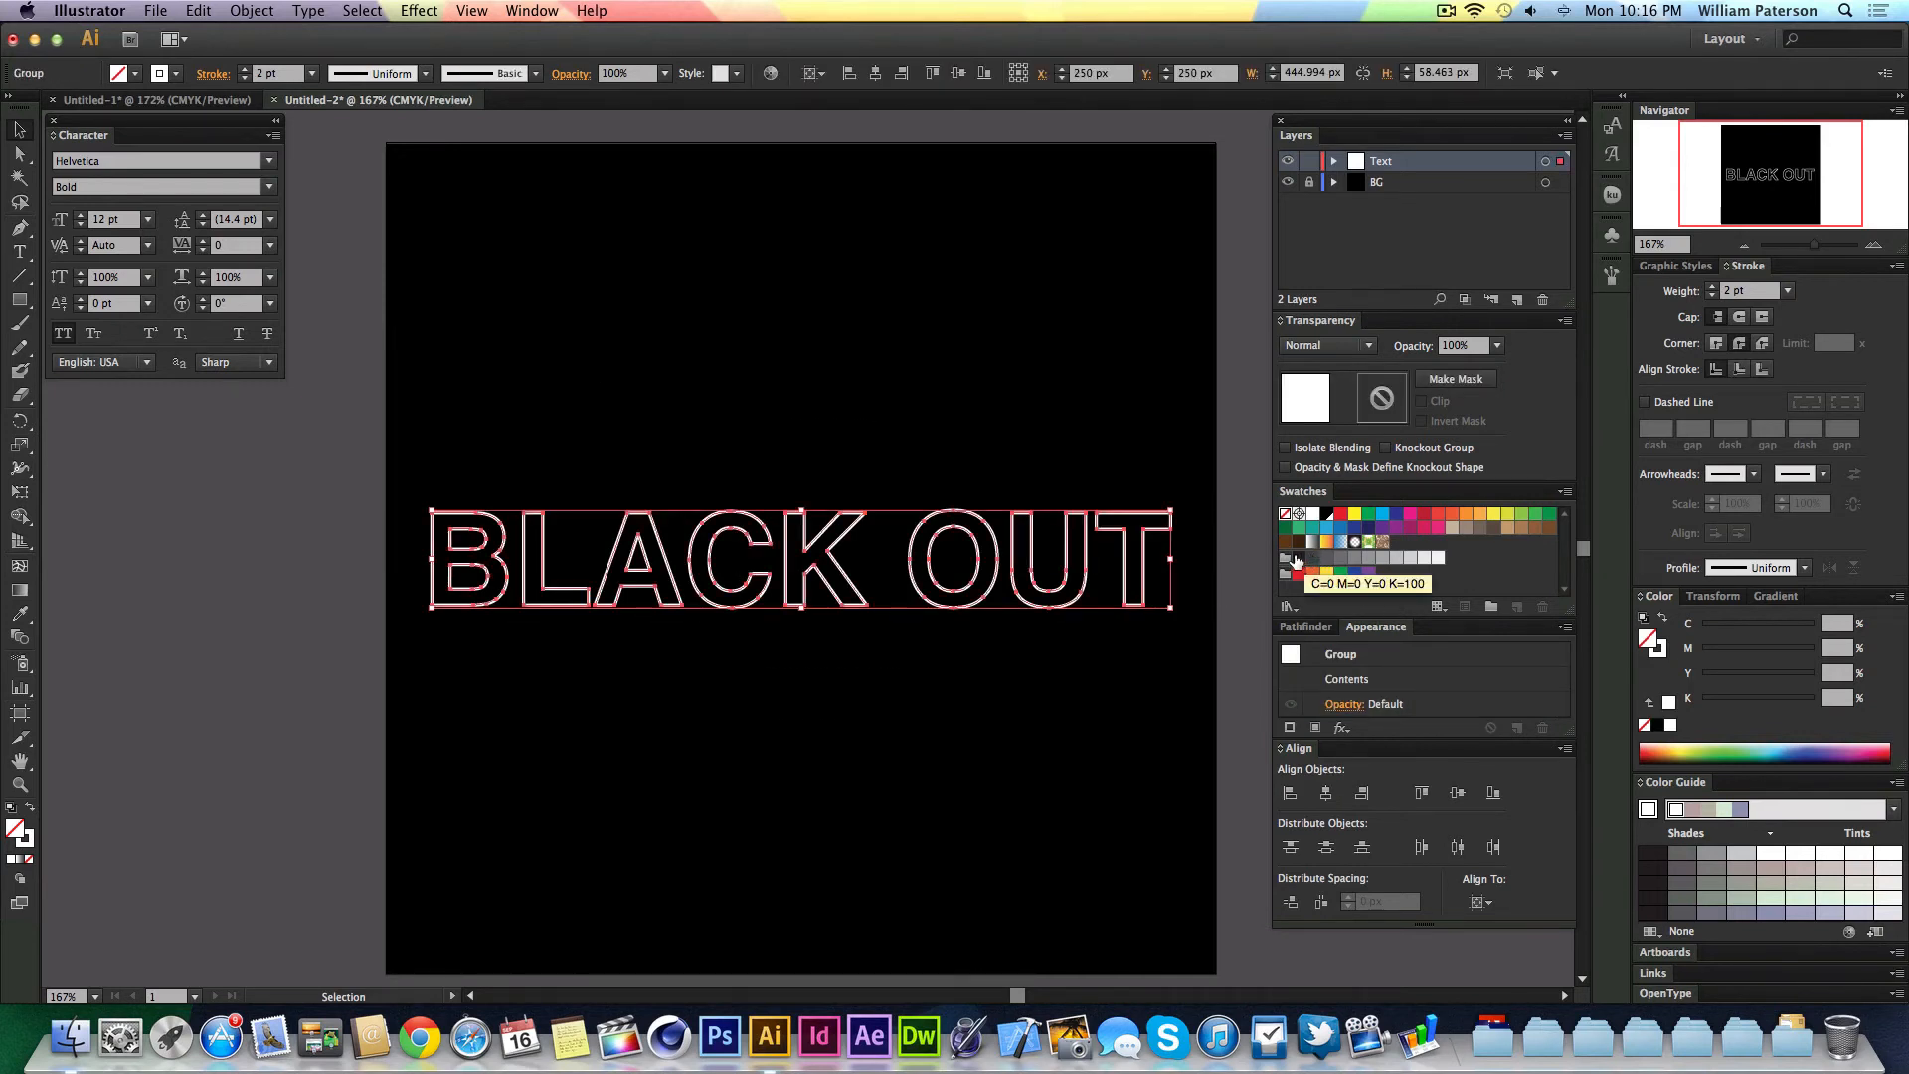
{"action": "left_click", "coordinate": [1354, 556]}
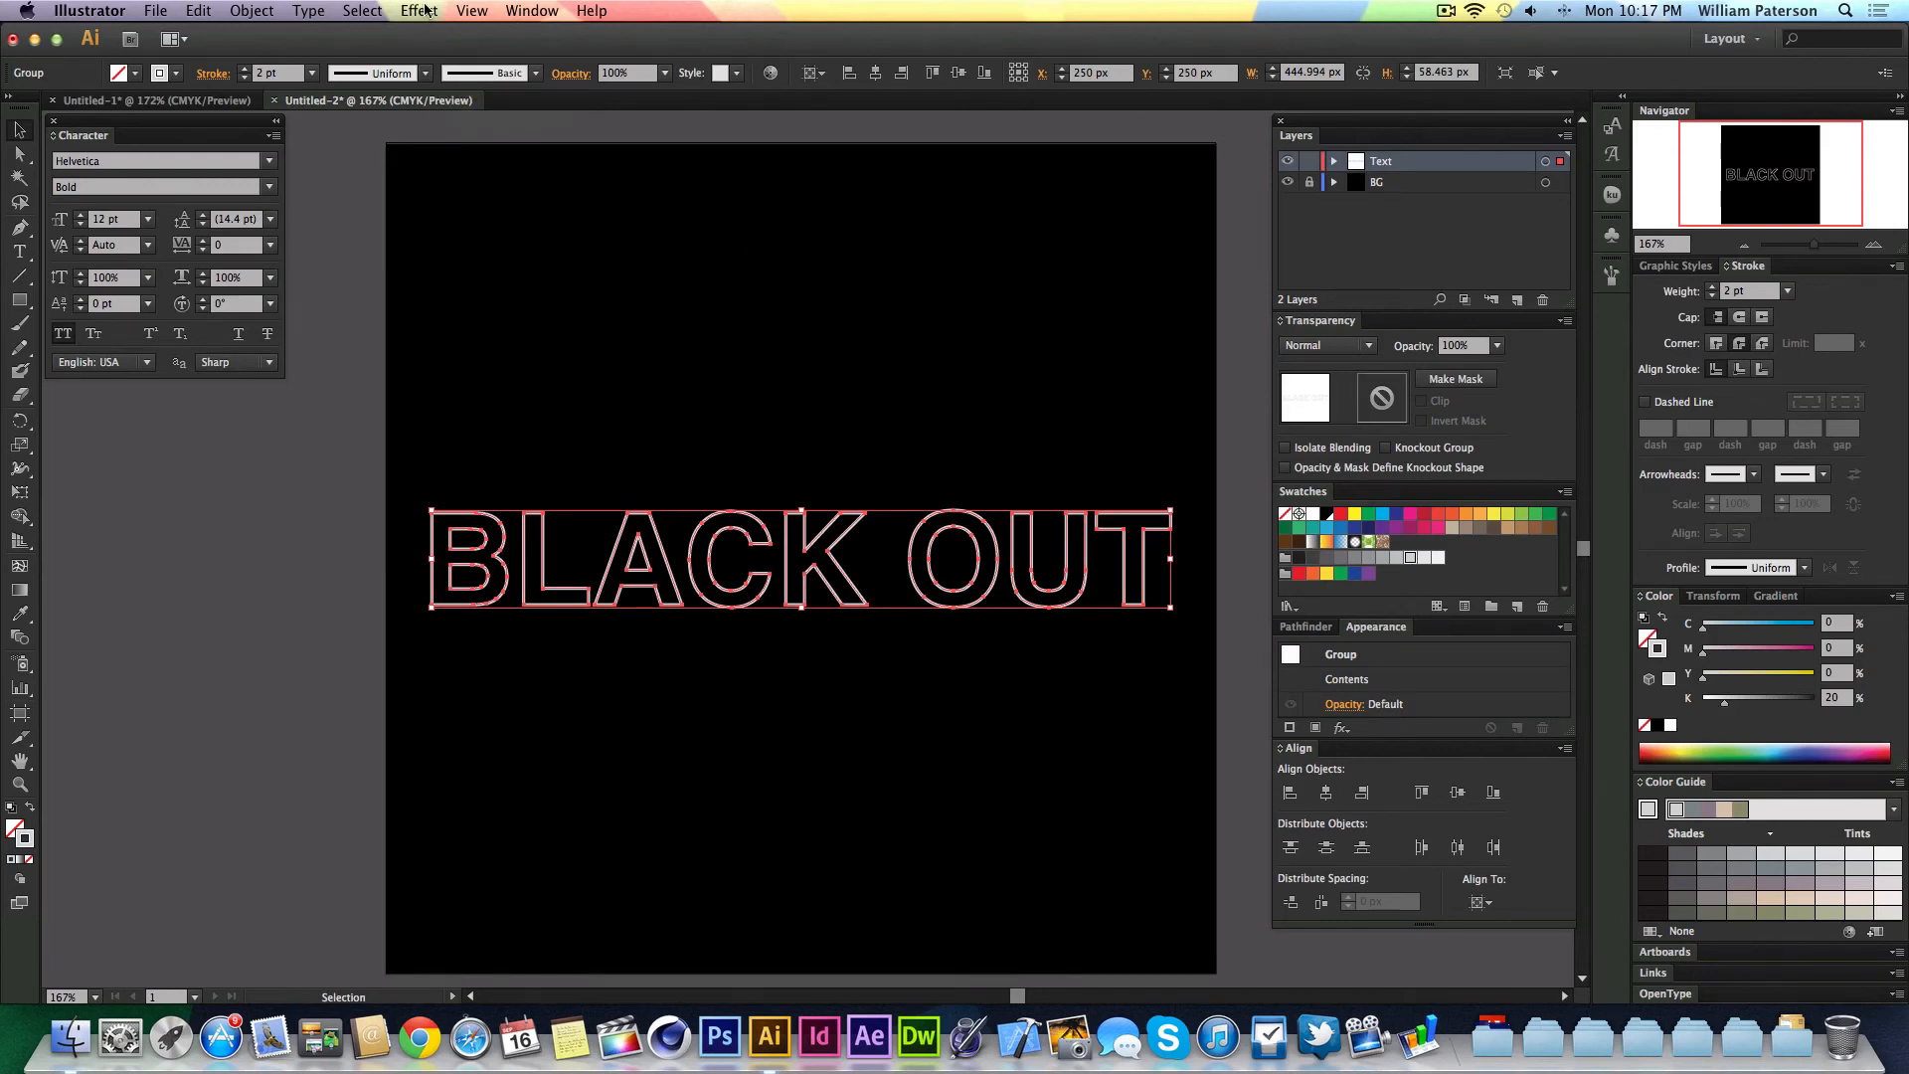
- Apply a Roughen effect to the letters: Absolute, Size 0.5 px, Detail 30/in, with Preview on
{"action": "left_click", "coordinate": [420, 10]}
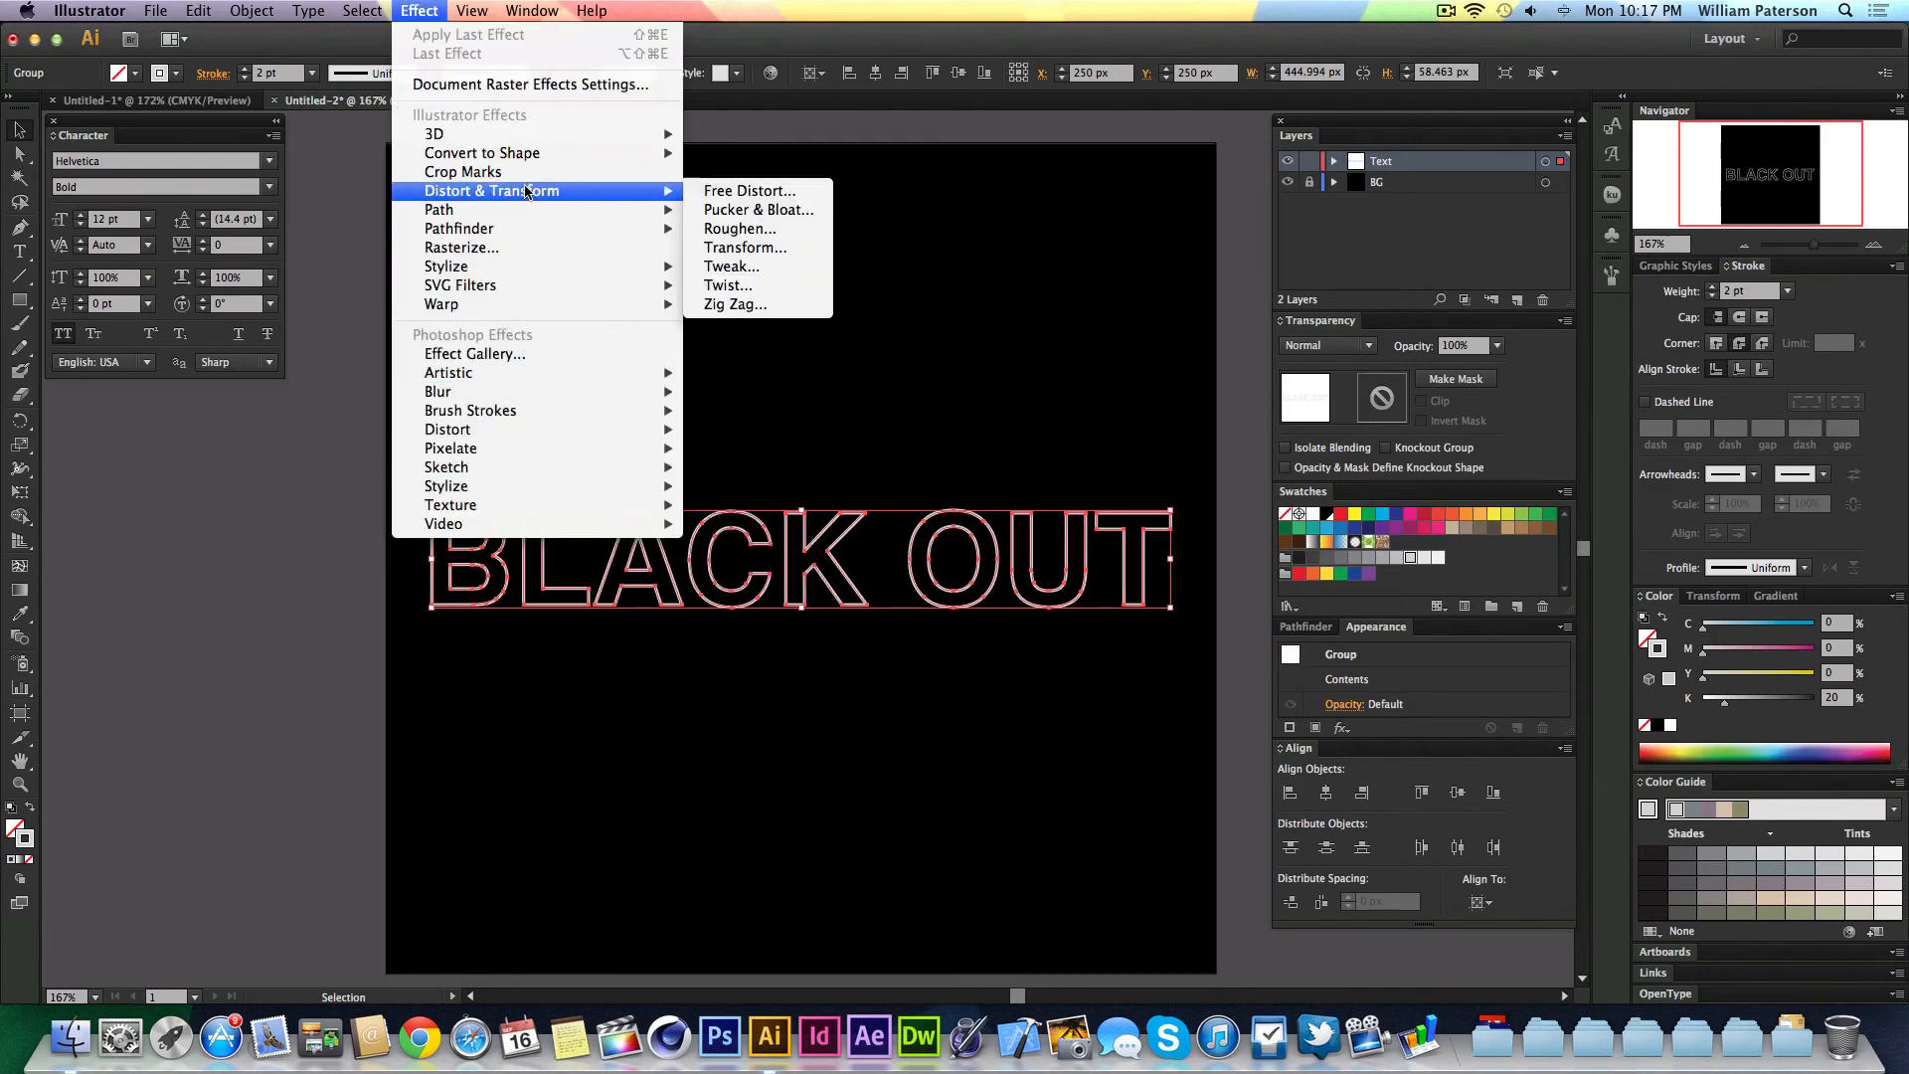
{"action": "left_click", "coordinate": [740, 228]}
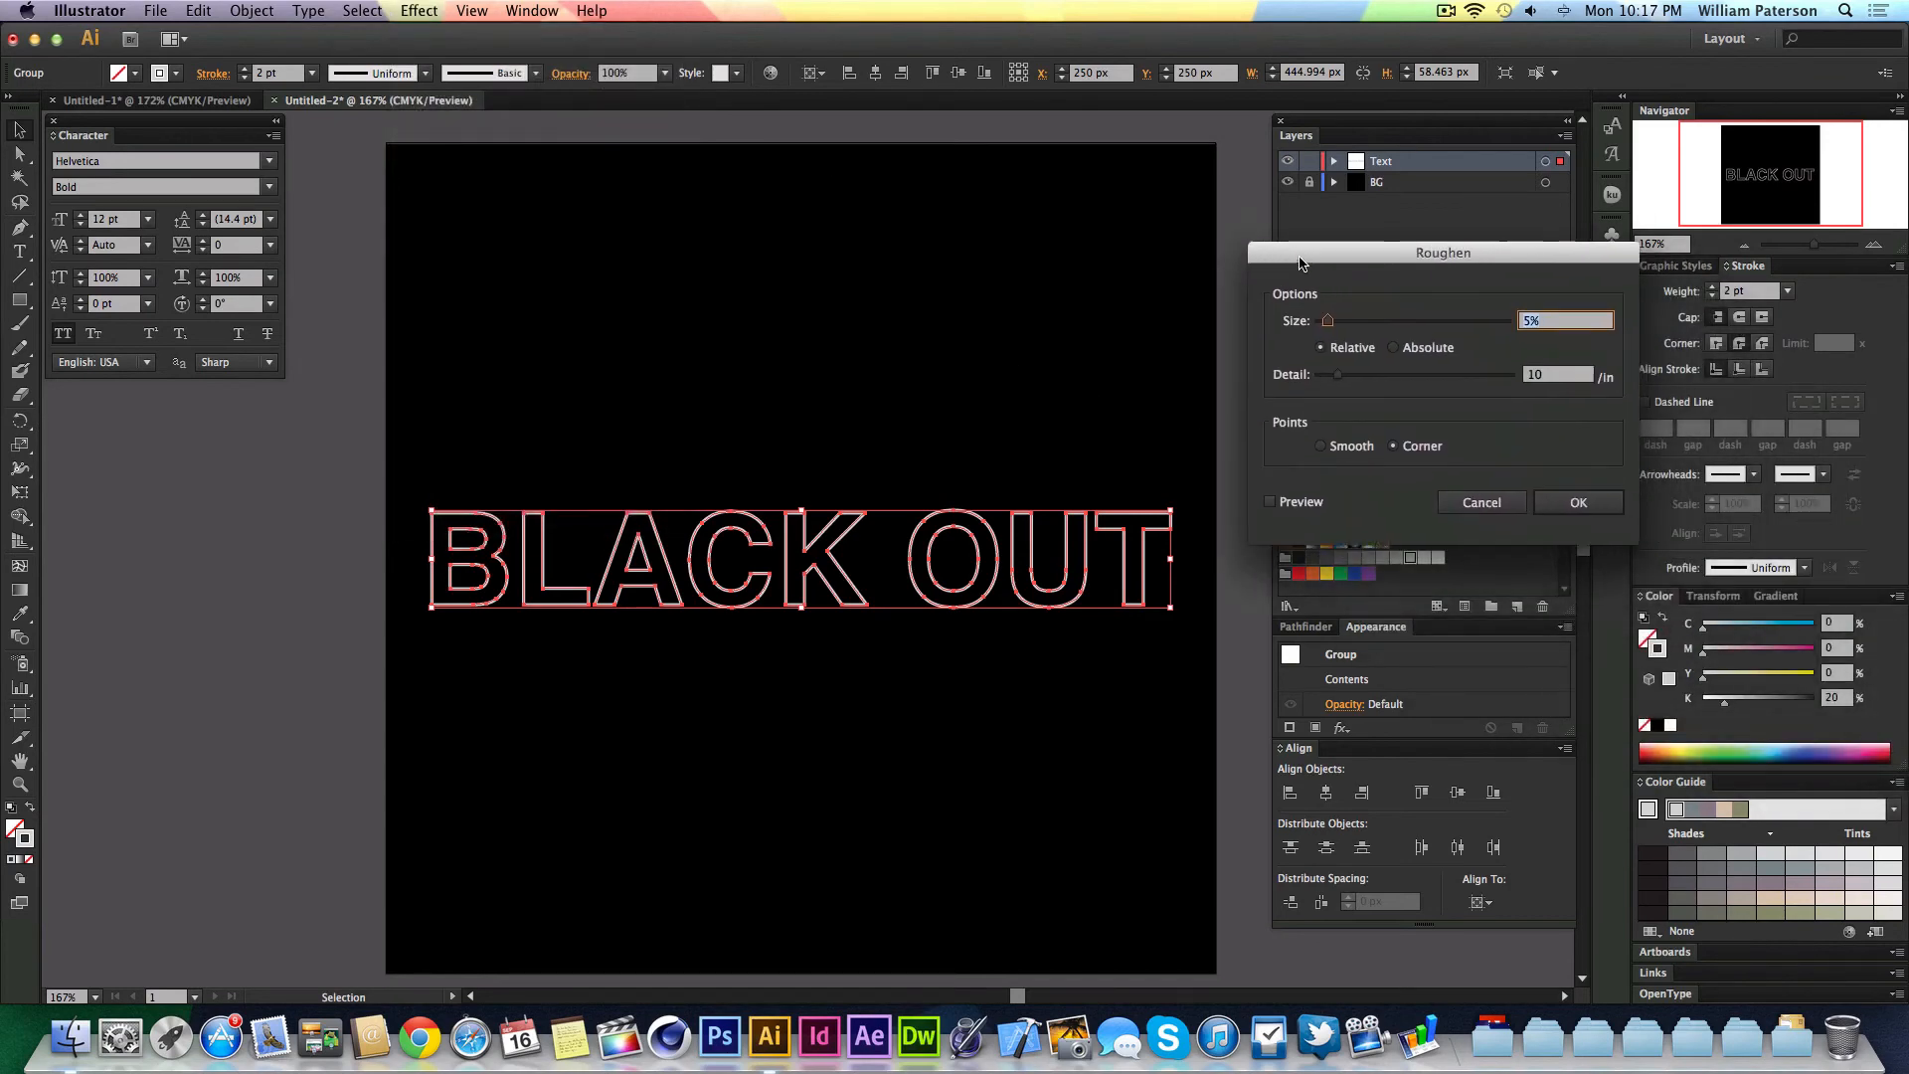
{"action": "left_click", "coordinate": [1270, 501]}
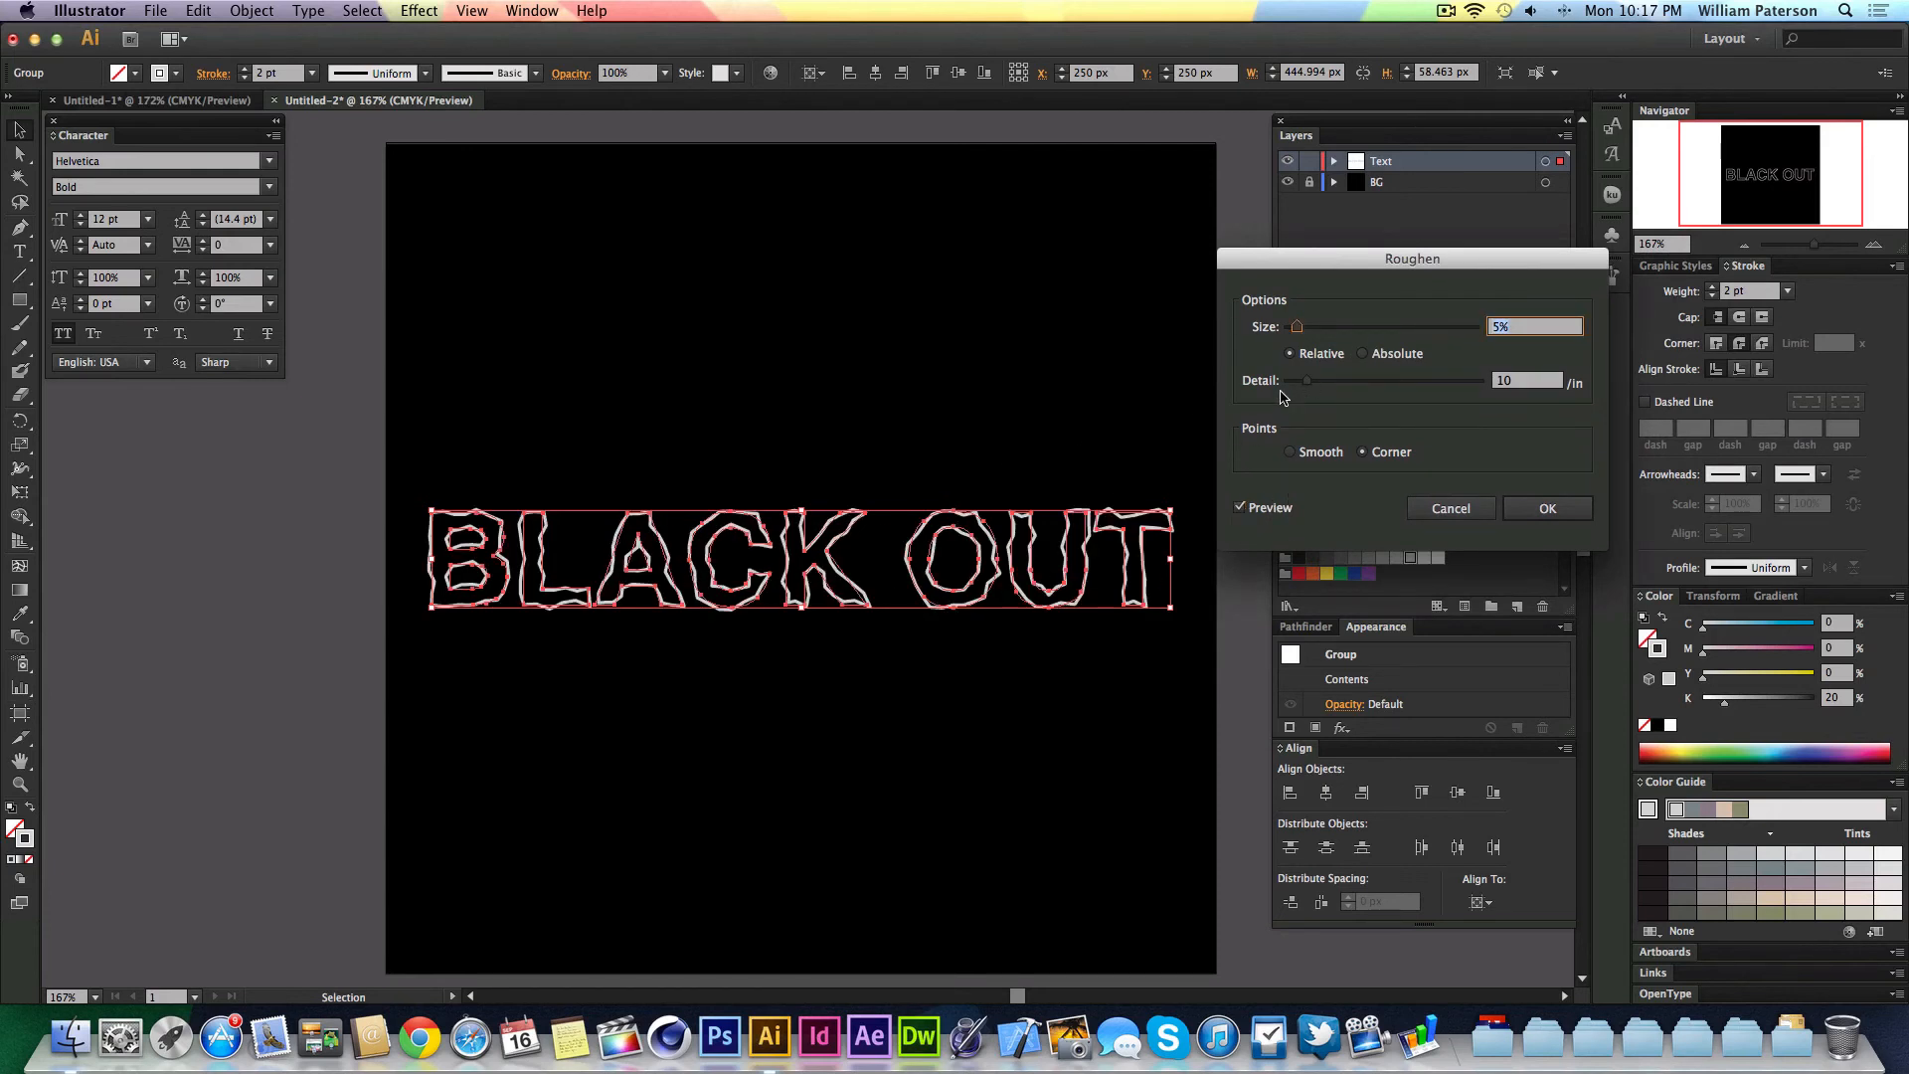
{"action": "type", "text": "1"}
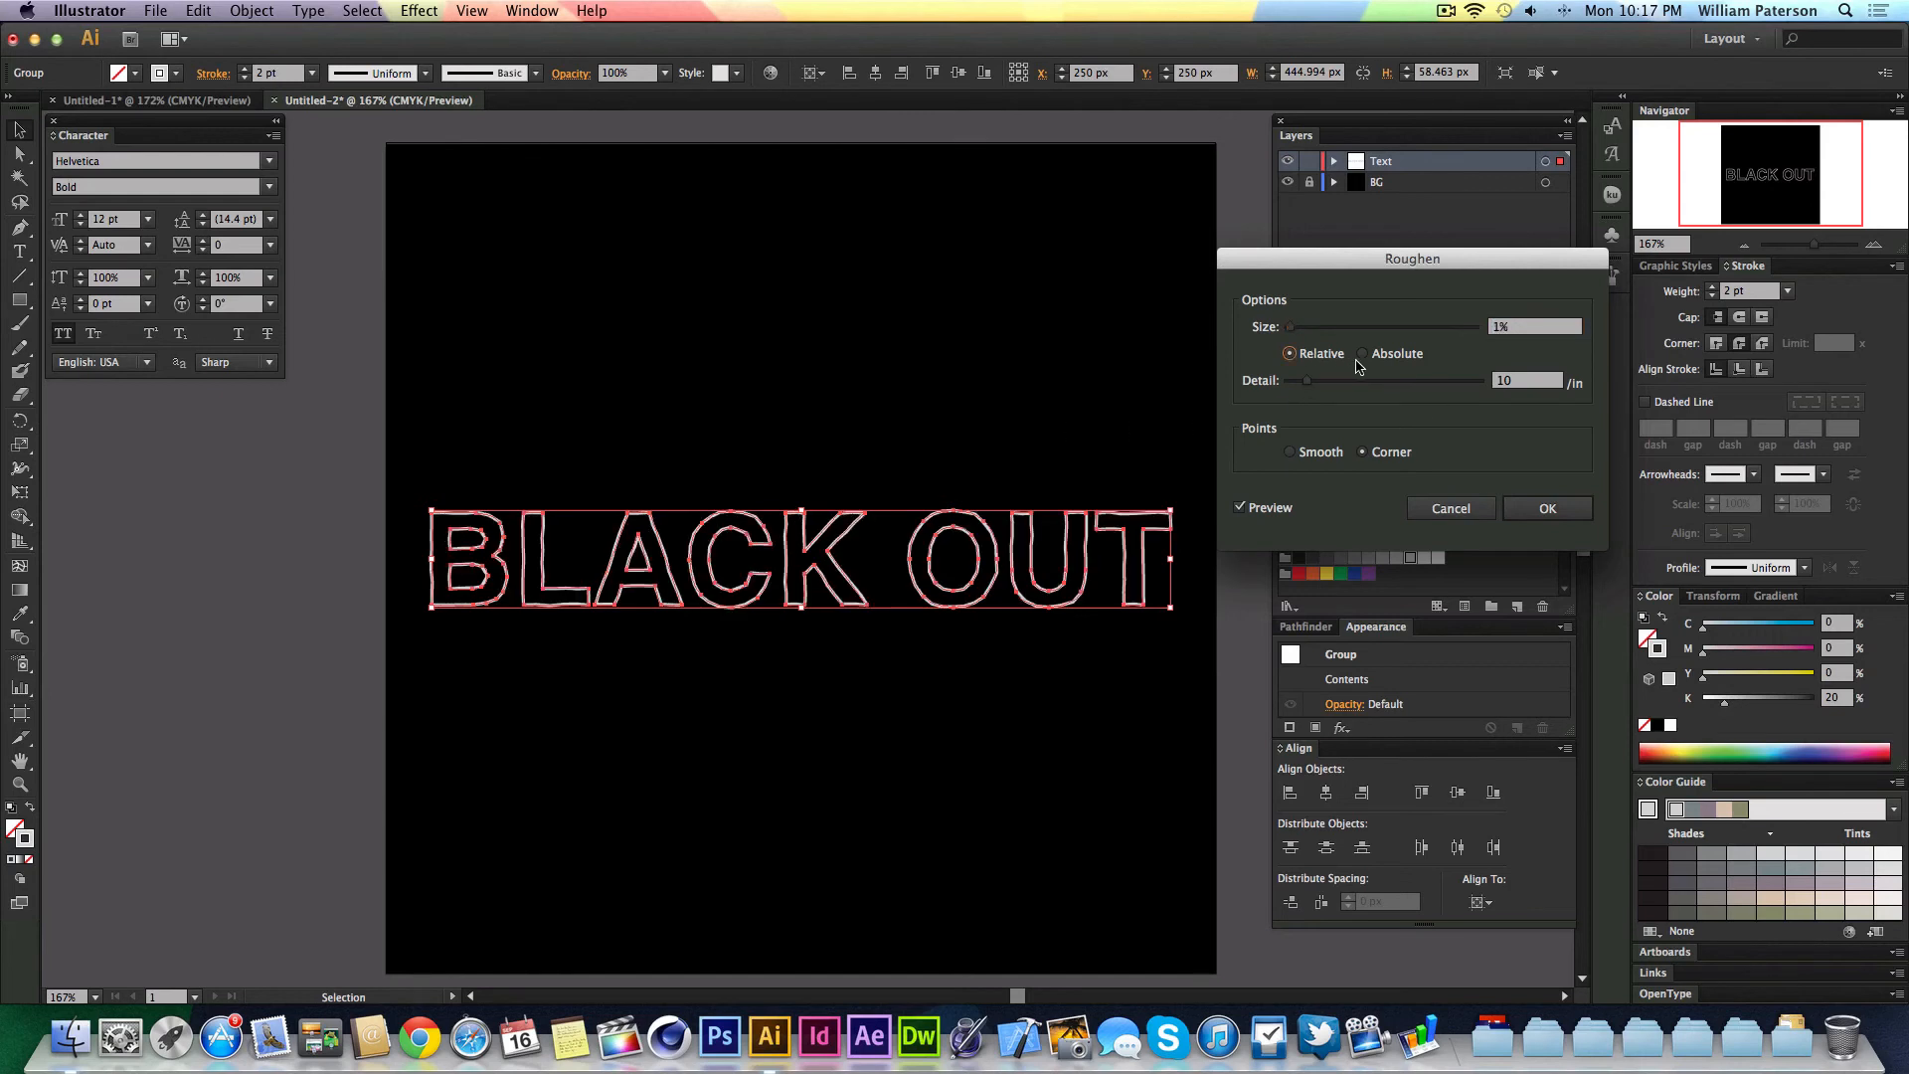
{"action": "left_click", "coordinate": [1362, 353]}
{"action": "type", "text": "30"}
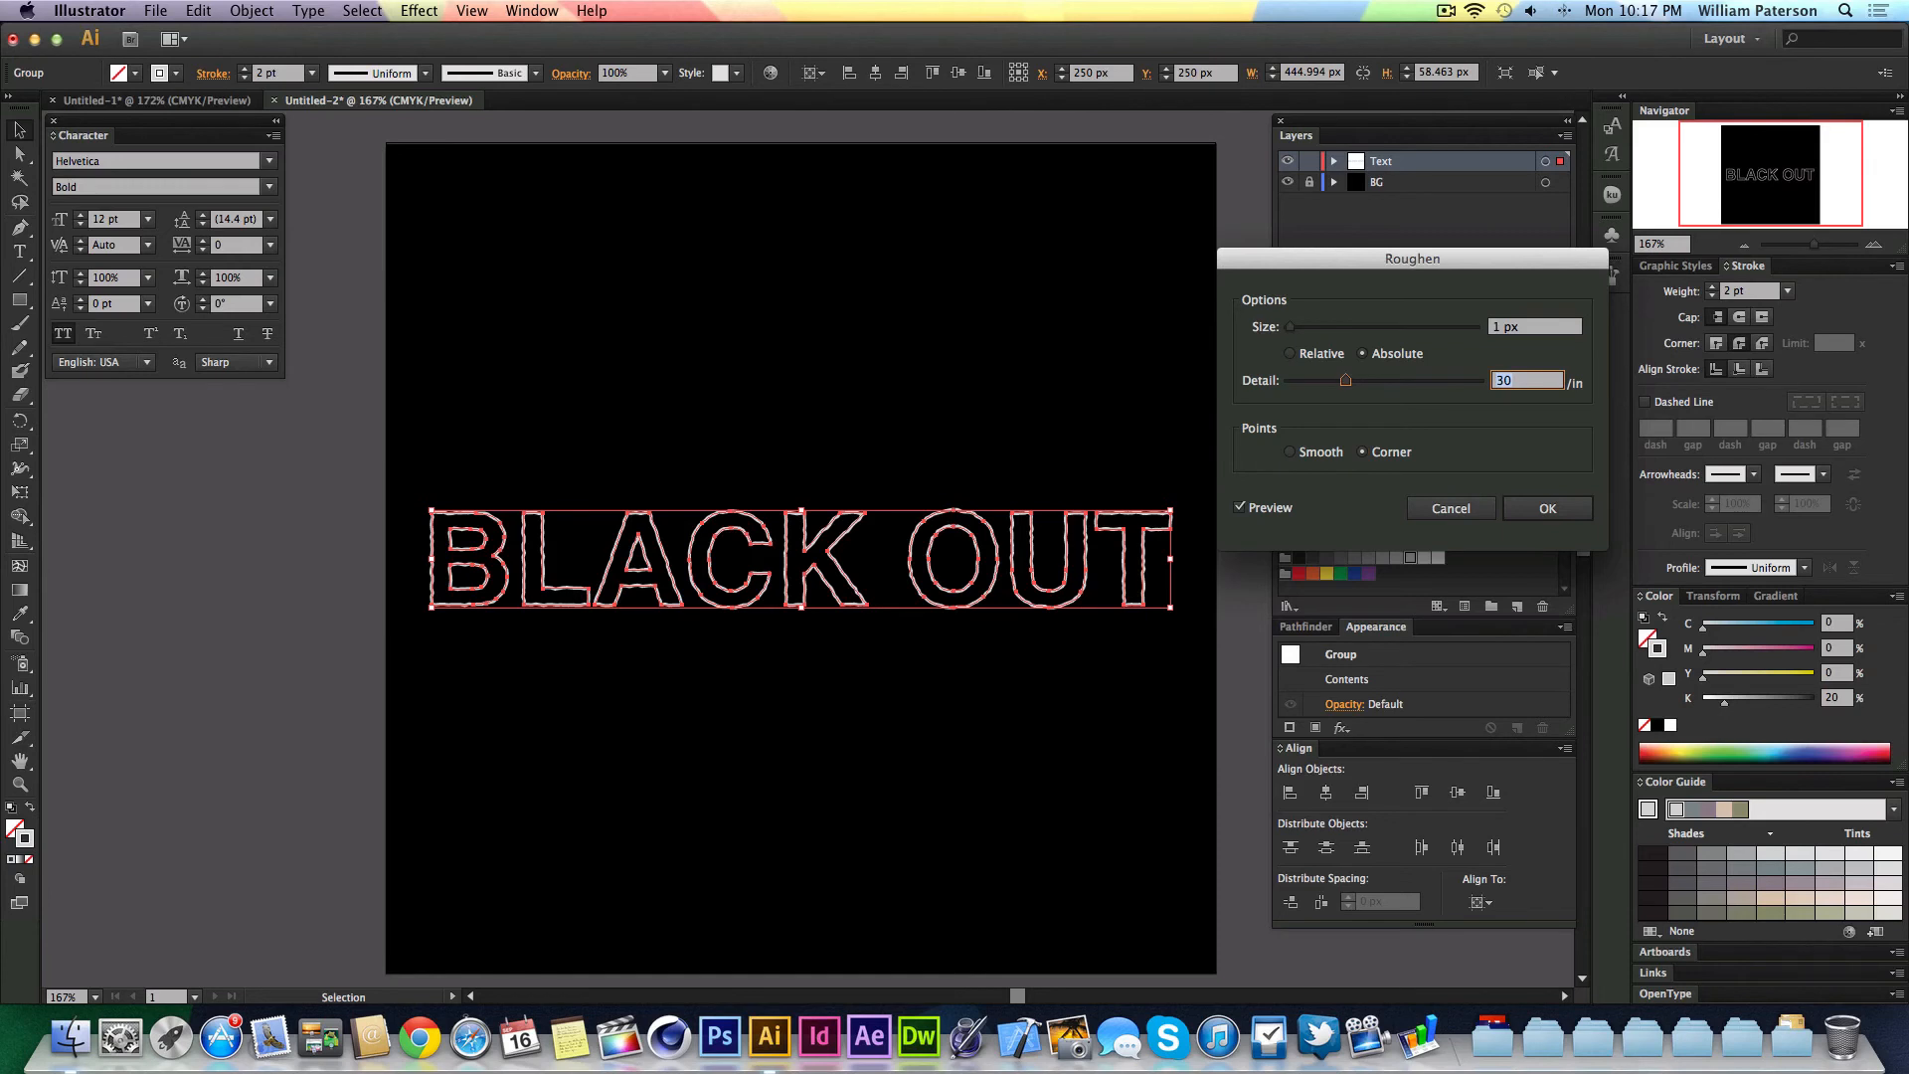
{"action": "type", "text": "12"}
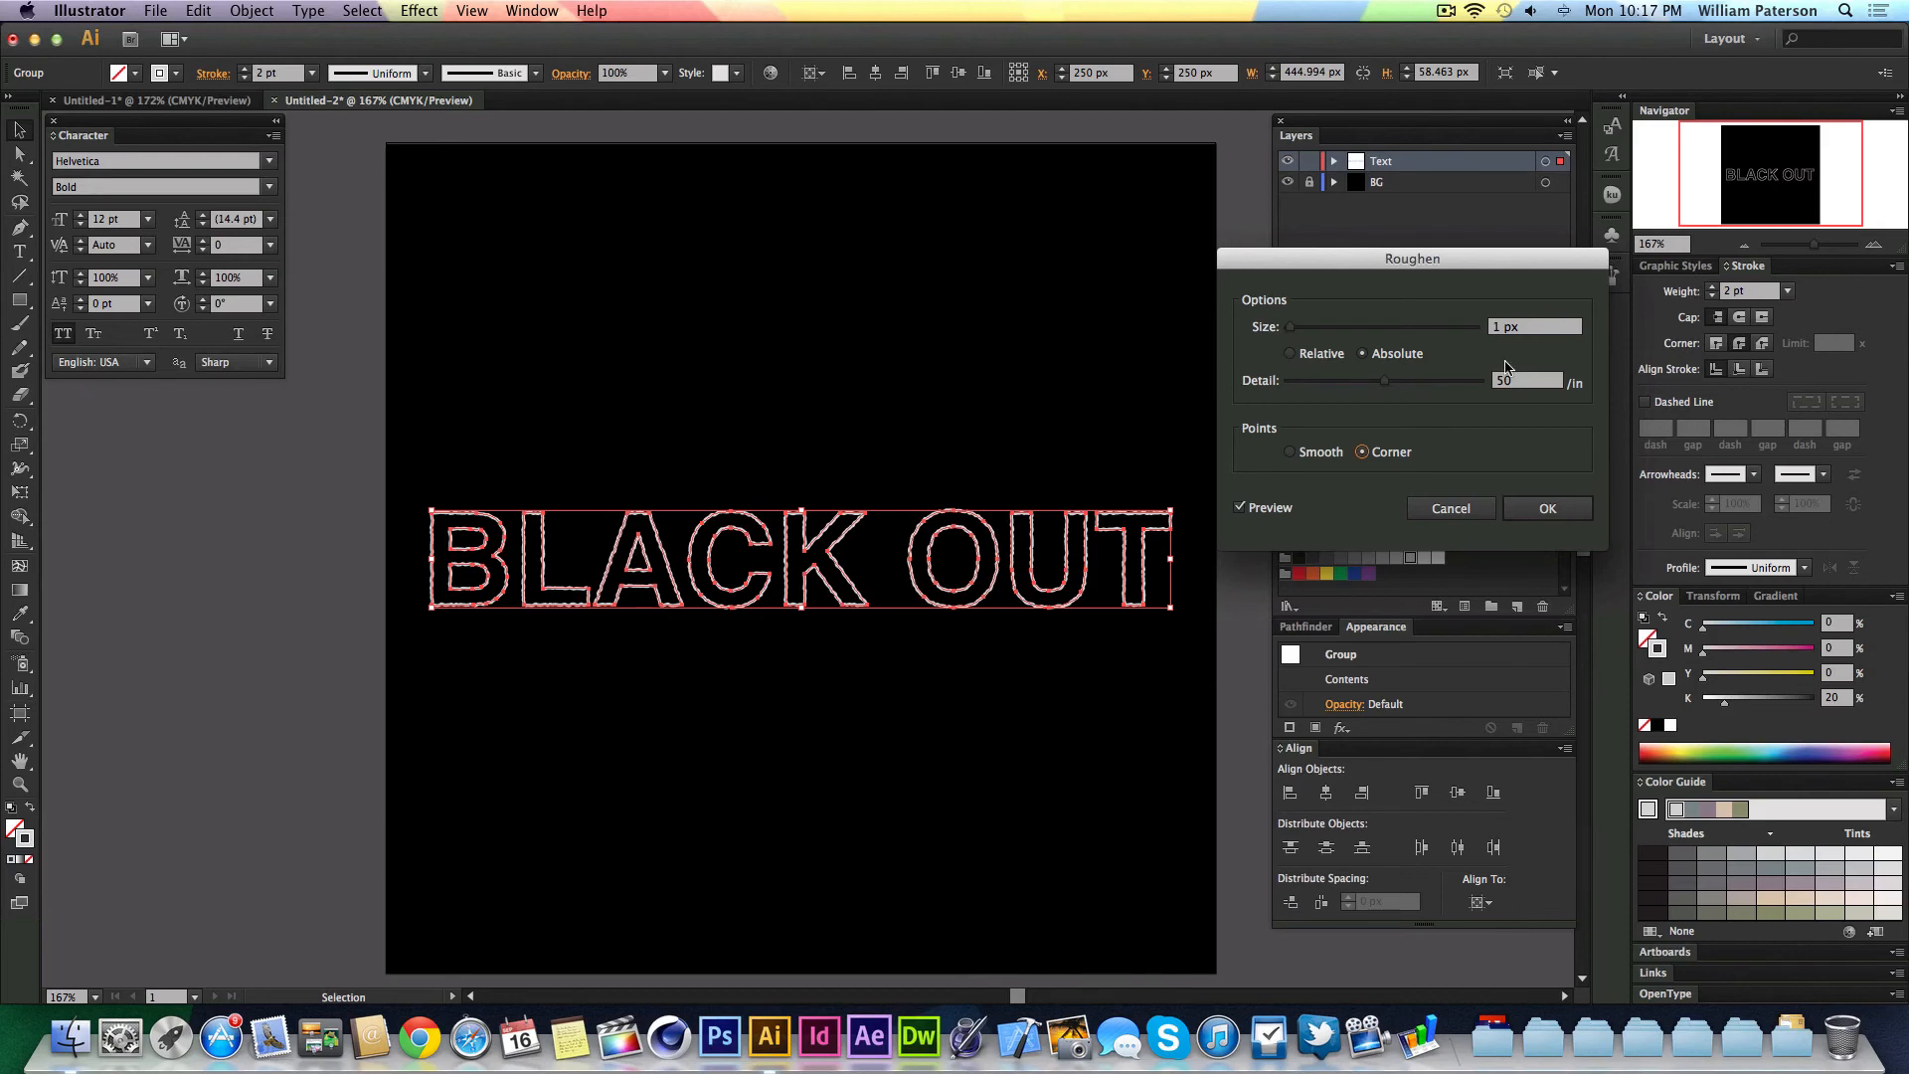
{"action": "type", "text": ".5"}
{"action": "type", "text": "30"}
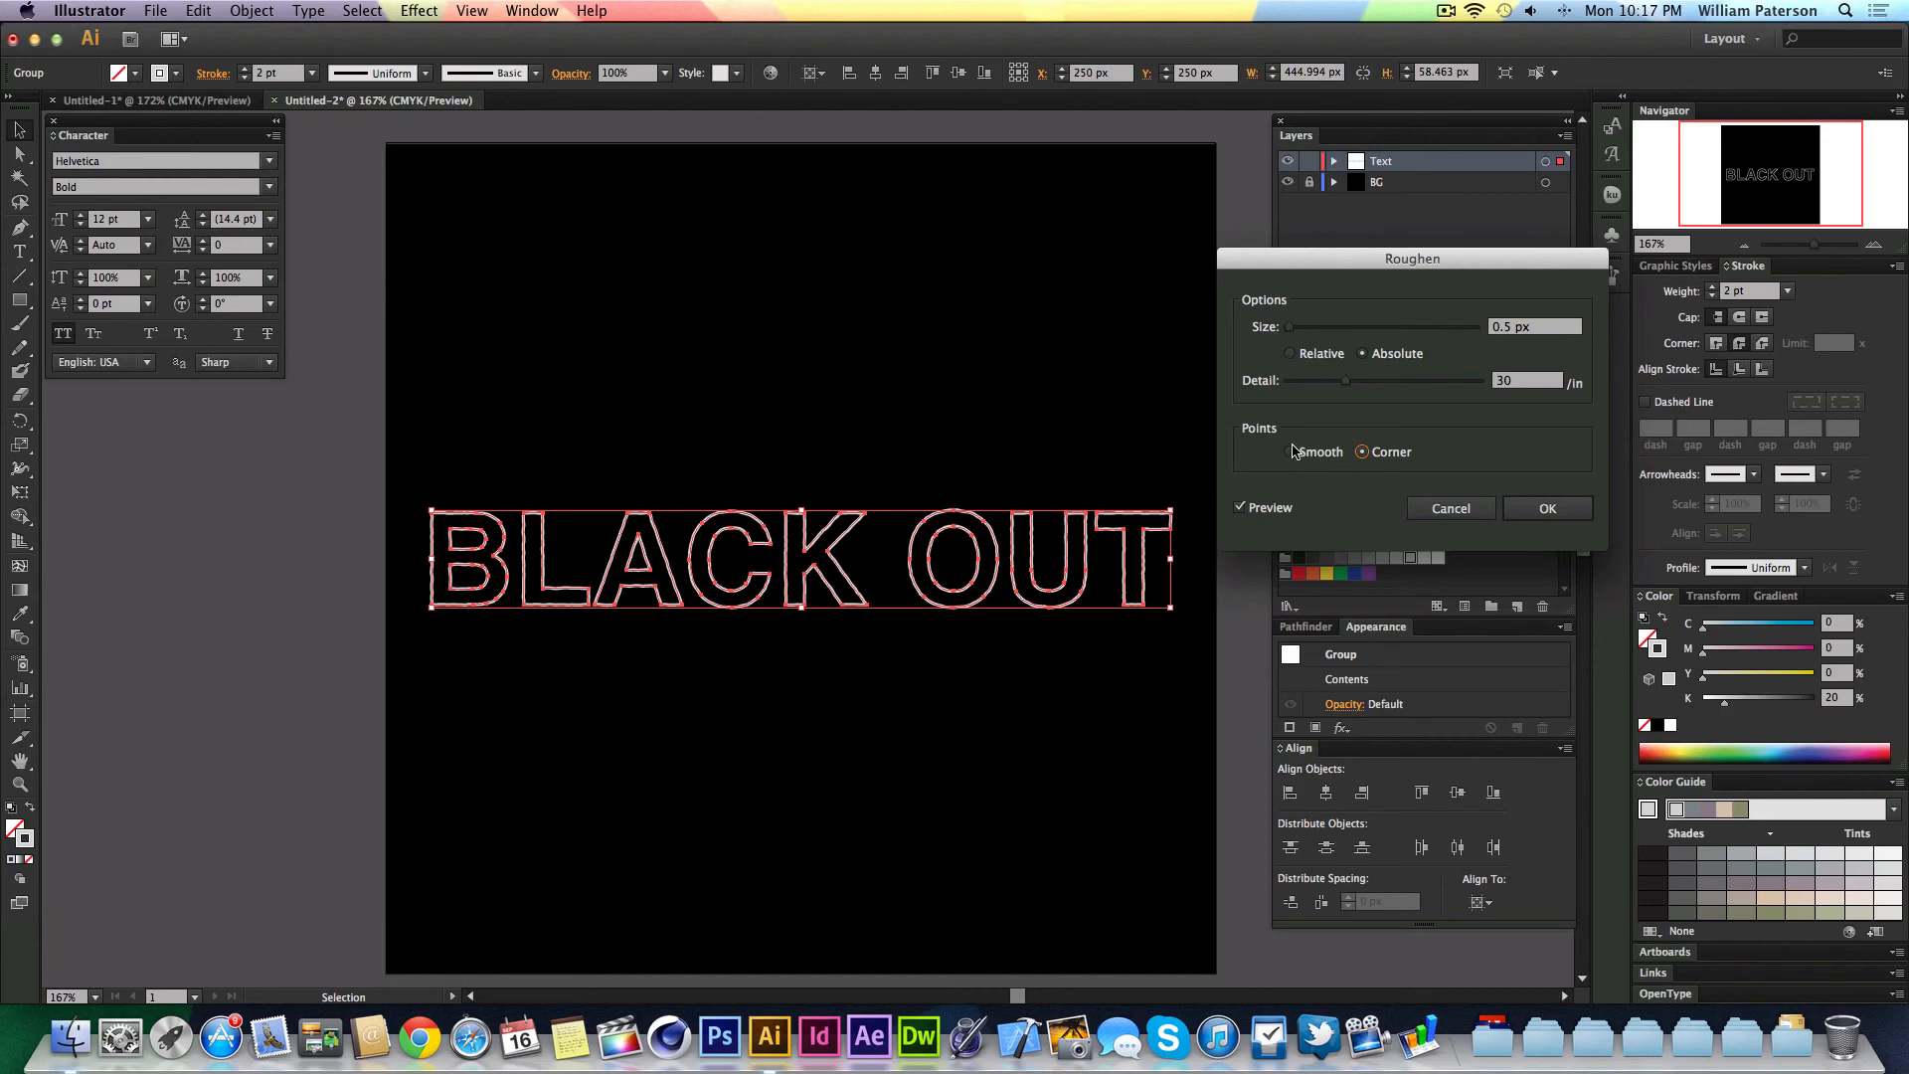
{"action": "left_click", "coordinate": [1288, 451]}
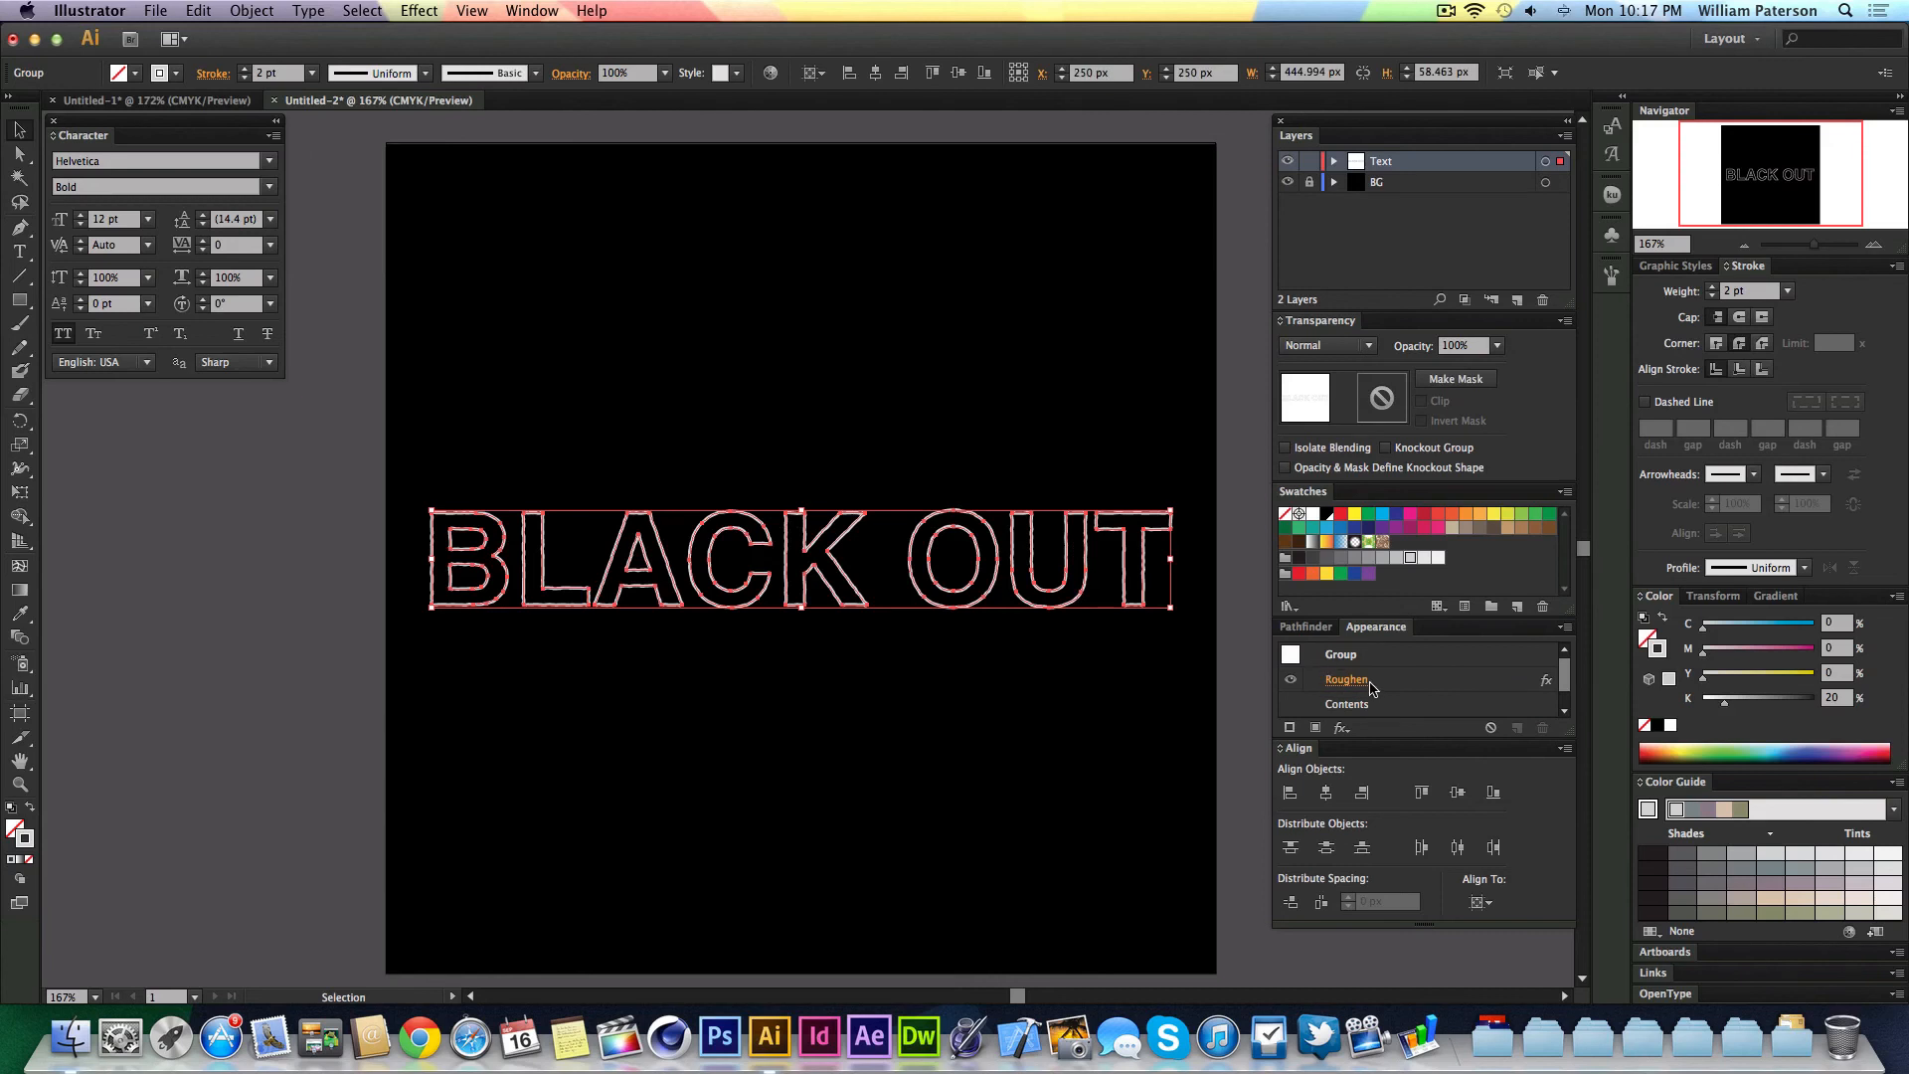
{"action": "mouse_move", "coordinate": [381, 58]}
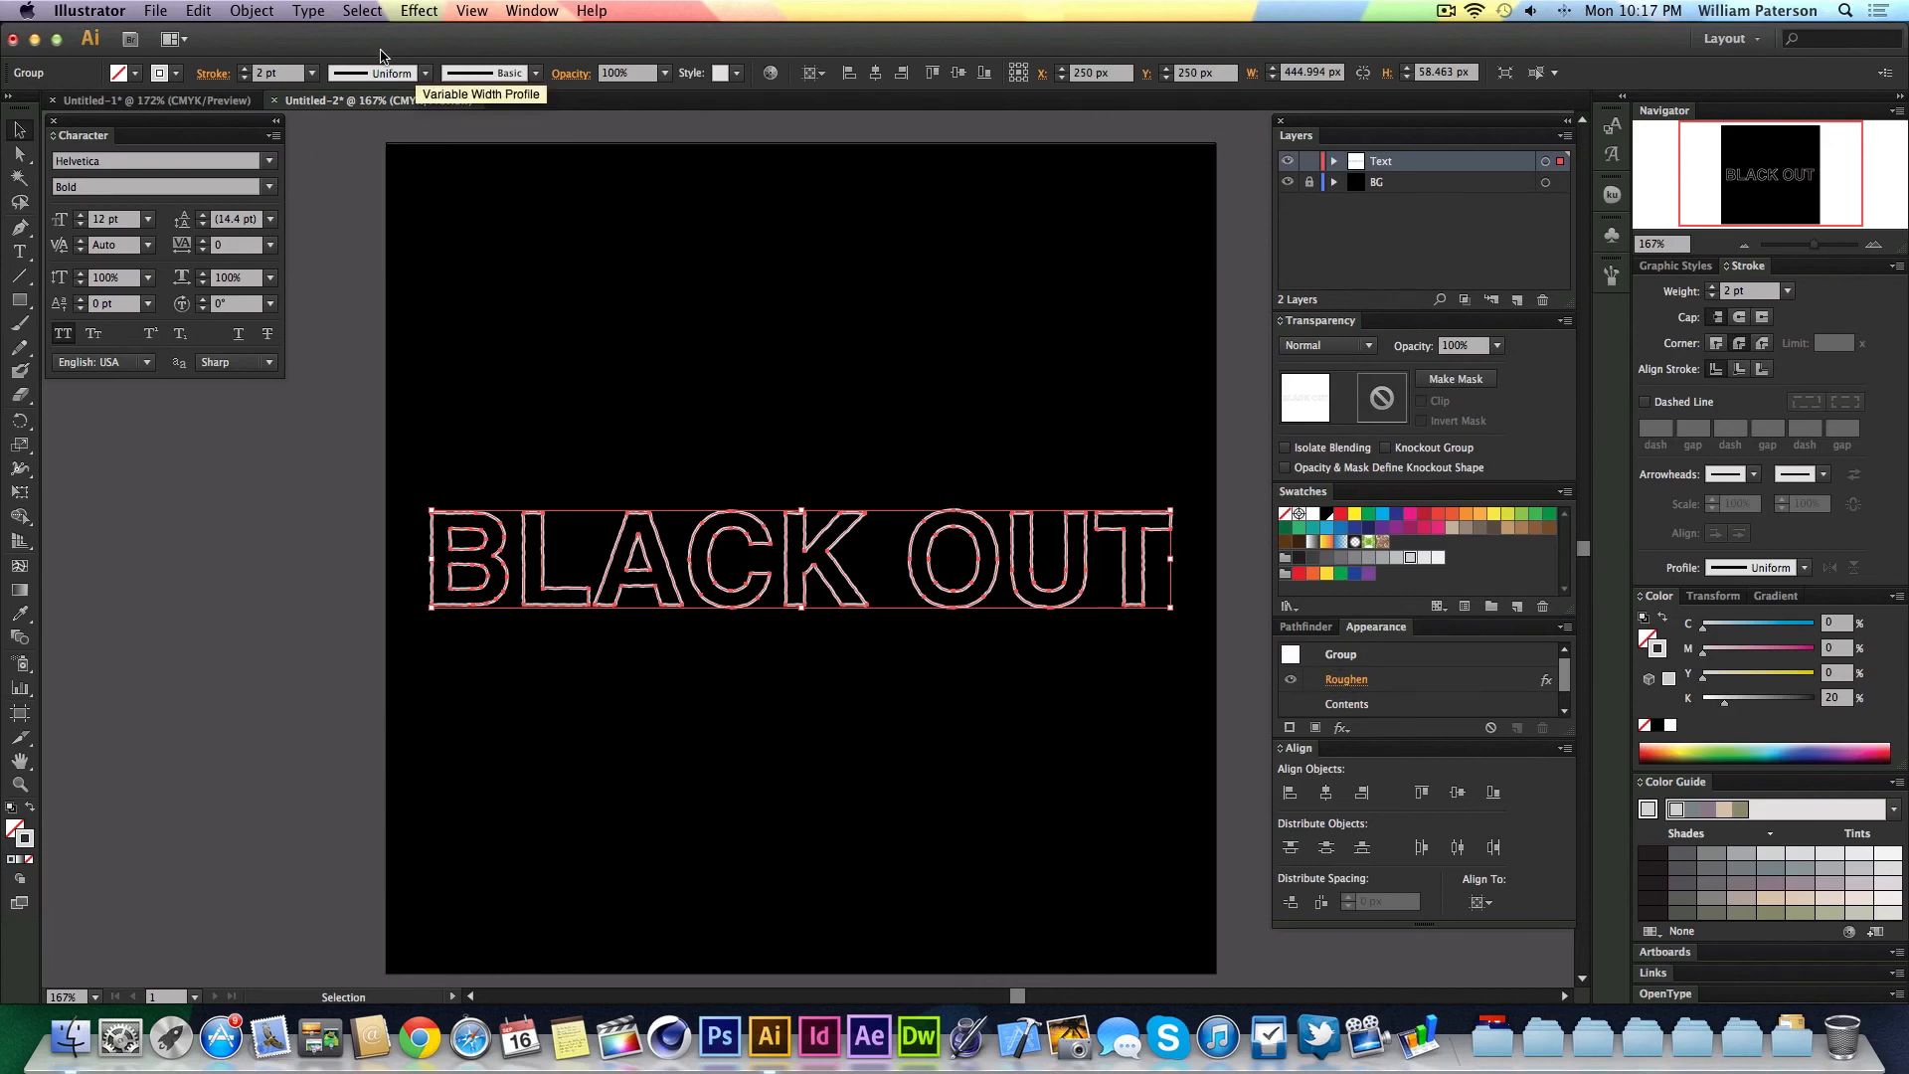
- Expand Appearance so the roughened outlines become real paths, then deselect
{"action": "left_click", "coordinate": [251, 10]}
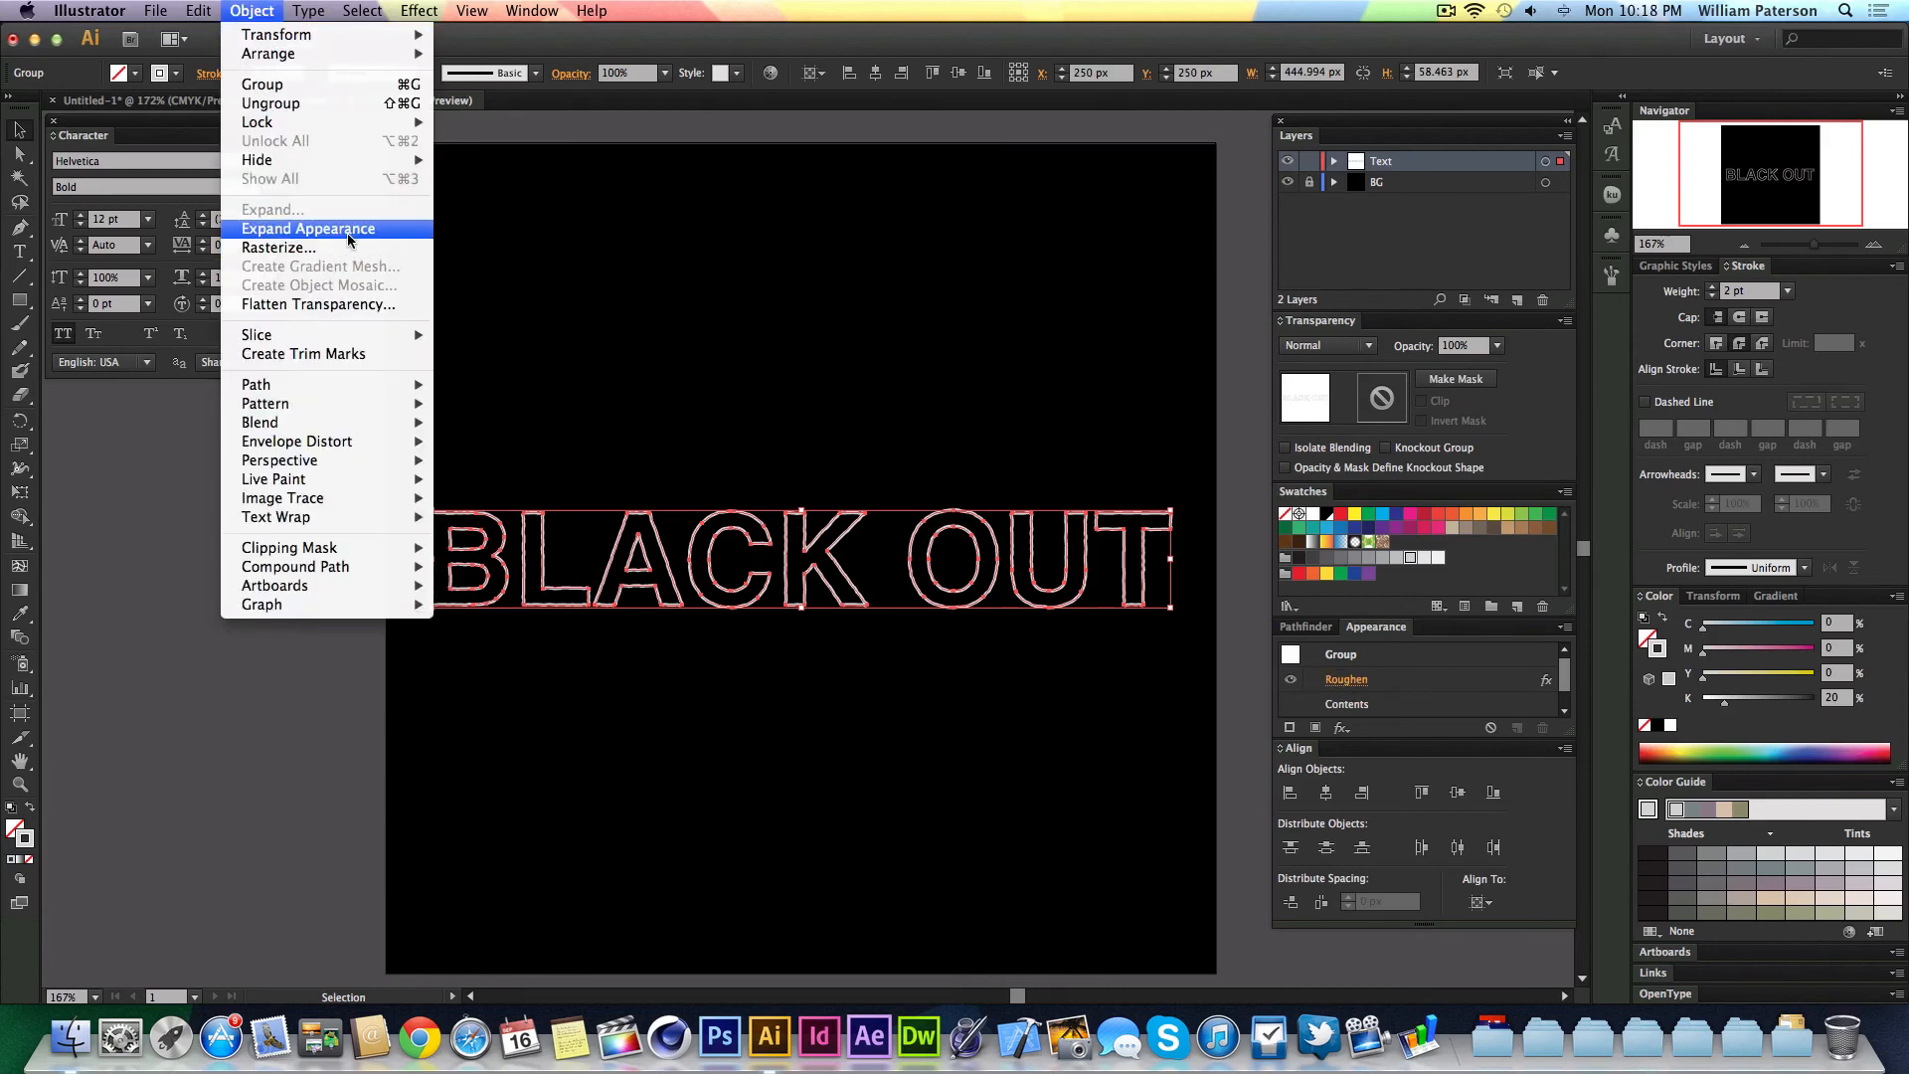
{"action": "left_click", "coordinate": [307, 227]}
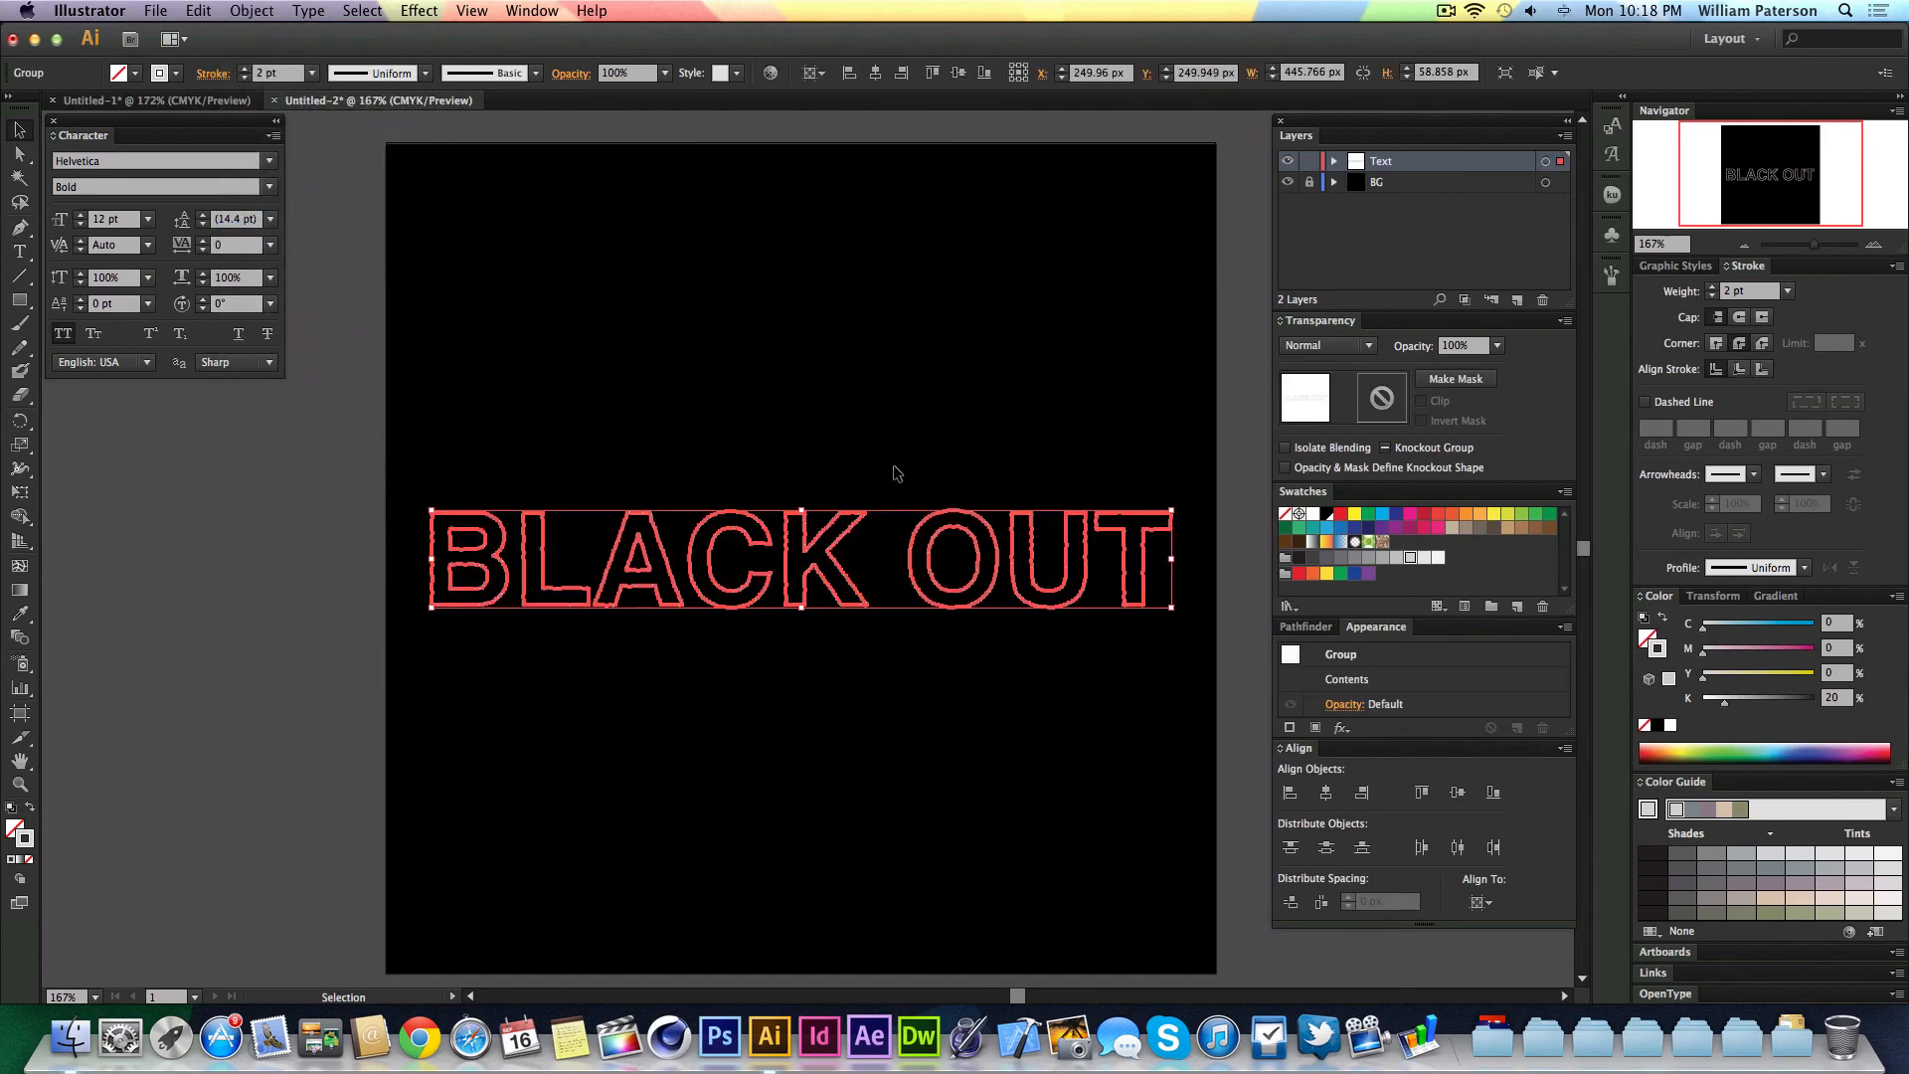
{"action": "left_click", "coordinate": [326, 479]}
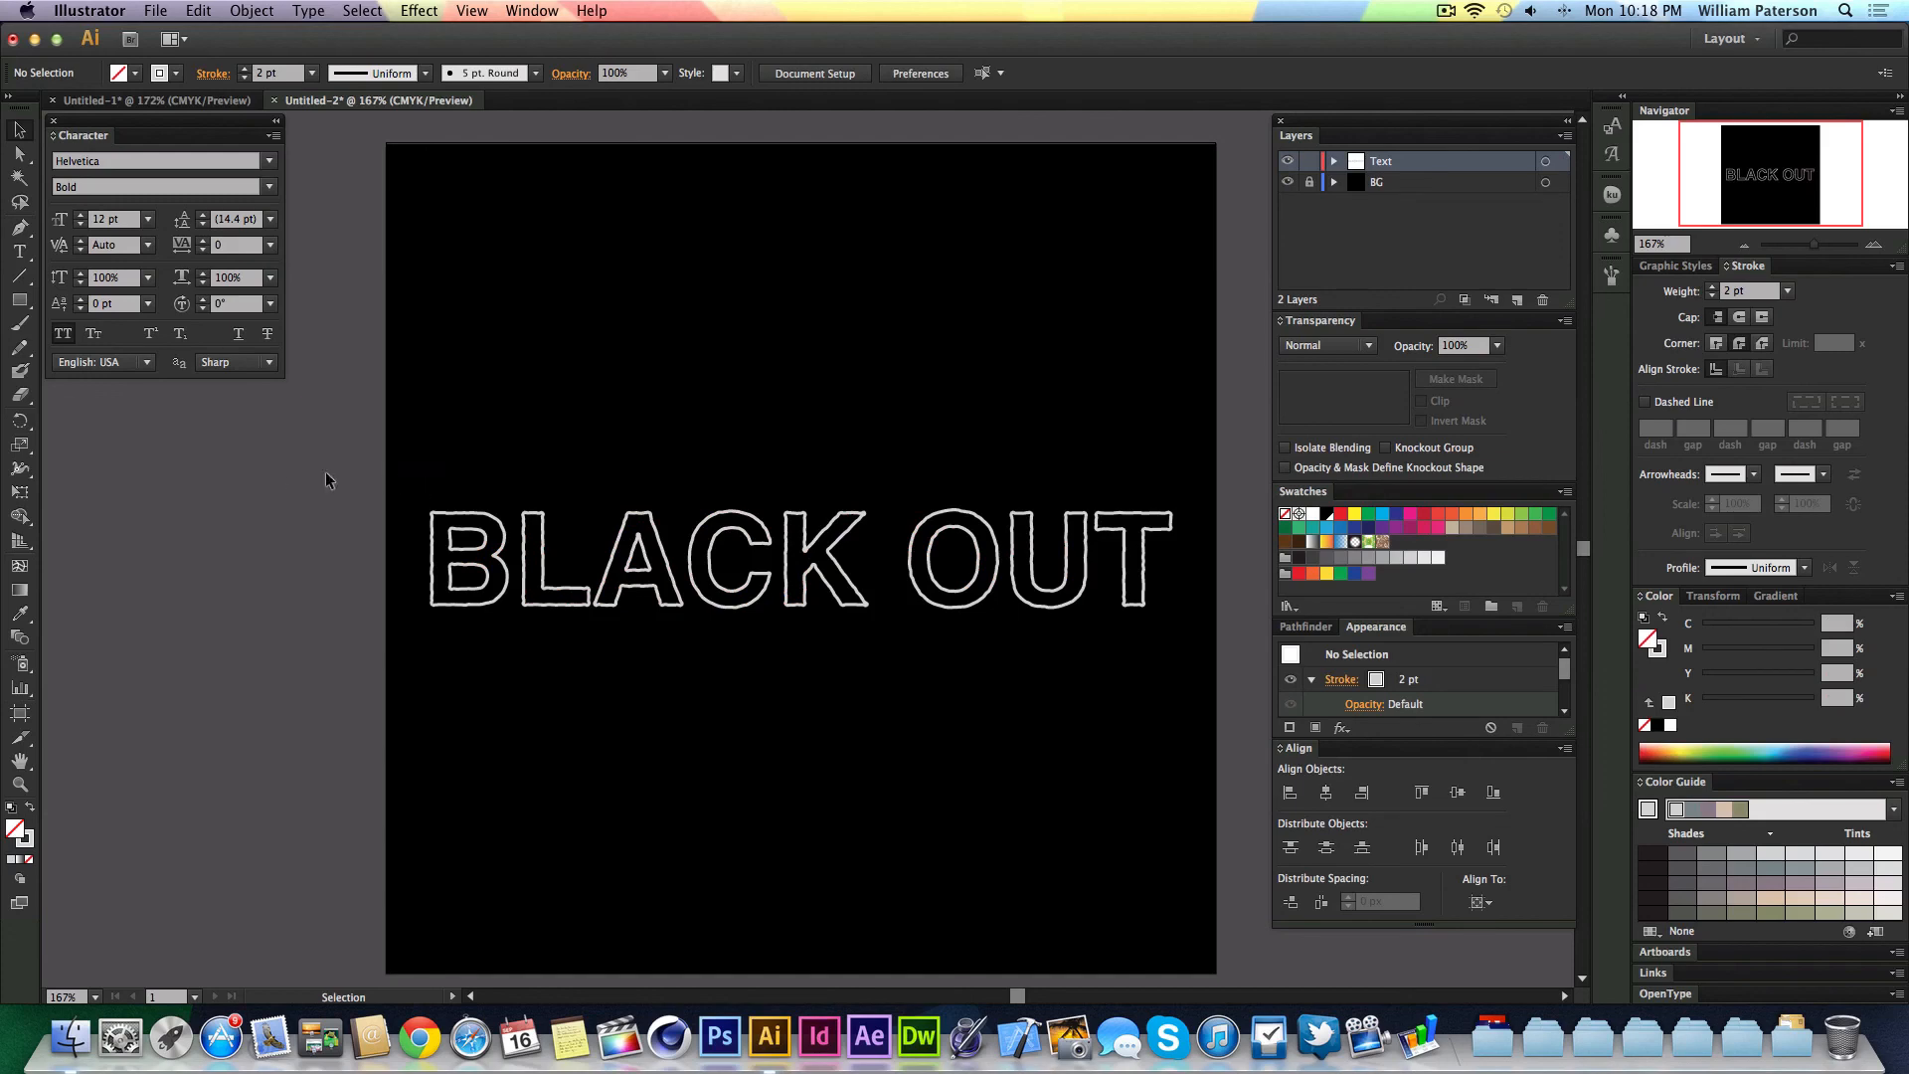